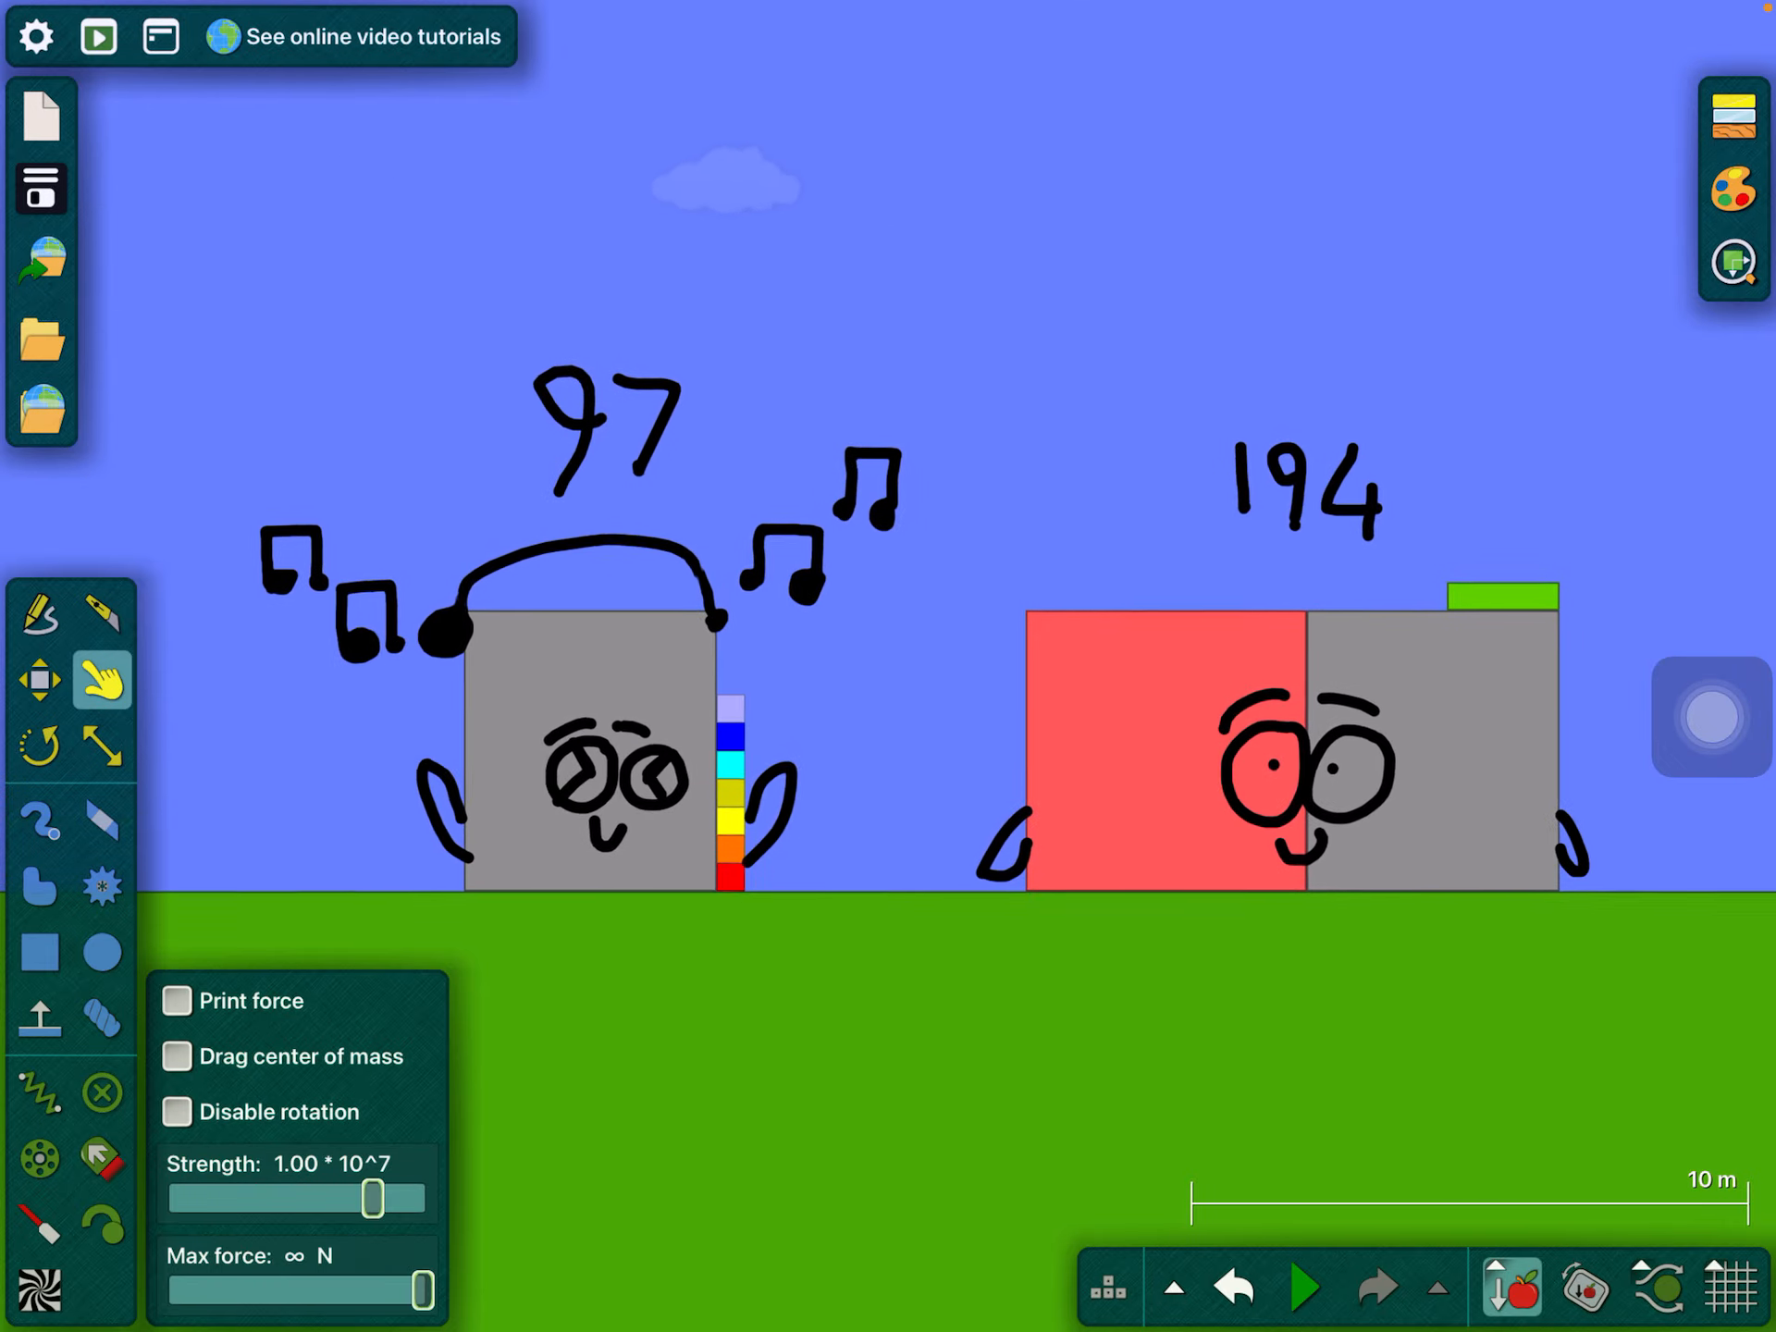
# Leave the Algodoo scene of Numberblocks 97 and 194 and open the home-screen Spotlight search
pyautogui.click(39, 952)
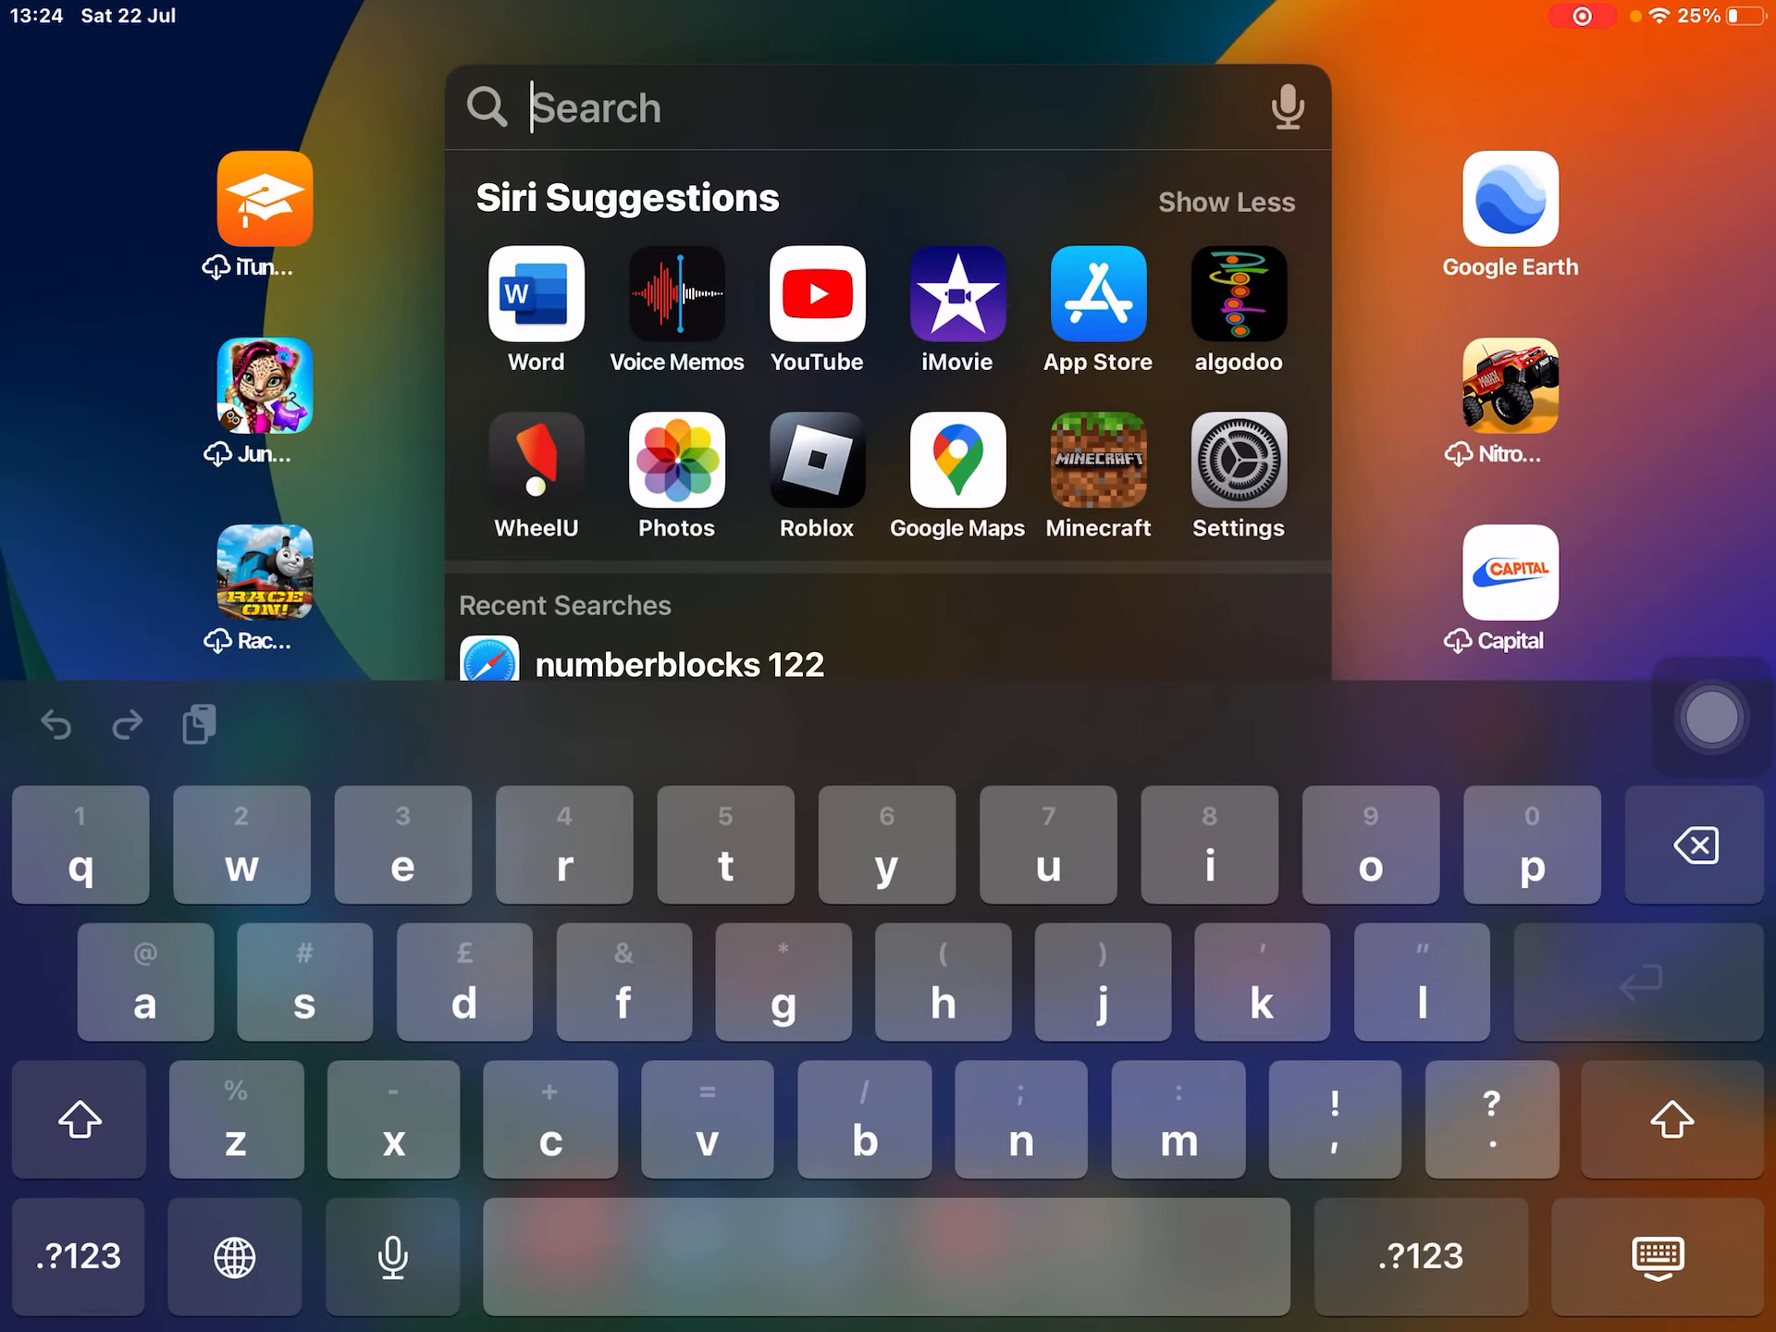
# Search 'calendar' in Spotlight and launch Calculator+ from the Top Hit results
pyautogui.write('calendar')
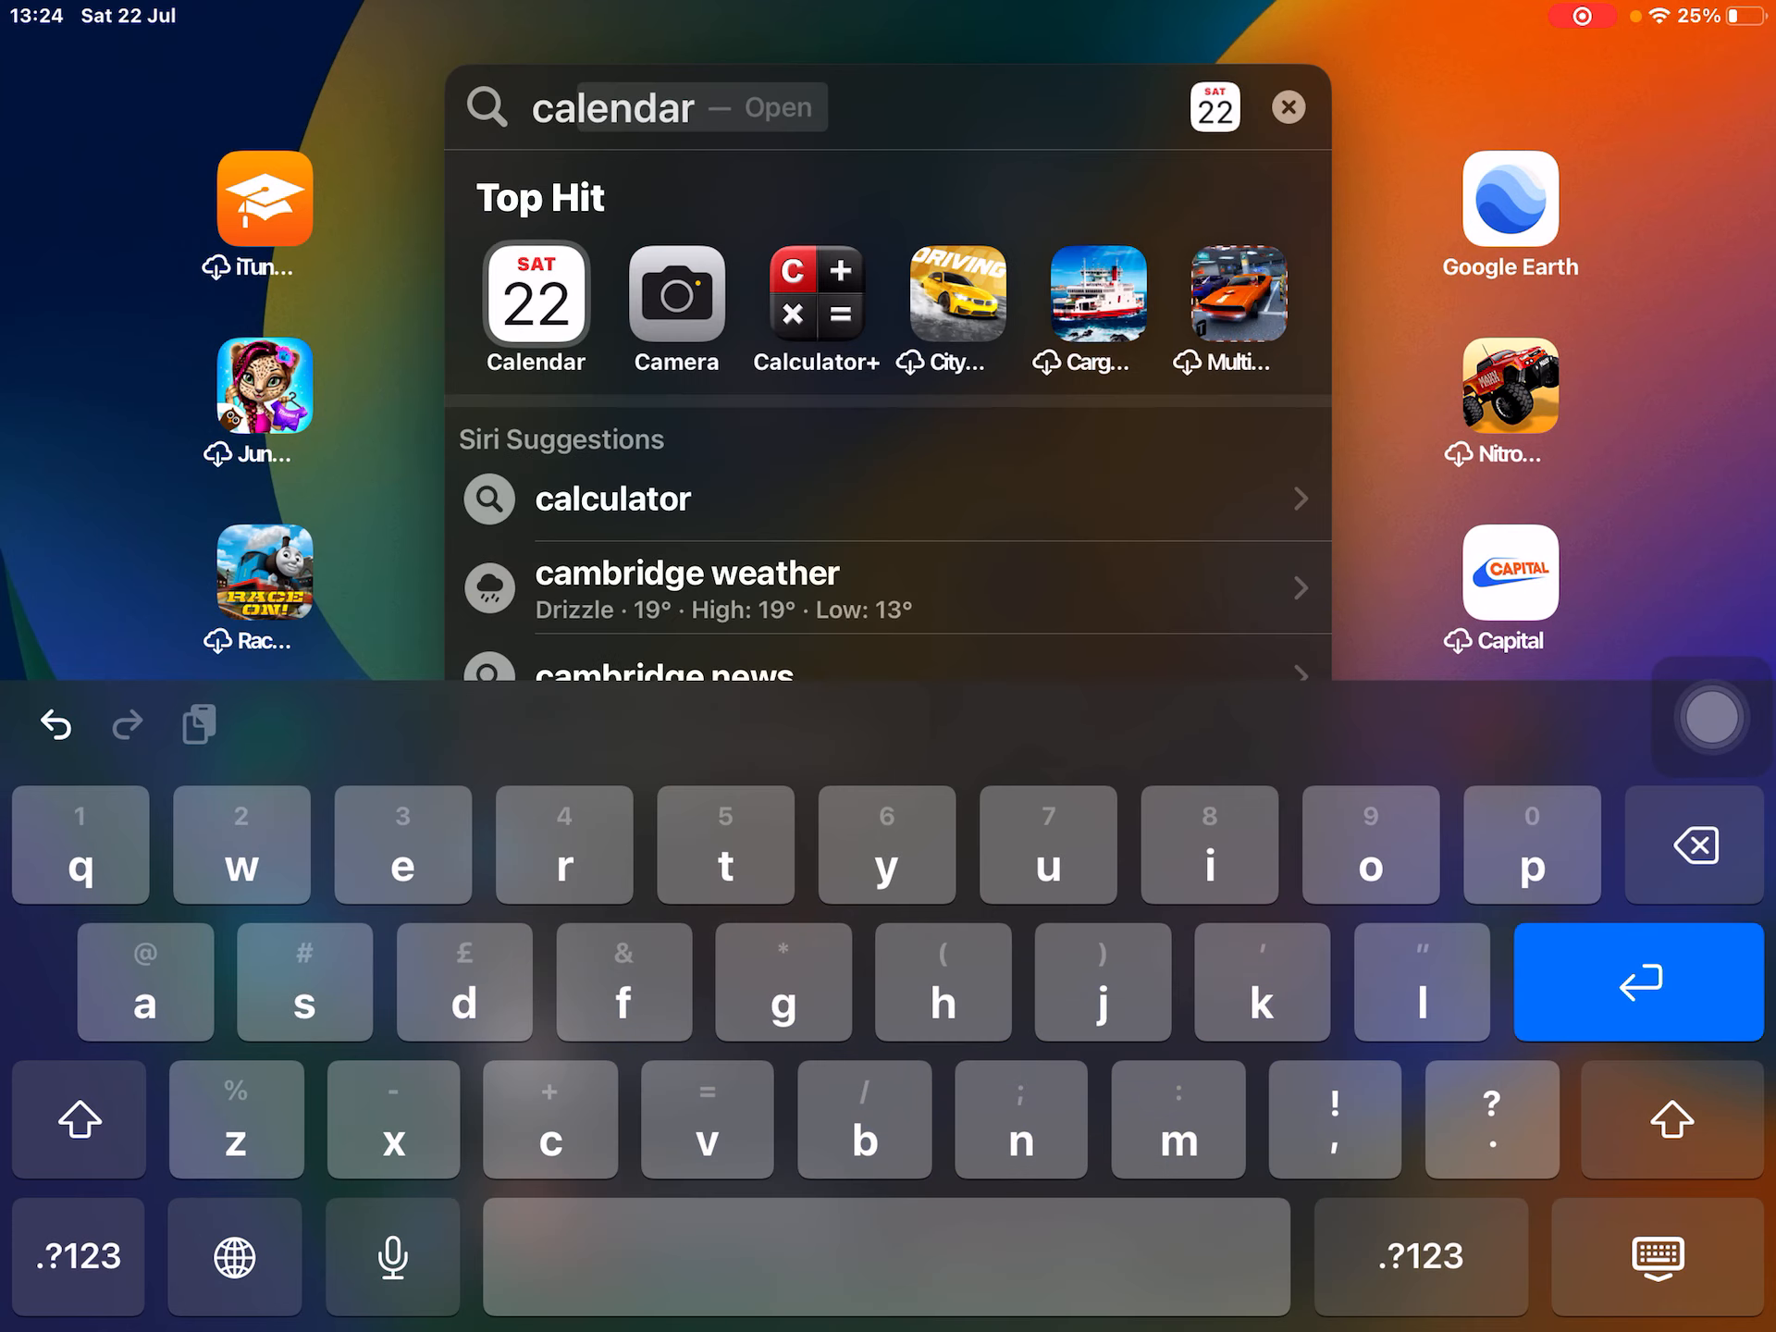
pyautogui.click(813, 294)
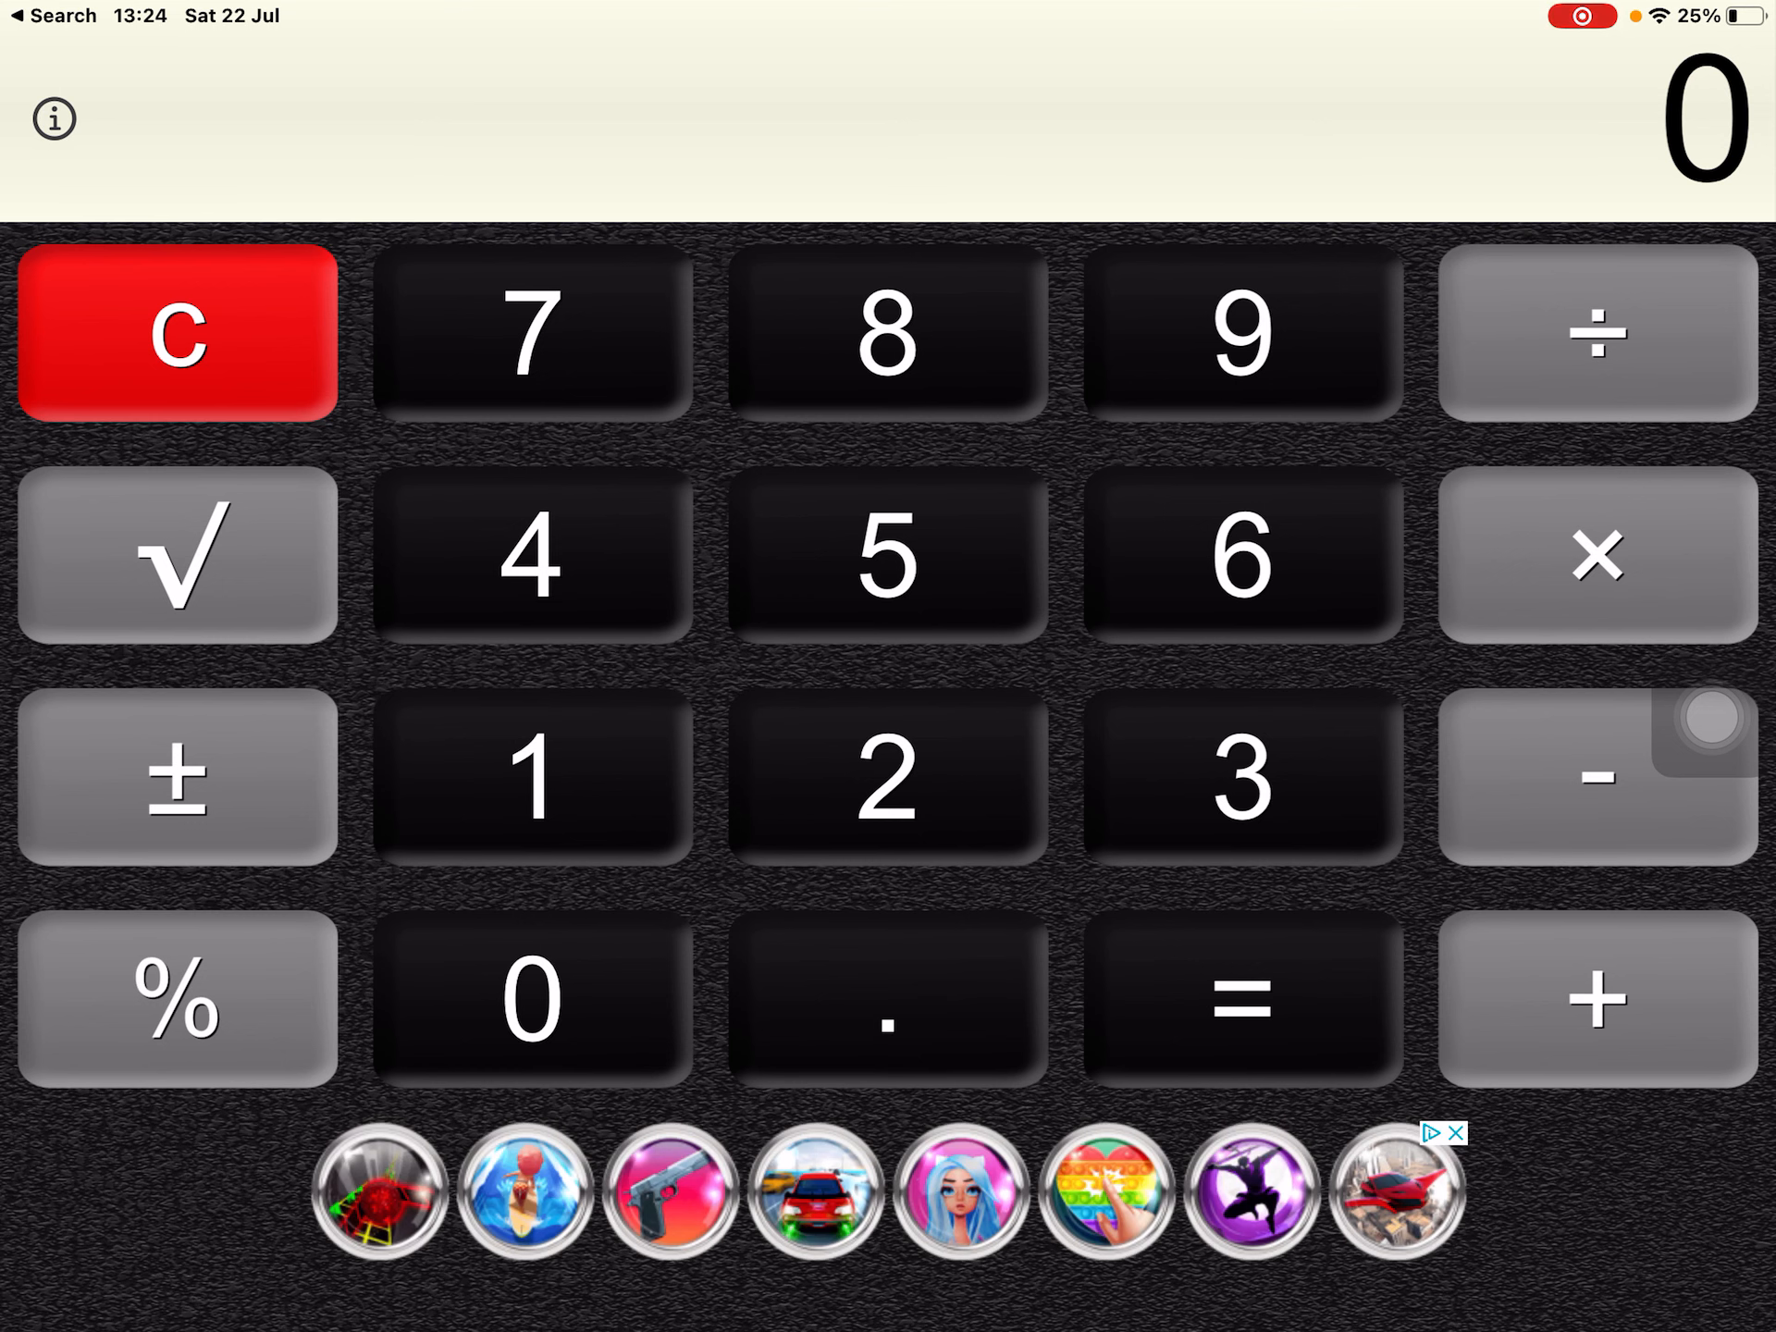
# Enter 97 on the Calculator+ display
pyautogui.click(177, 332)
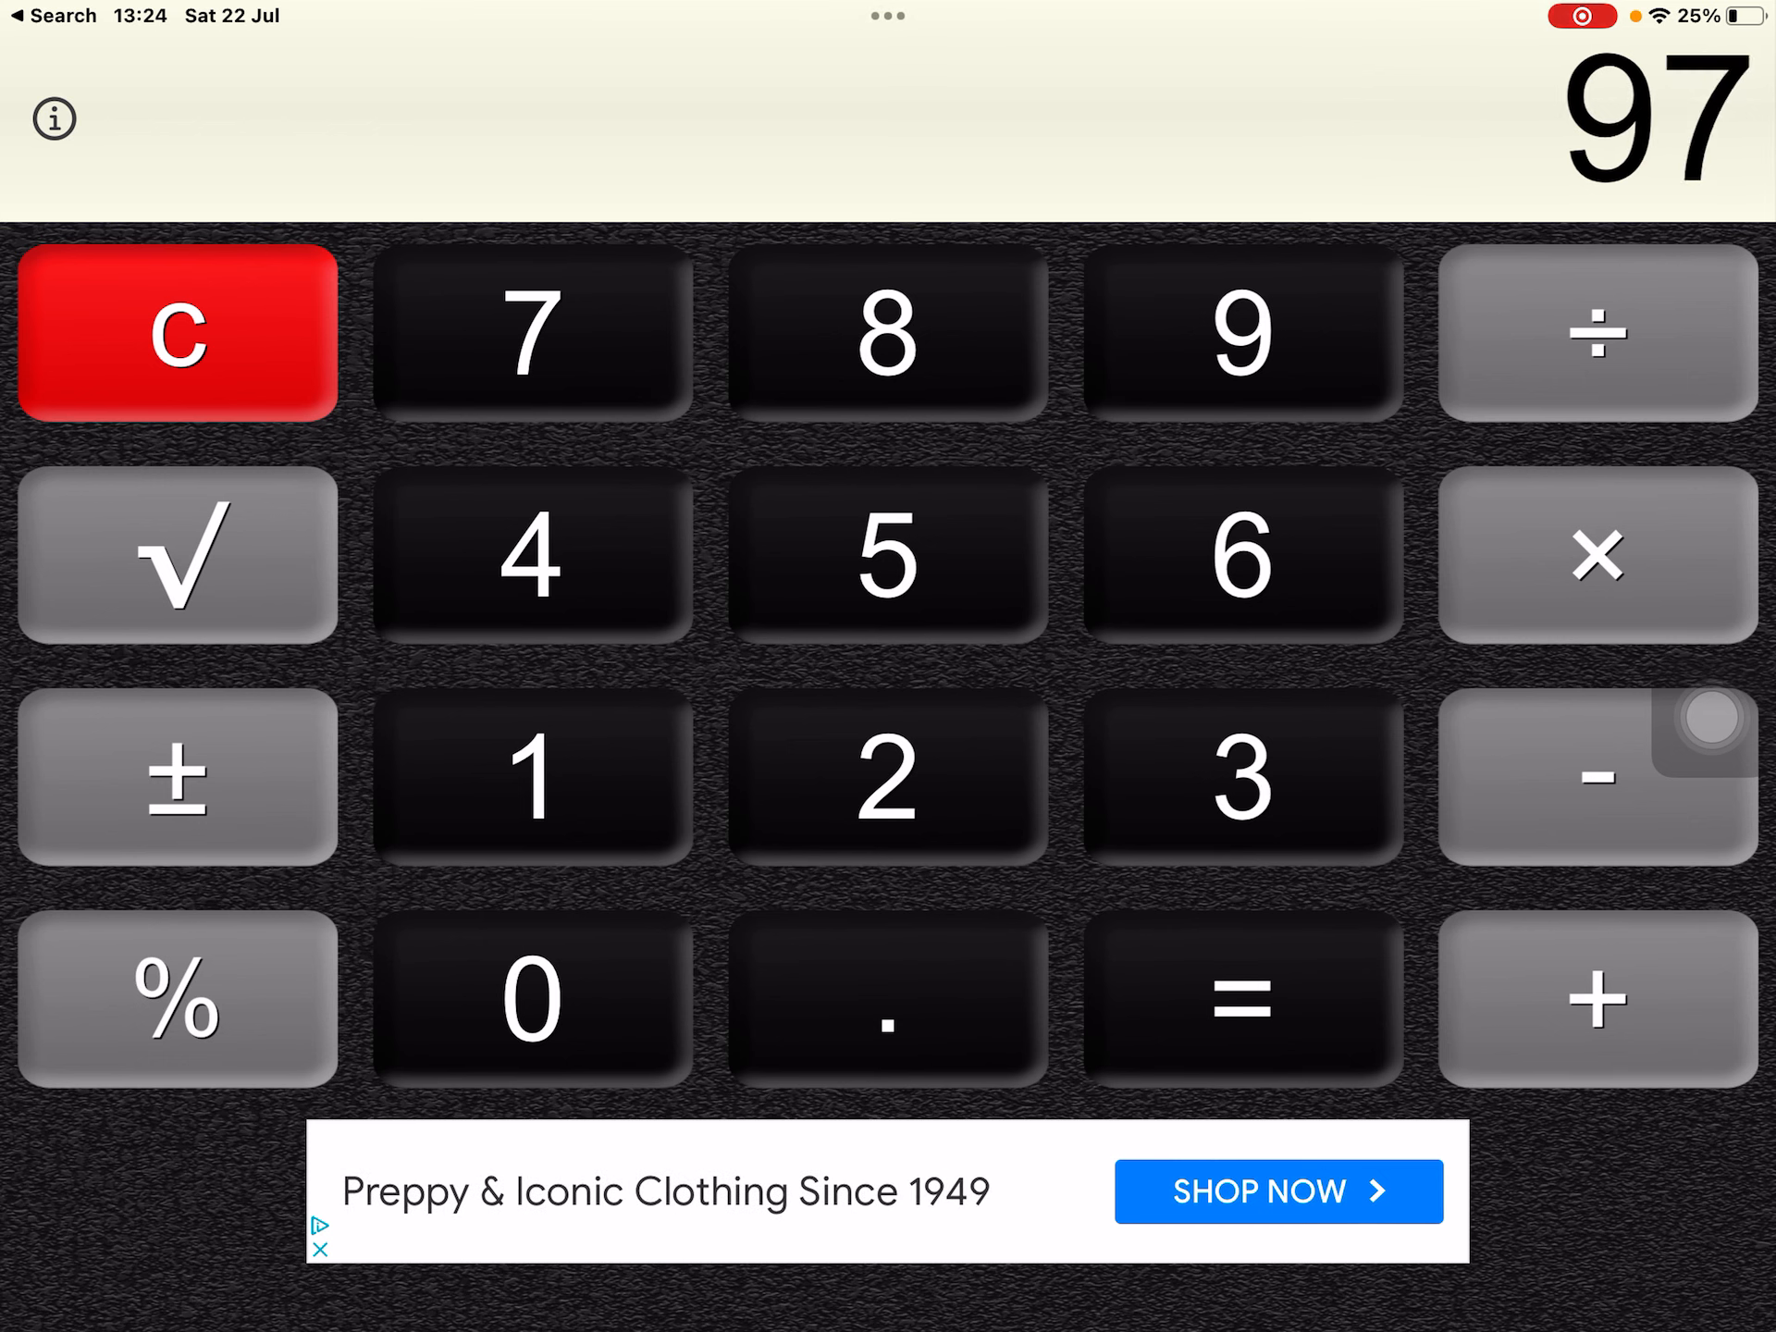
# Multiply 97 by 19 to get 1,843, then add 97 twice to reach 2,037
pyautogui.click(1594, 997)
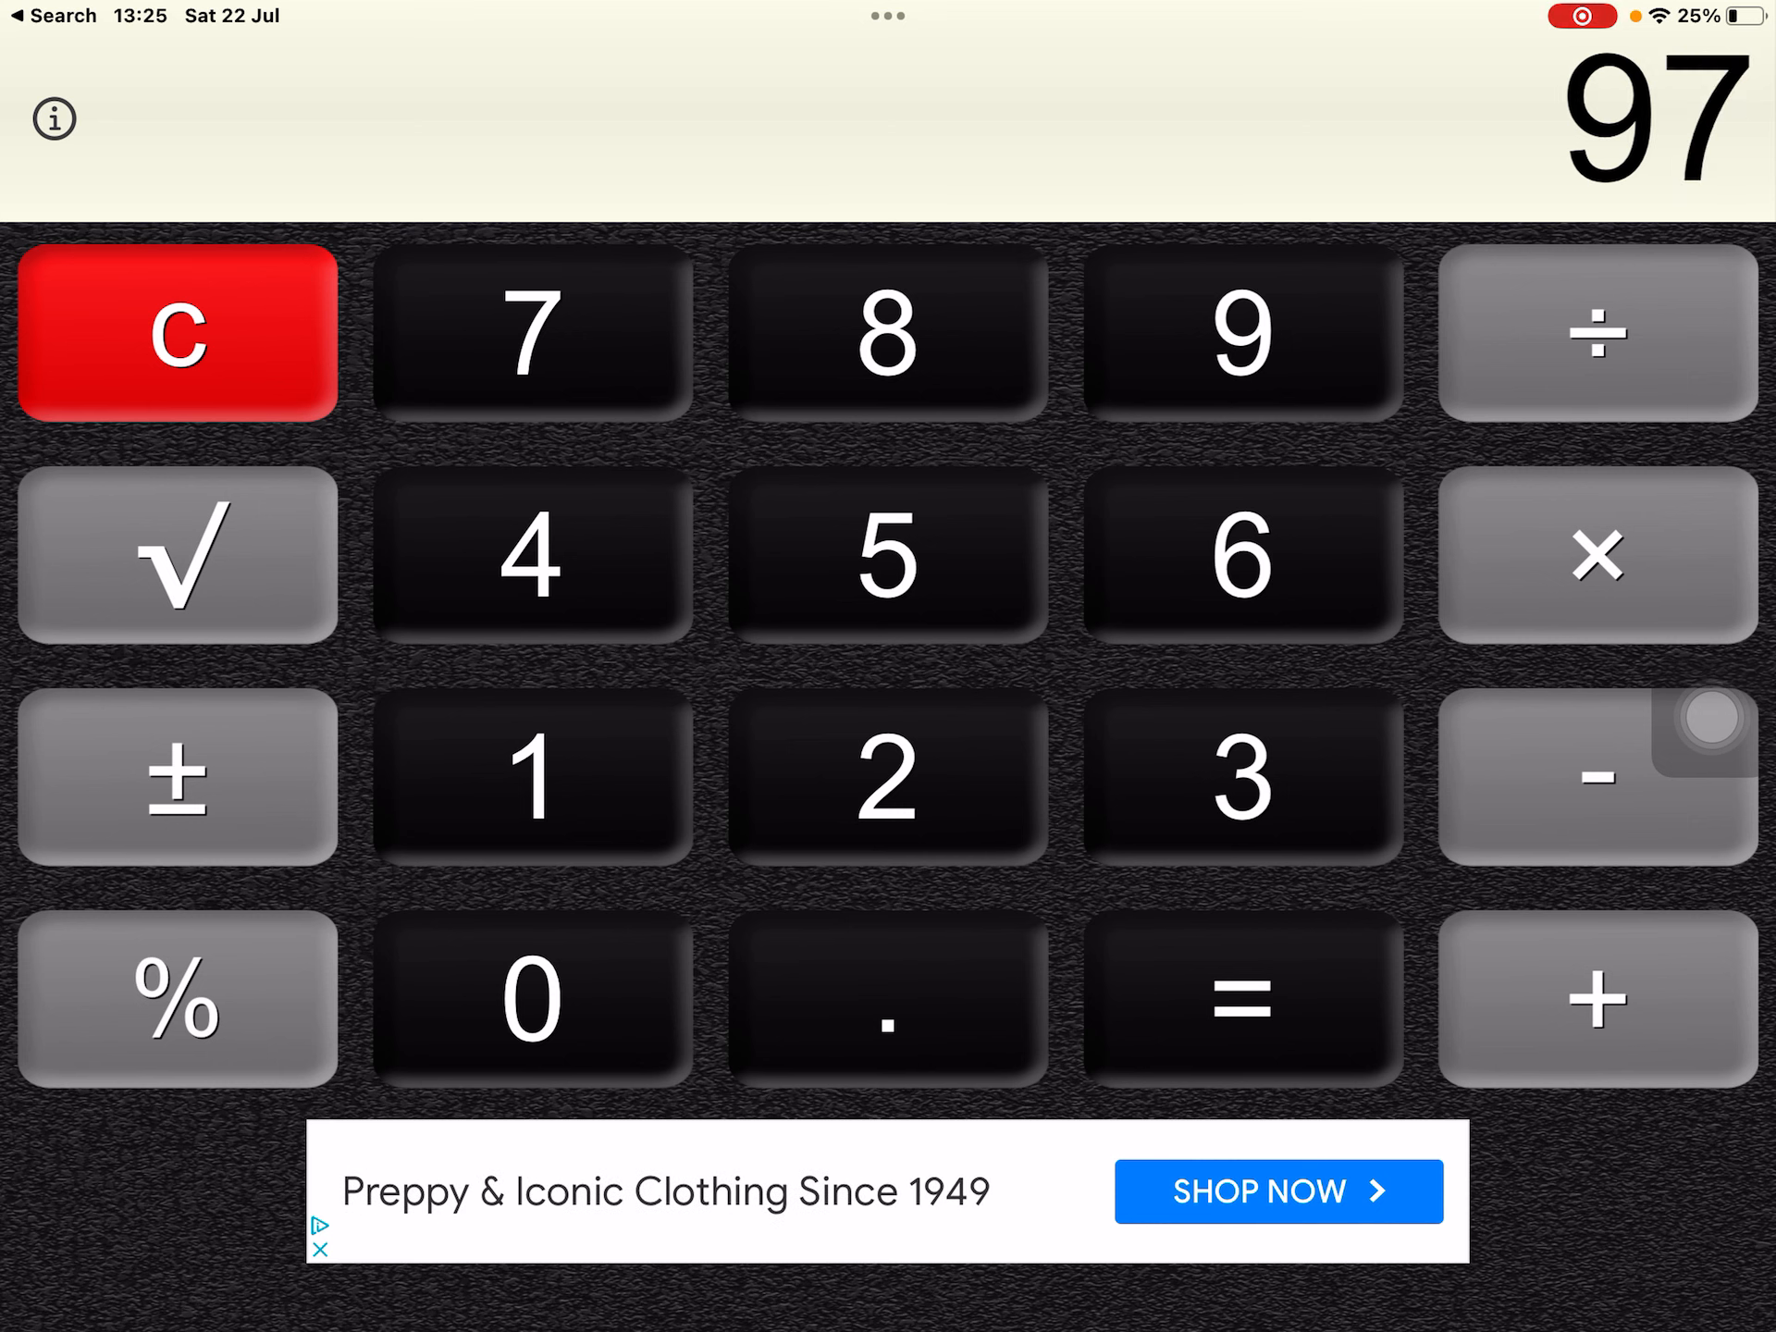
pyautogui.click(1598, 997)
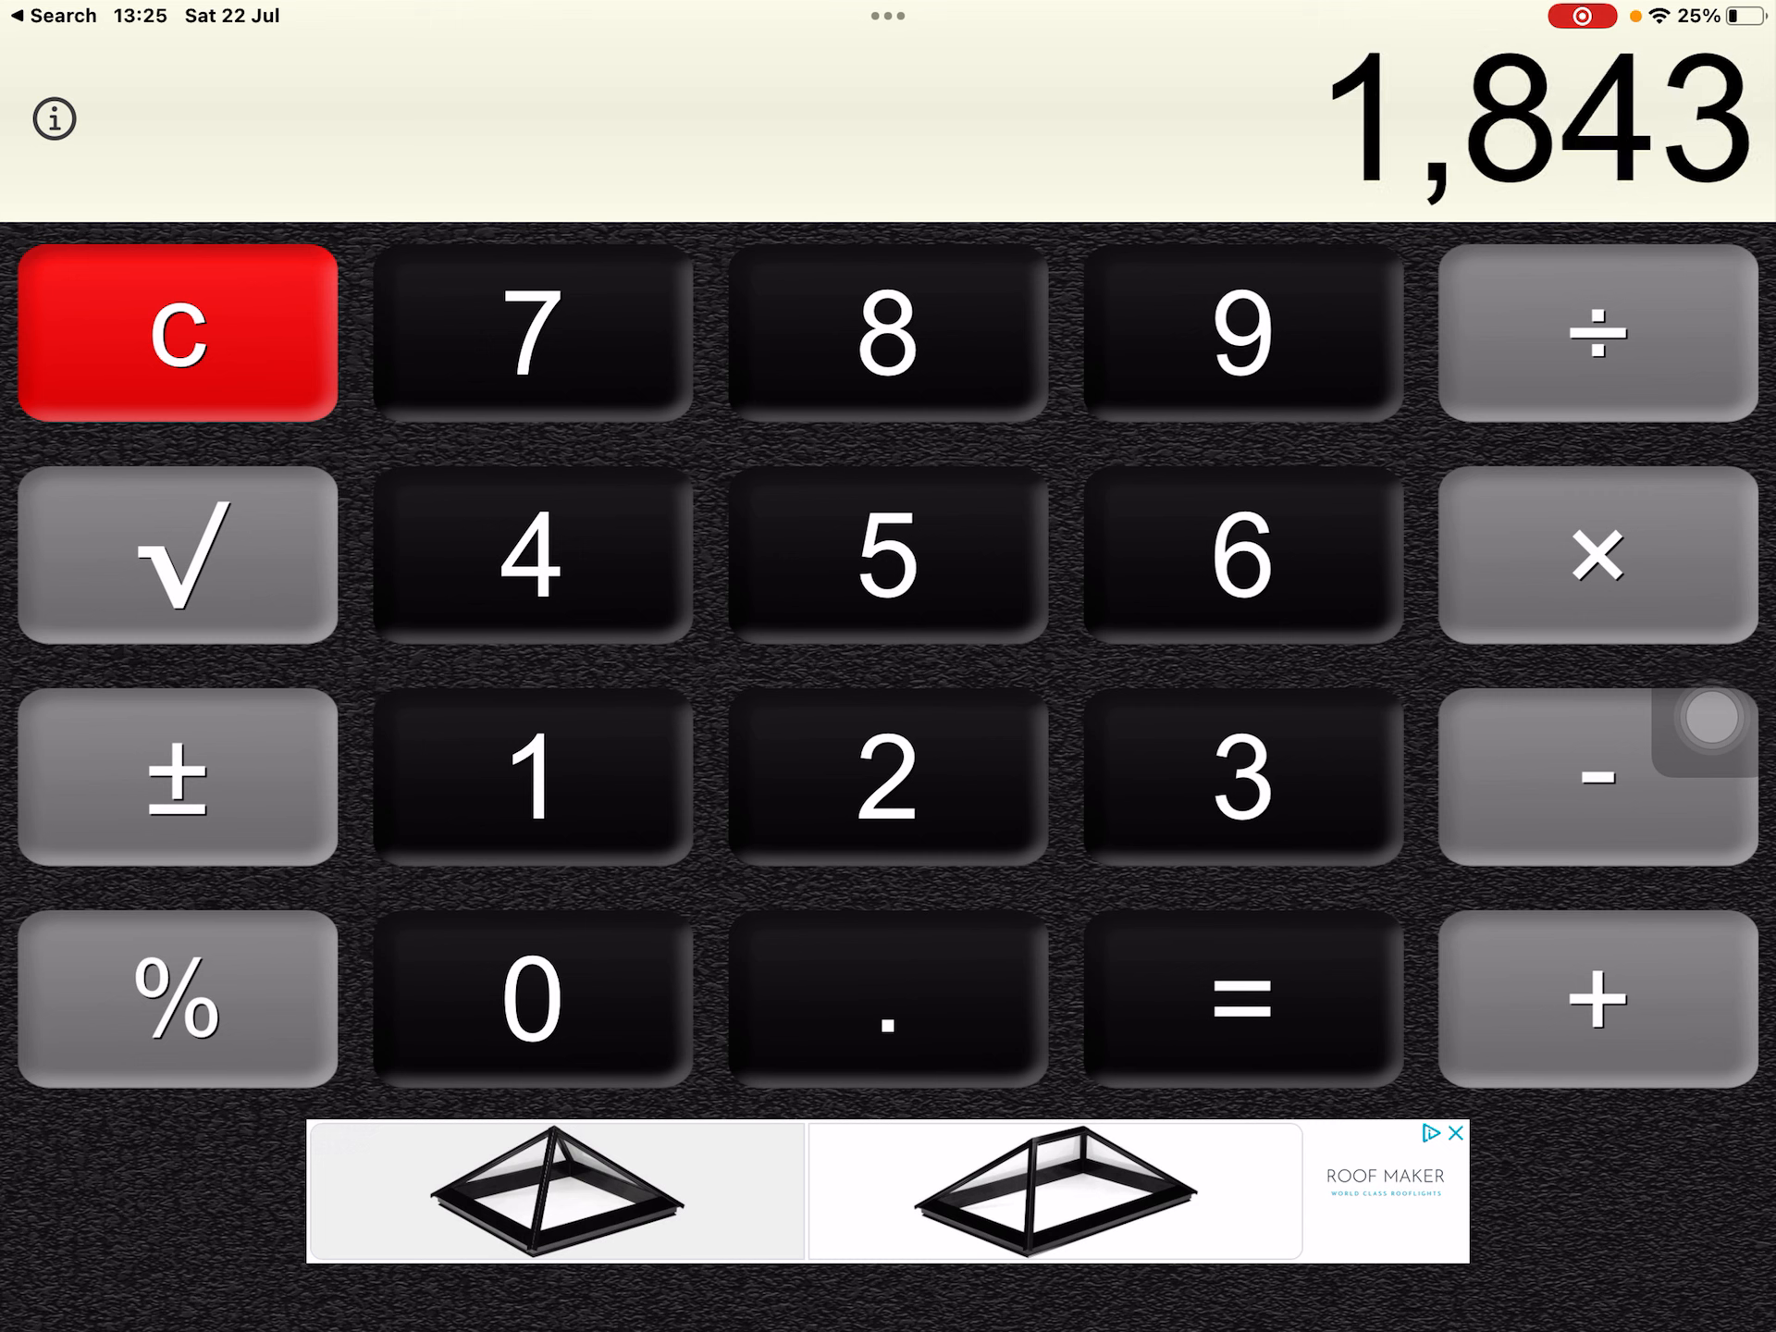
pyautogui.click(1595, 998)
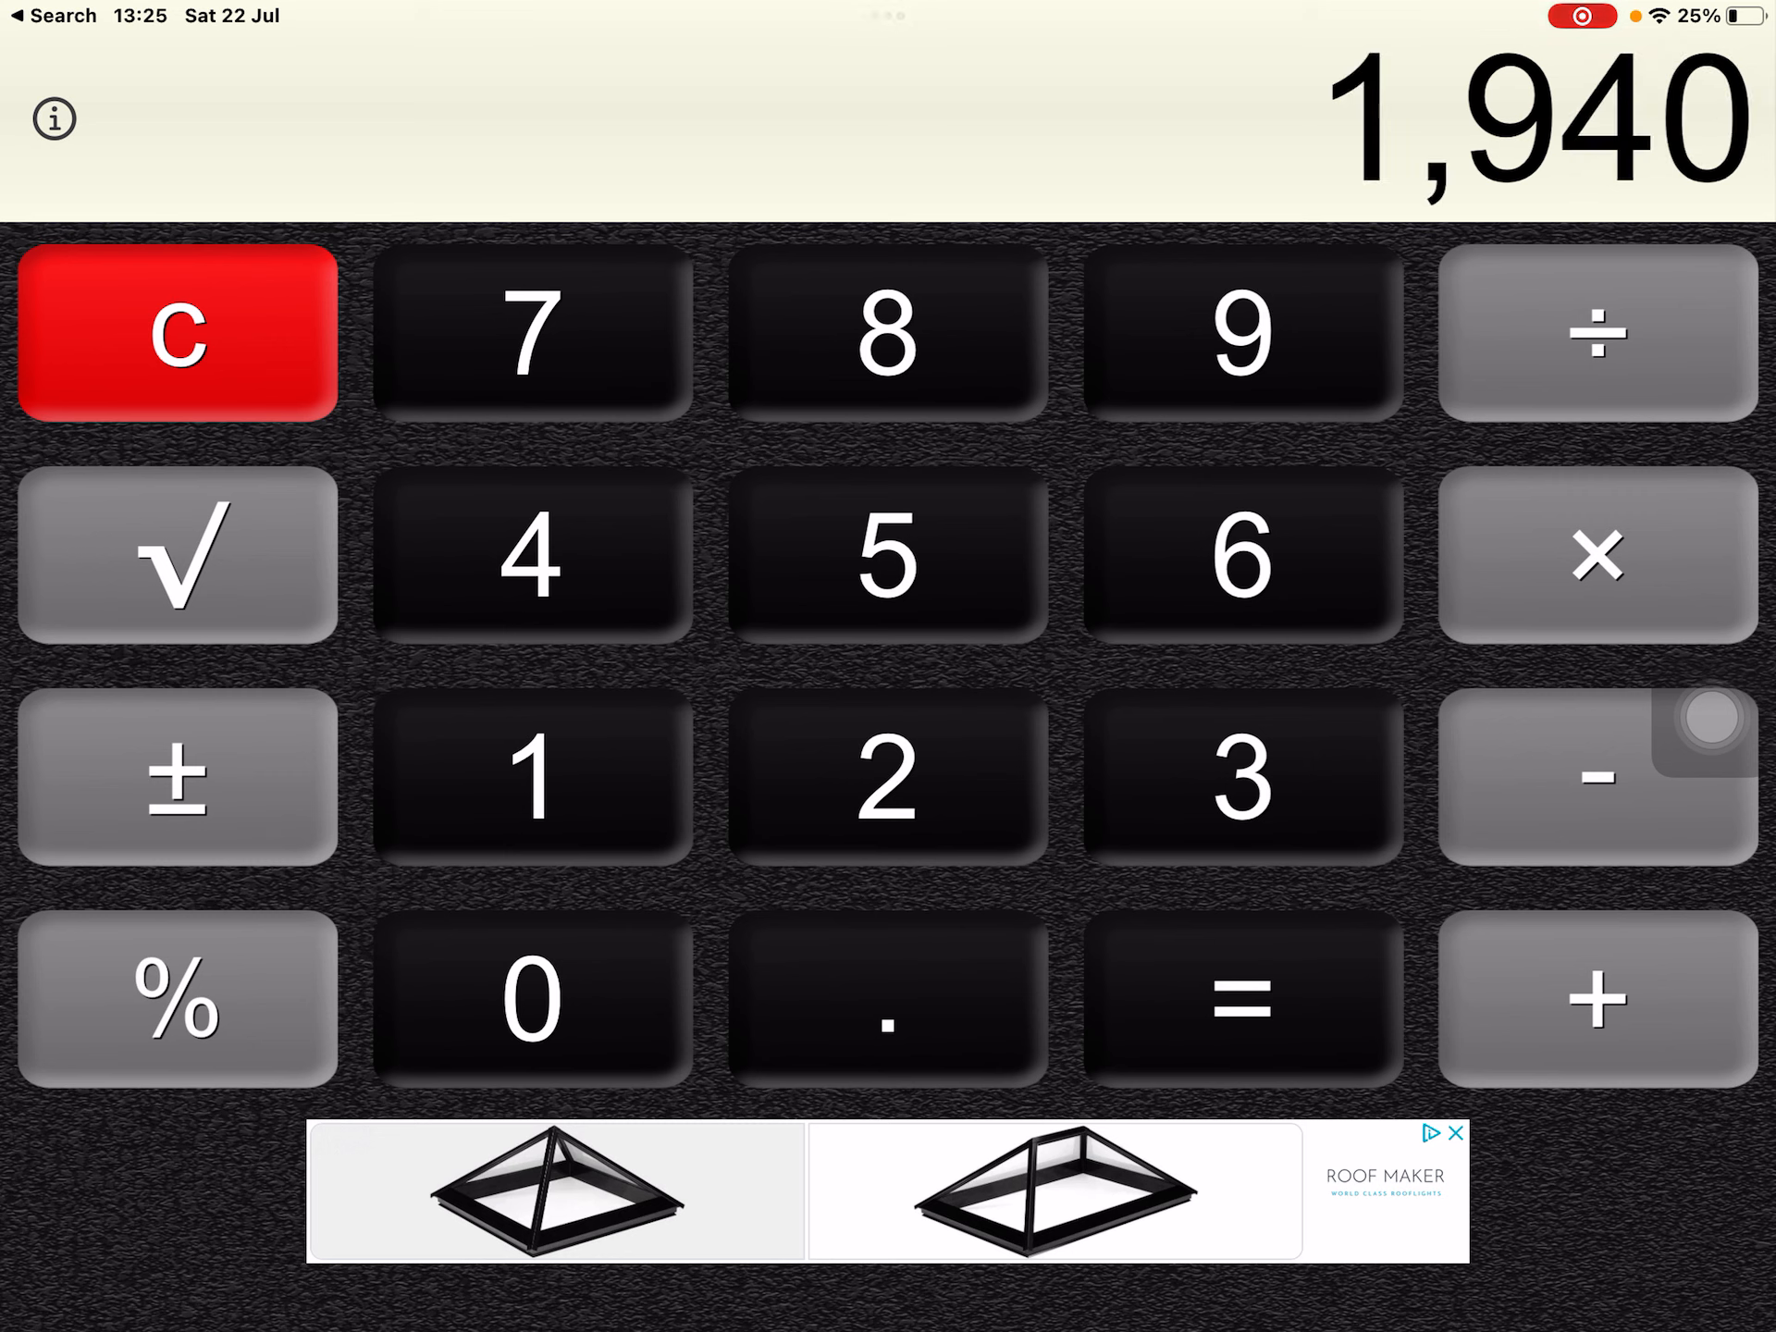
pyautogui.click(1598, 998)
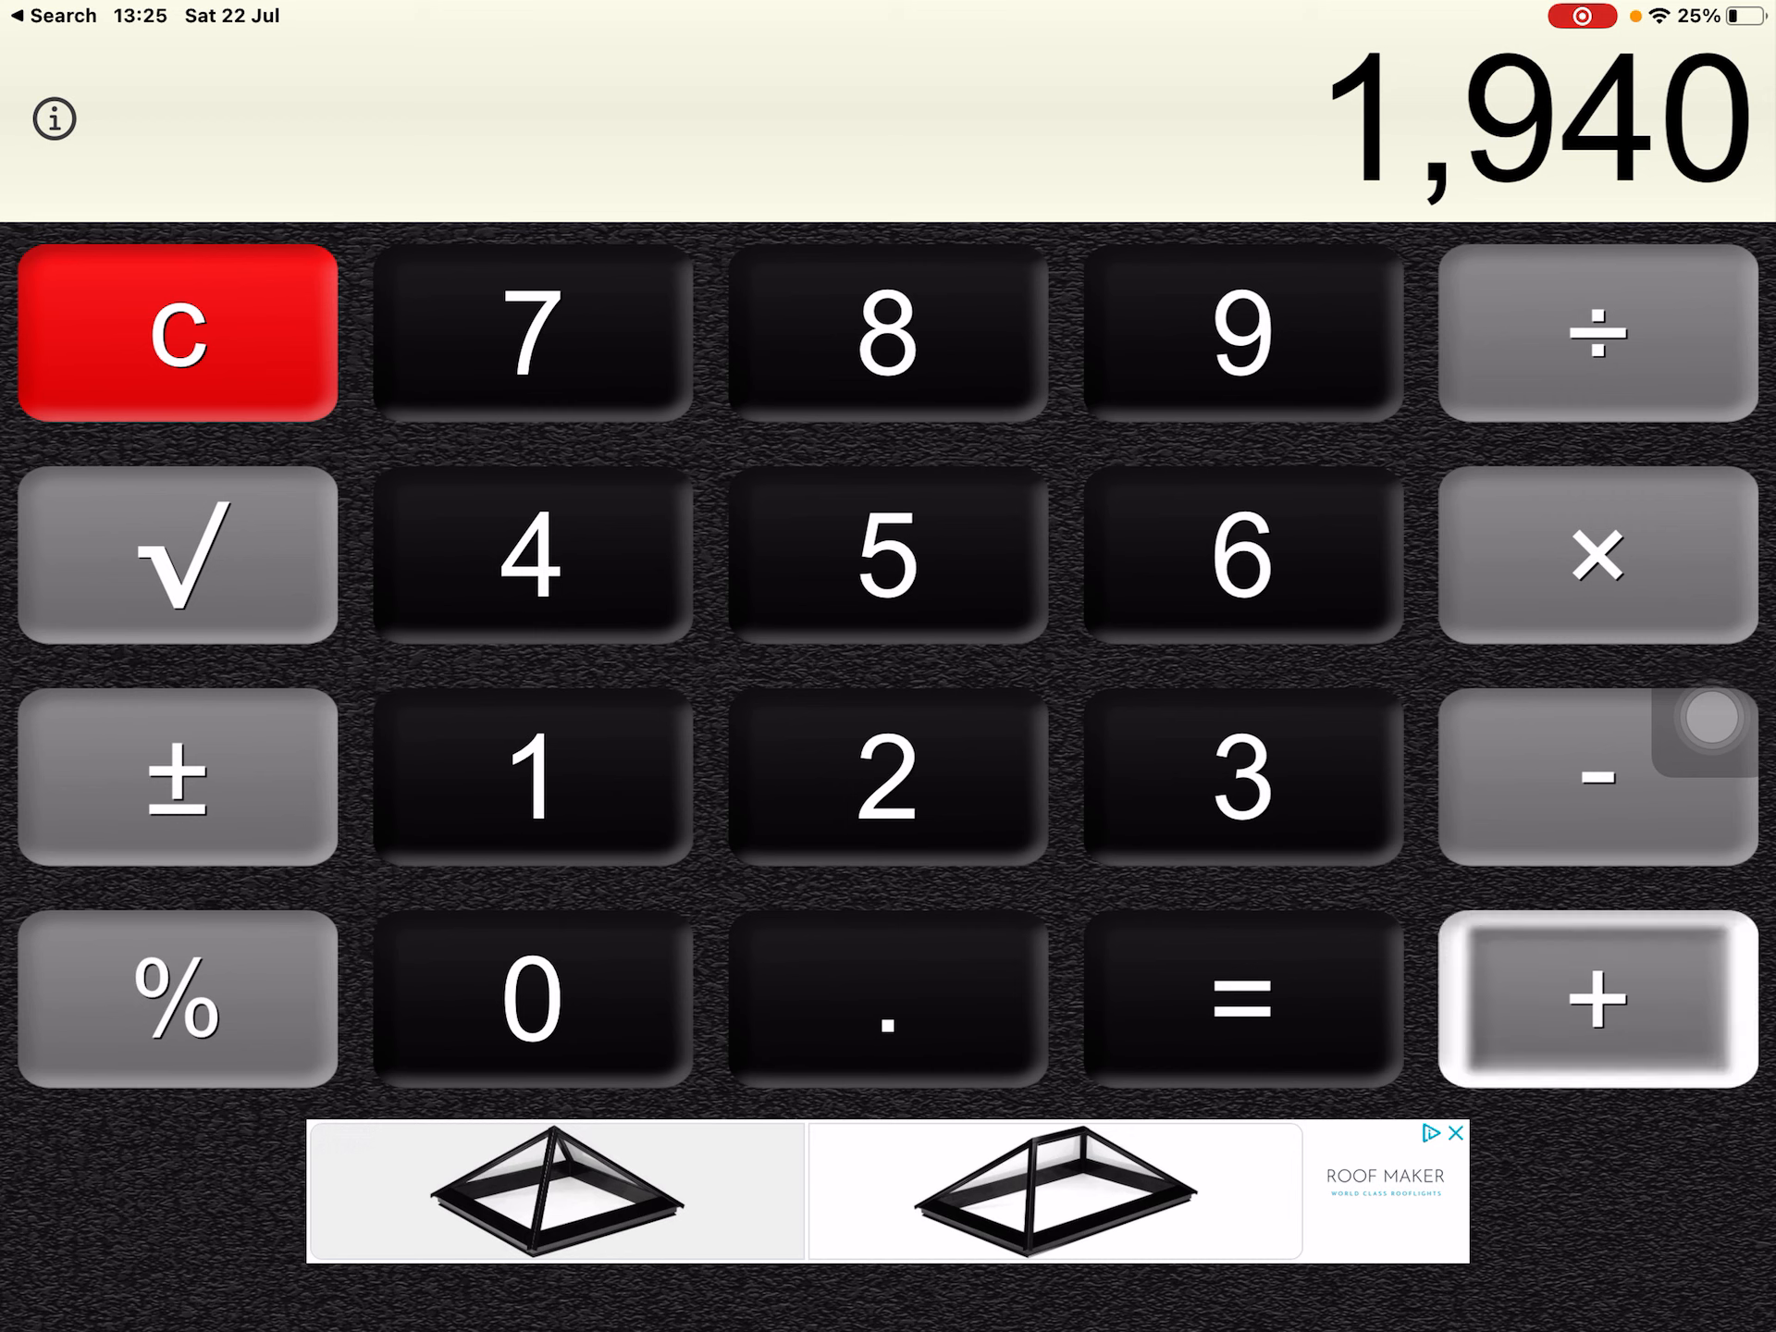
pyautogui.click(1594, 998)
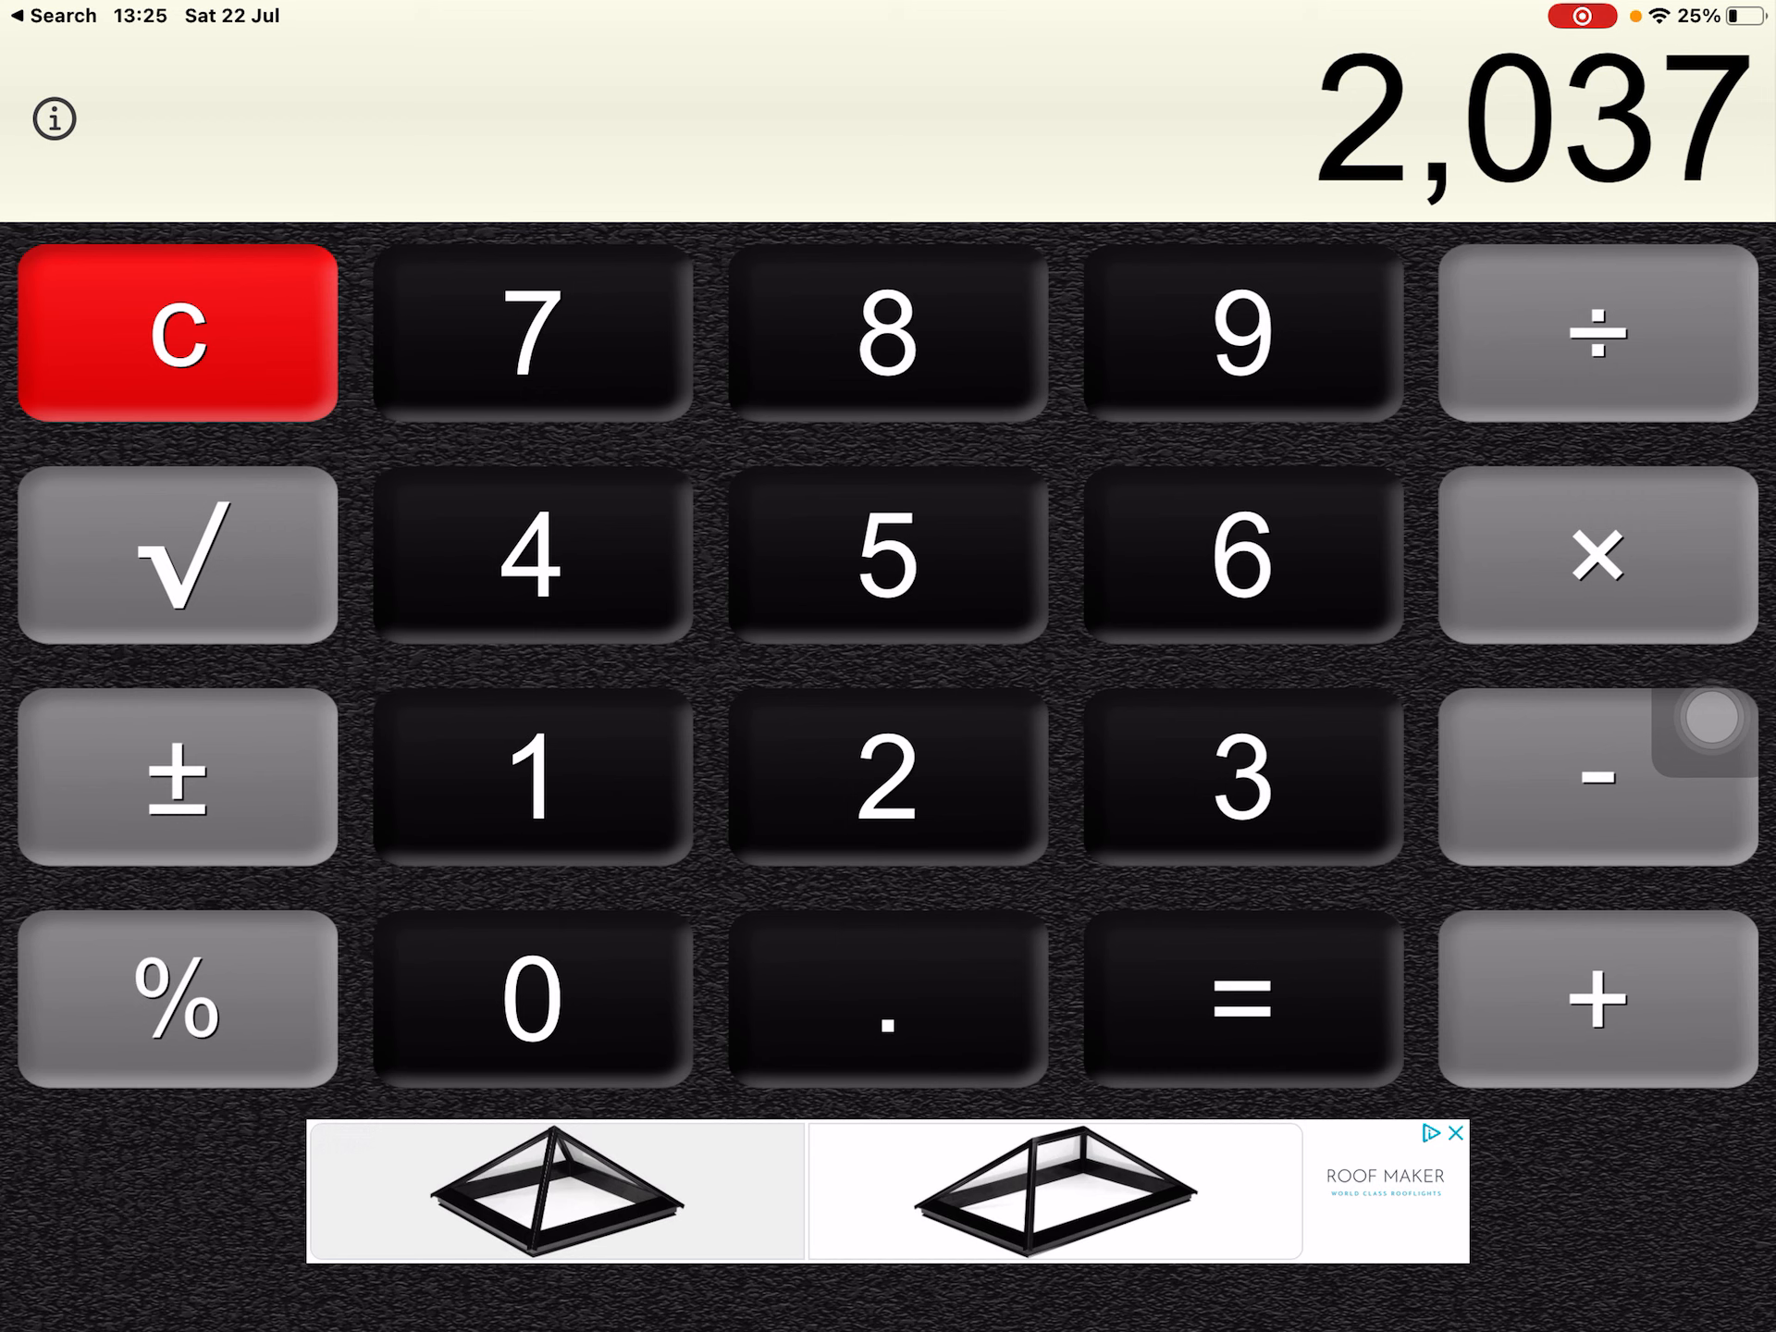
# Keep adding 97 in Calculator+, passing 2,134 and 2,328 to reach 2,425
pyautogui.click(1596, 998)
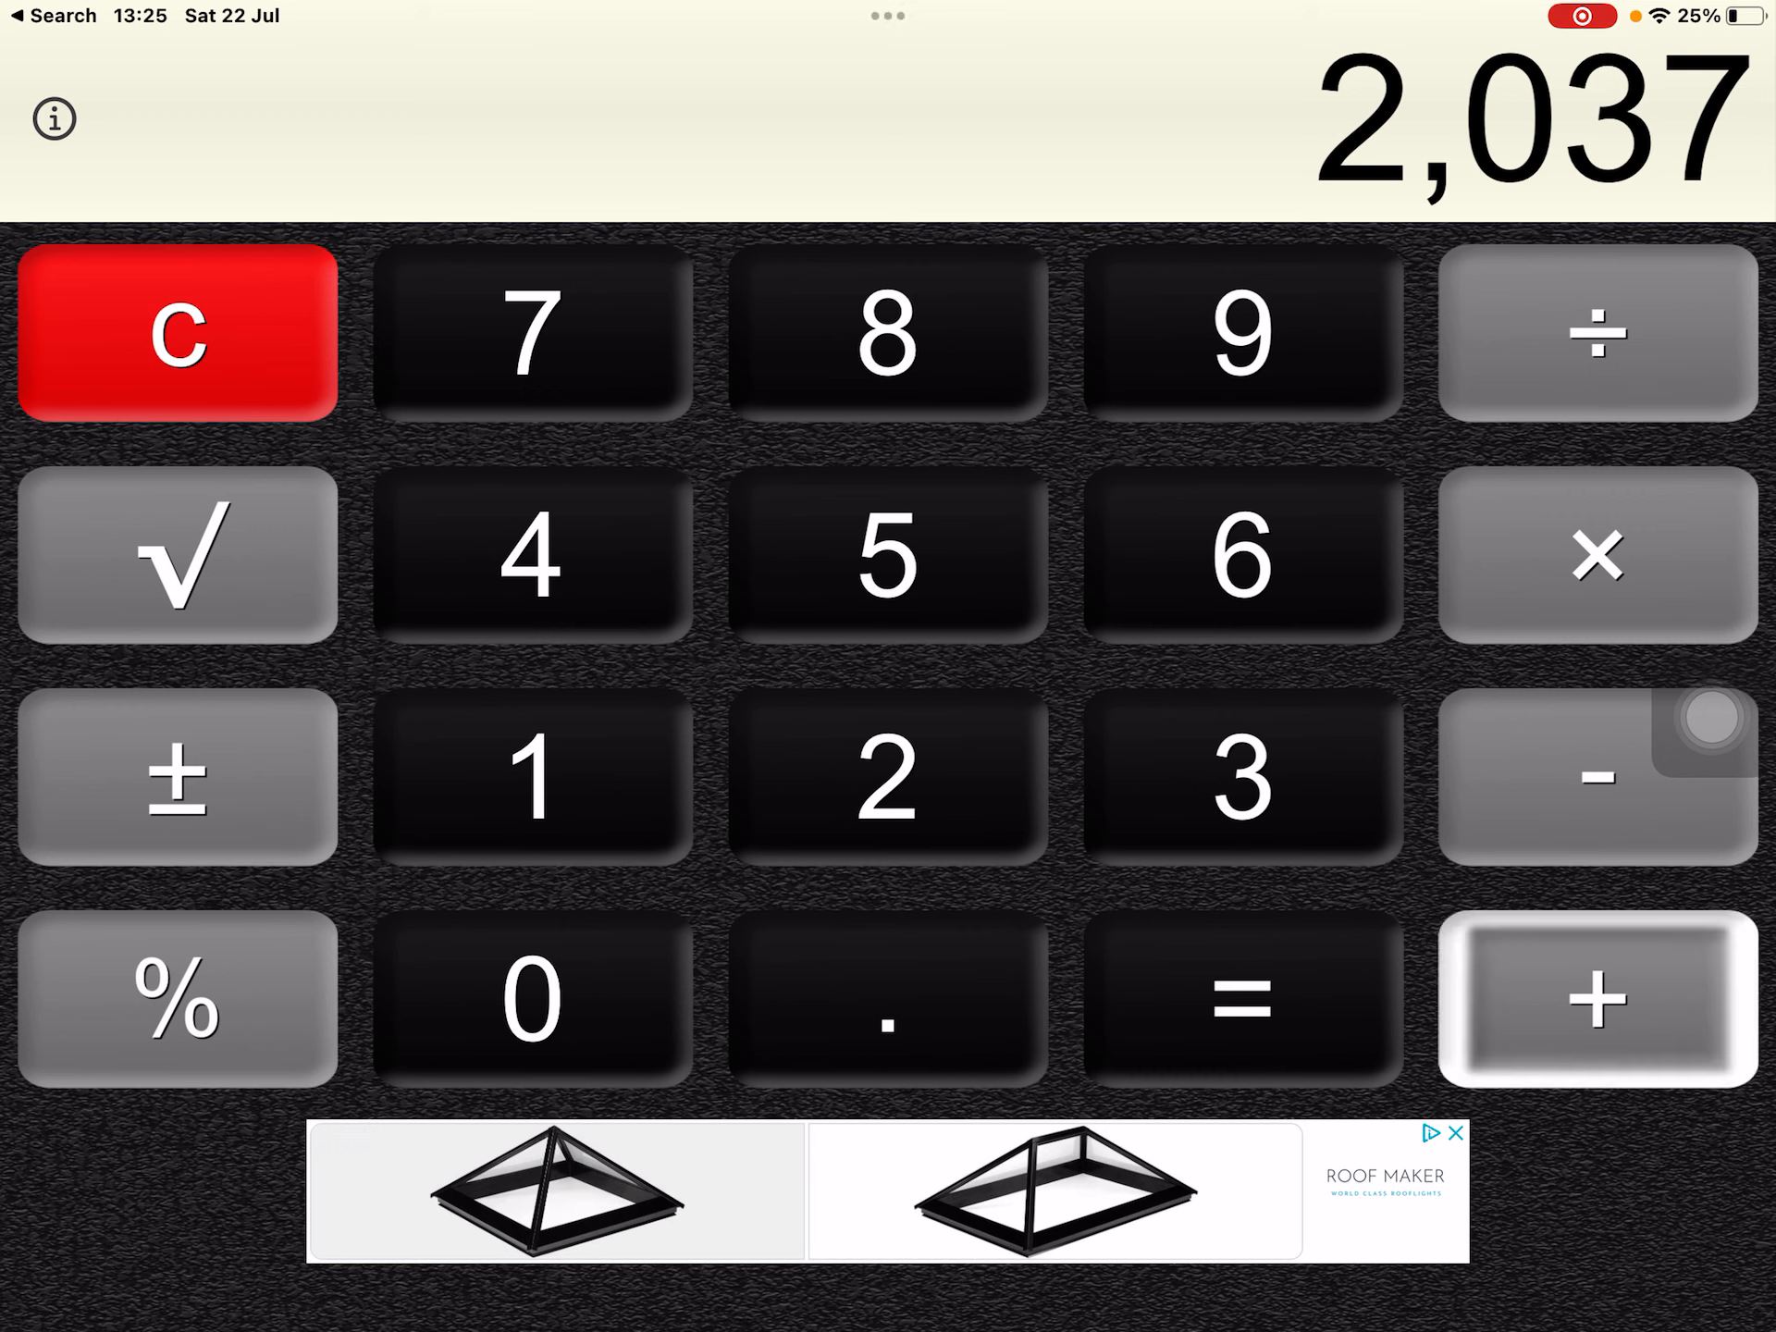
pyautogui.click(1595, 998)
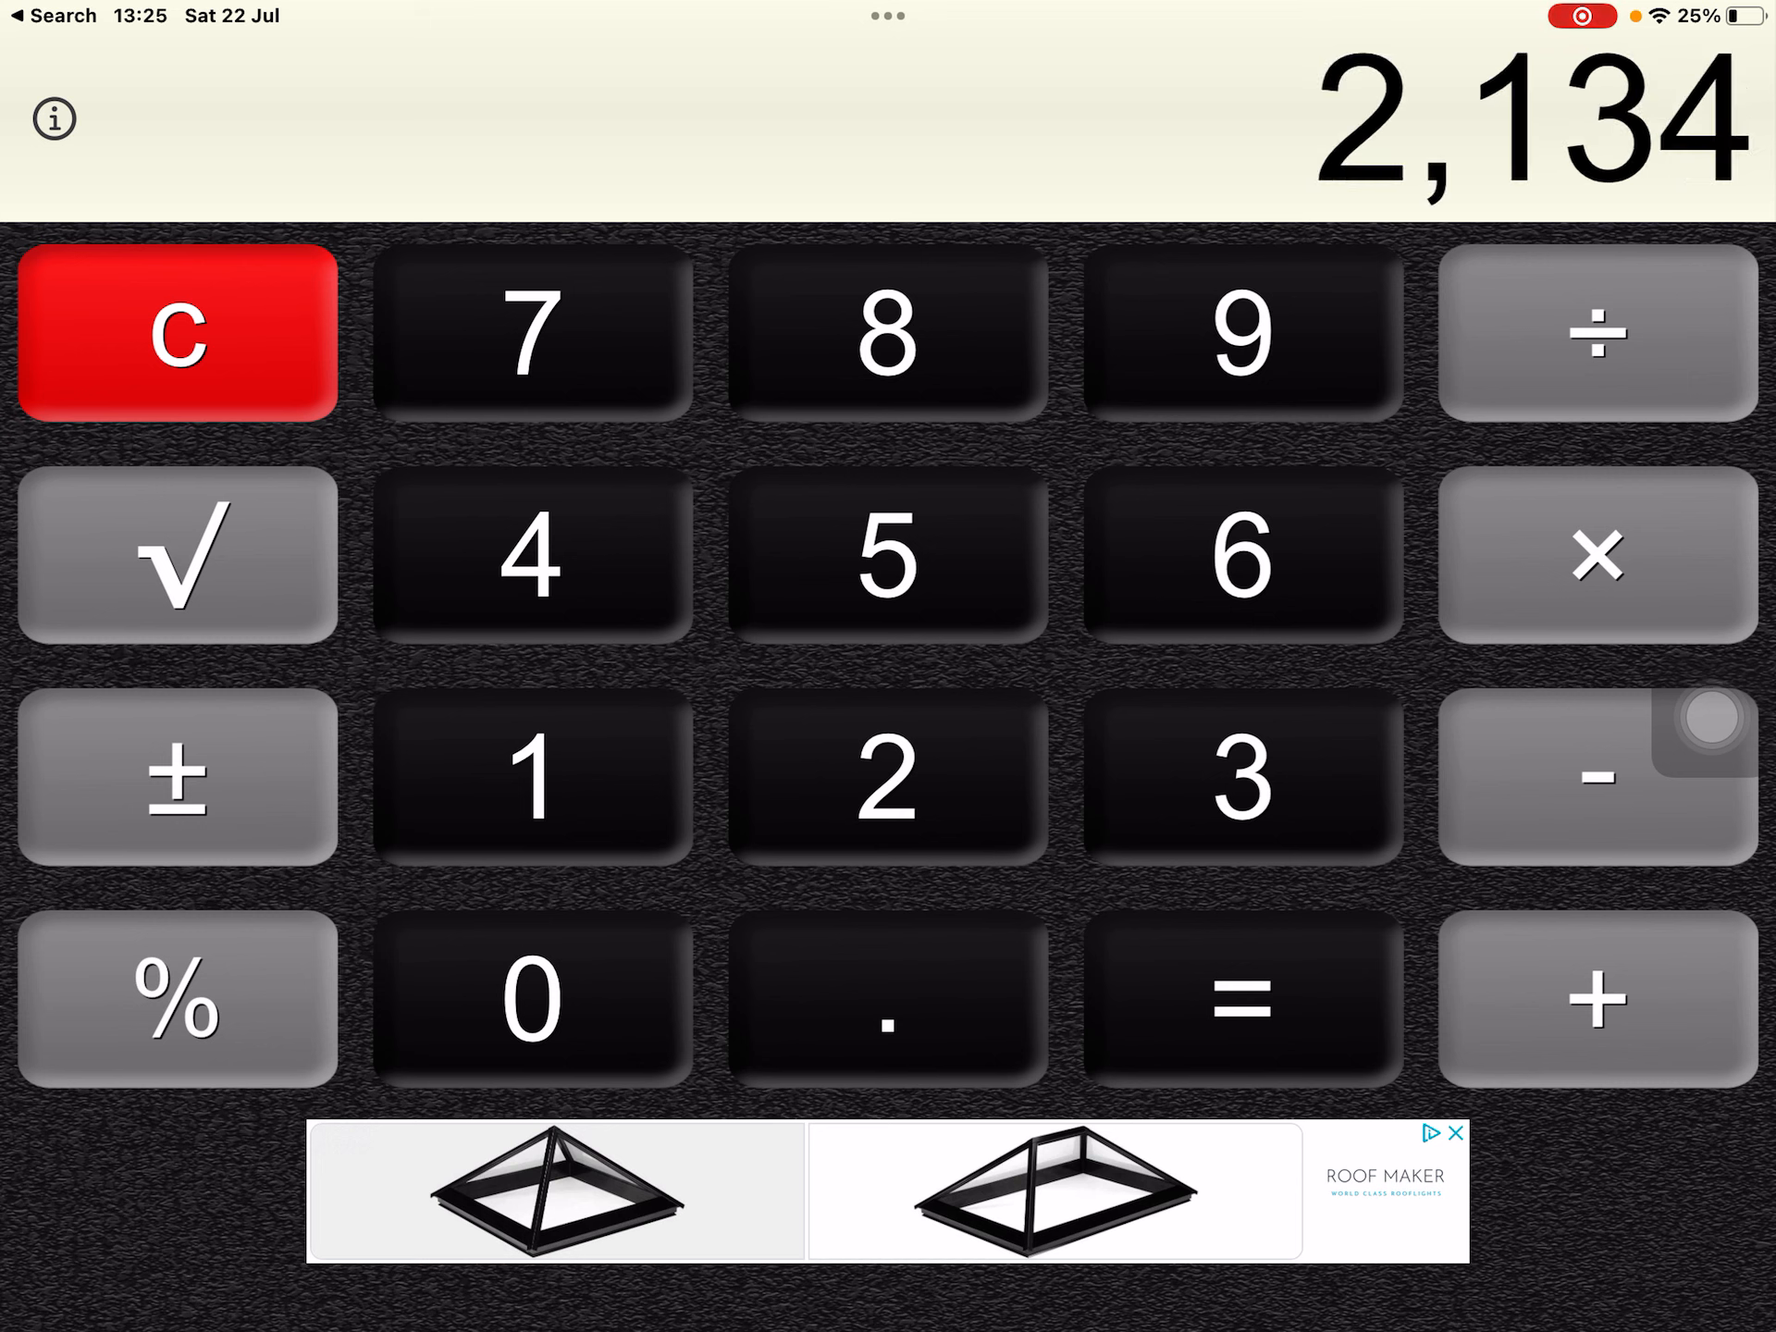
pyautogui.click(1596, 999)
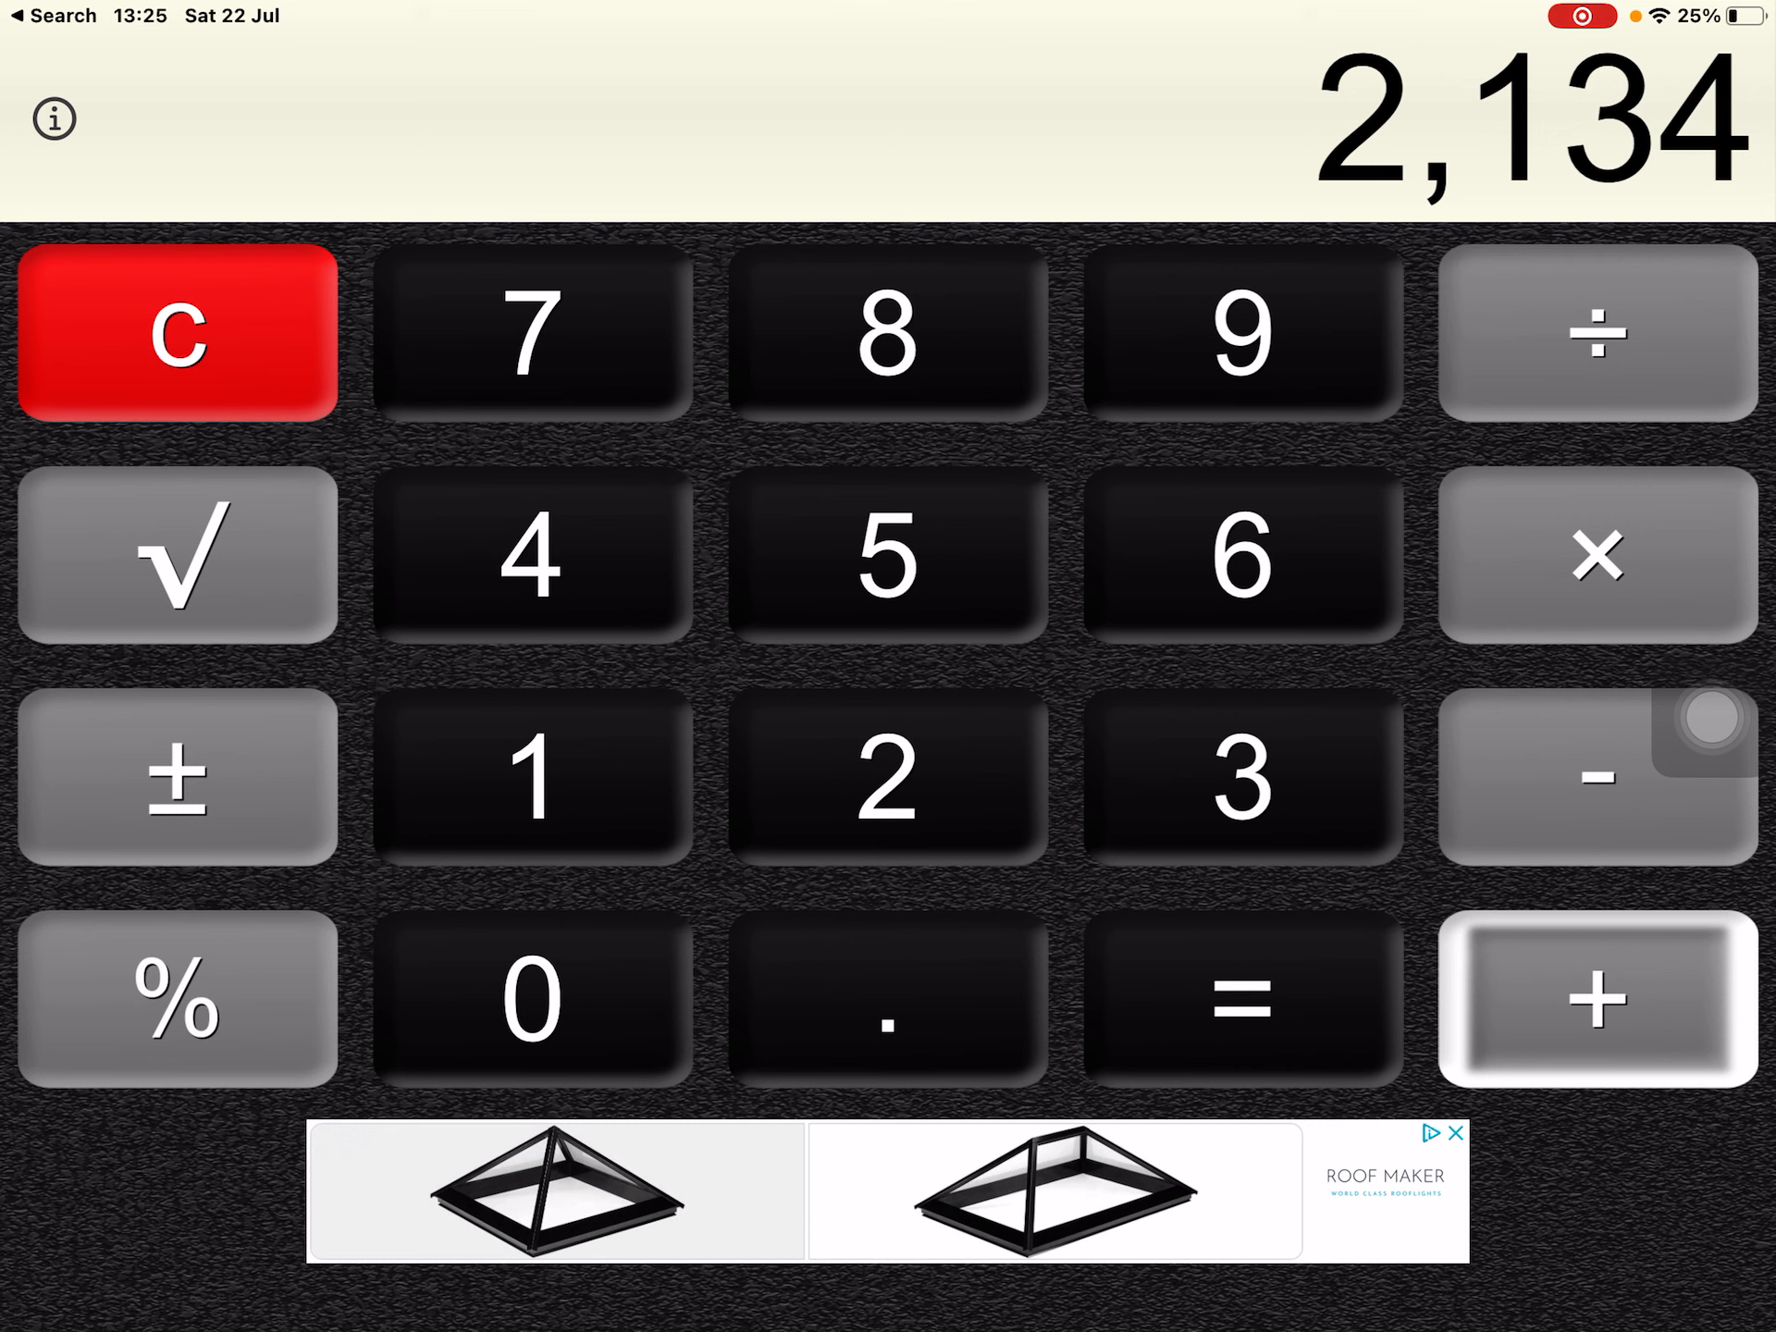
pyautogui.click(1593, 998)
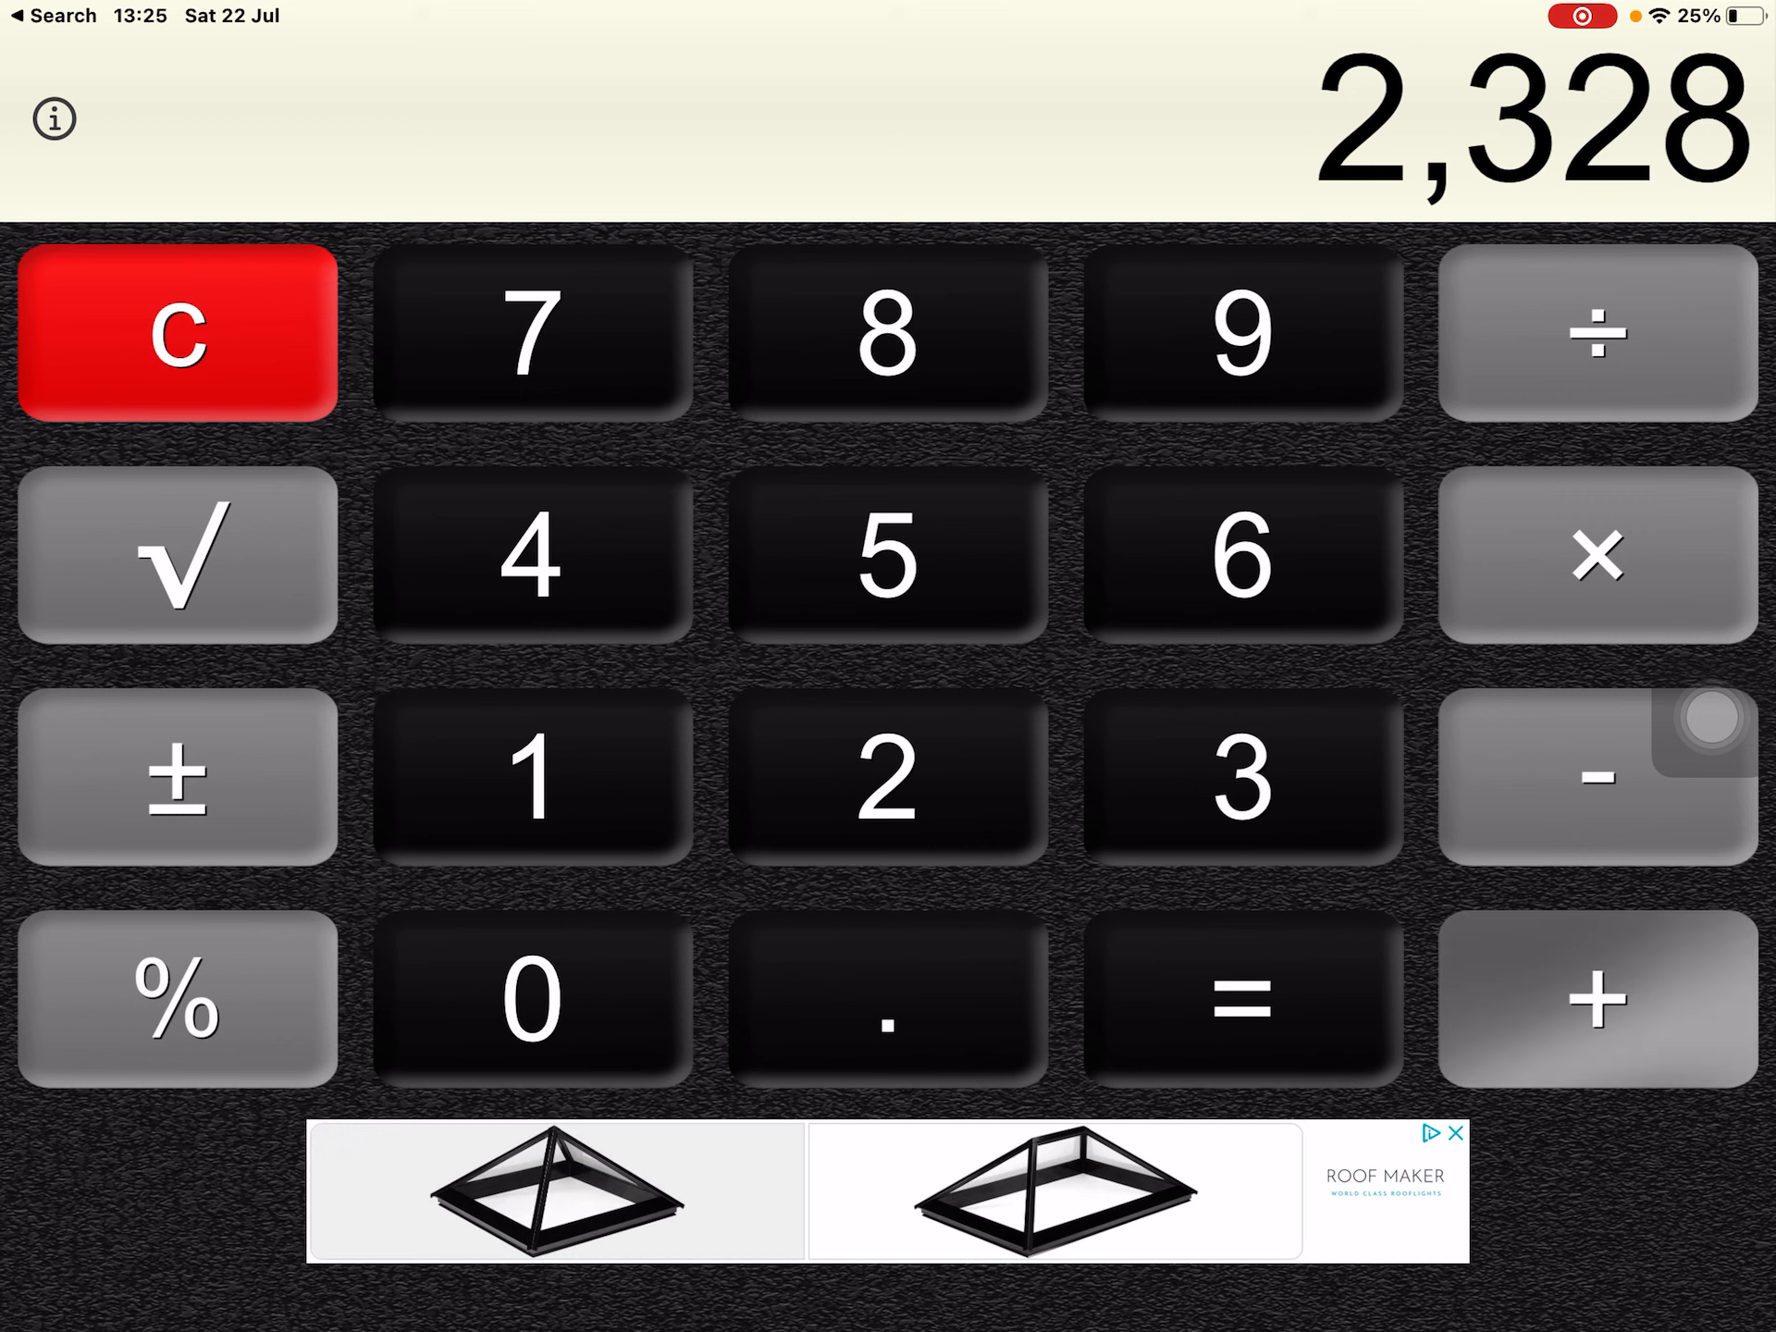
pyautogui.click(1596, 998)
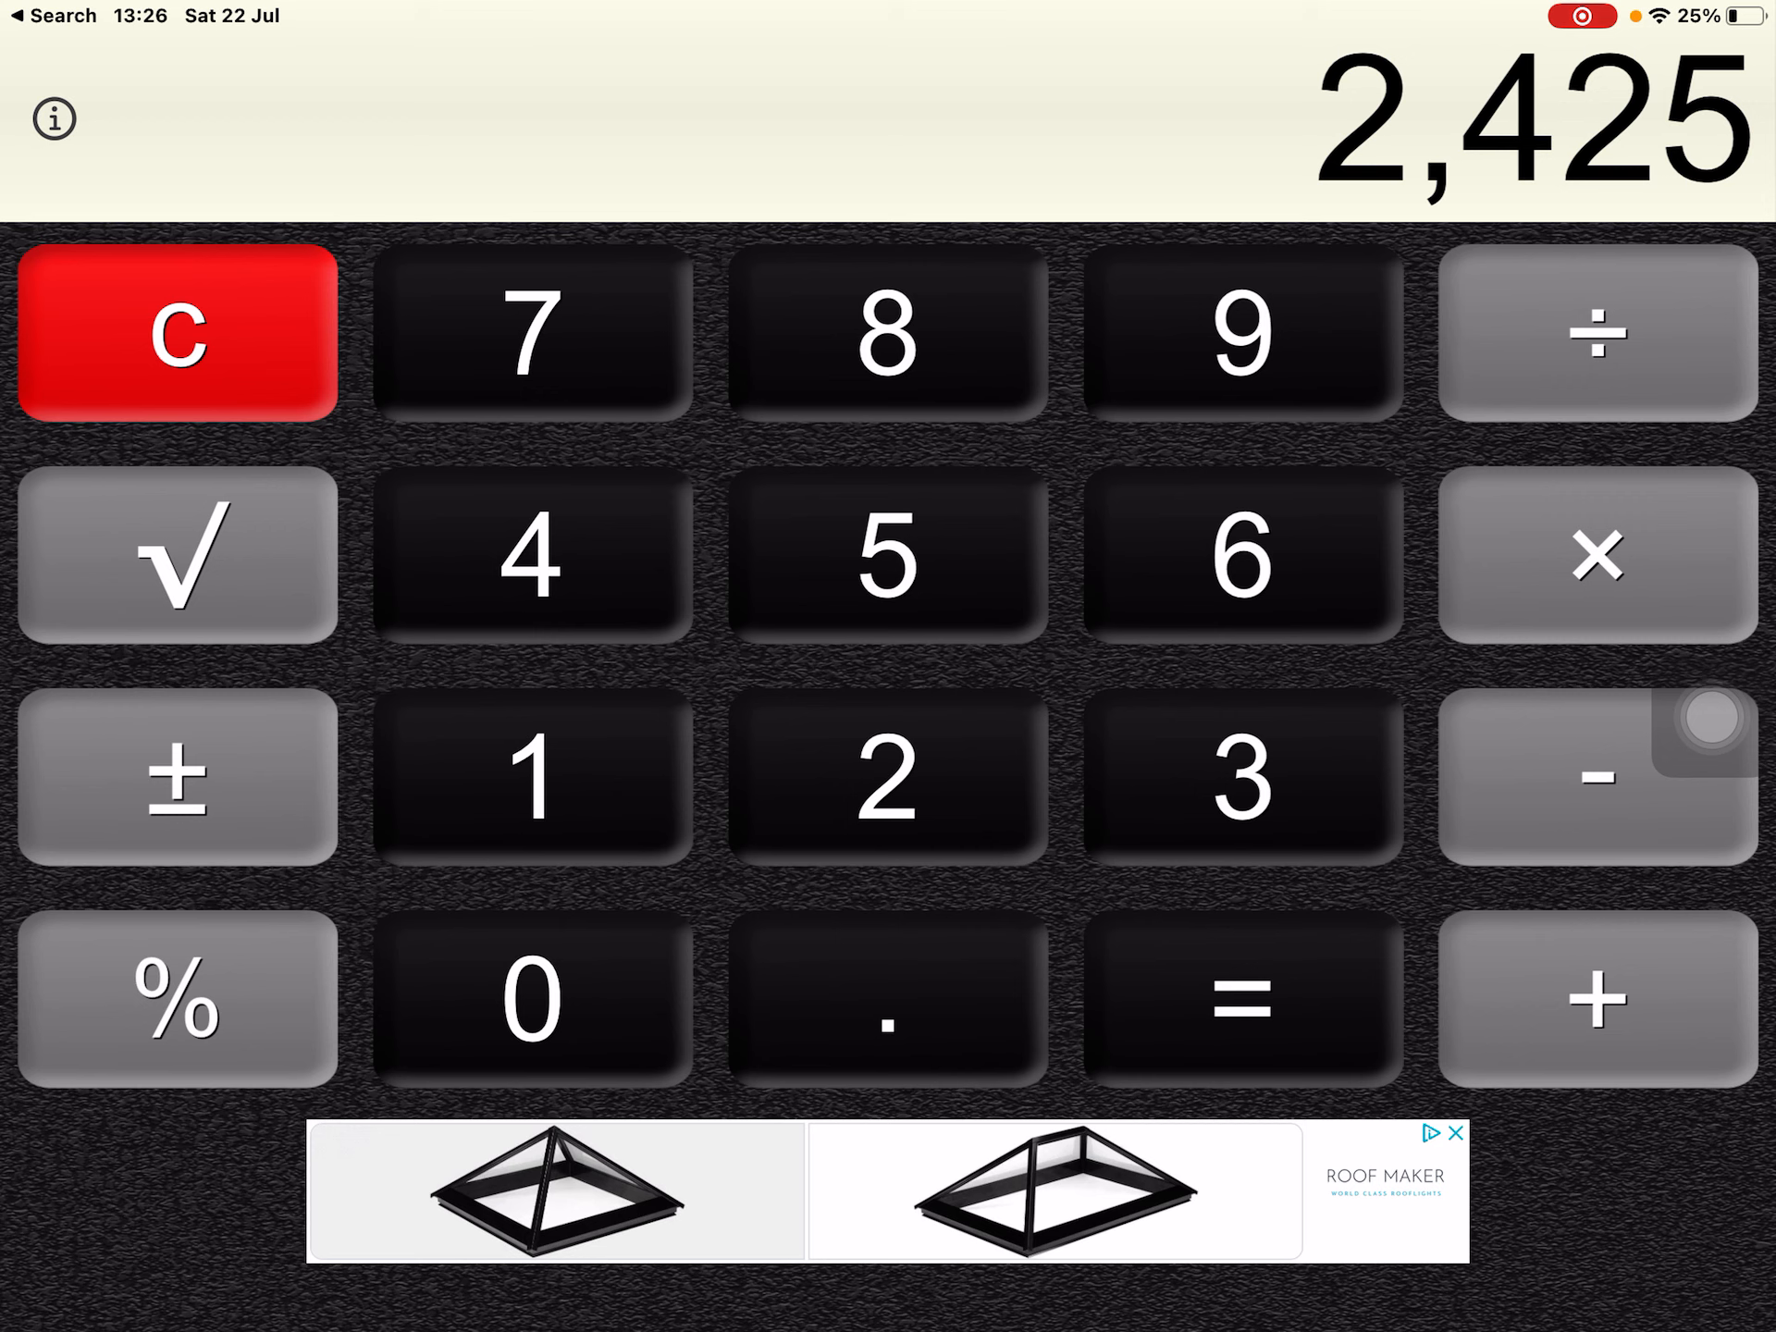
# Reset the display to 97 and begin entering the next number with 9
pyautogui.click(1595, 997)
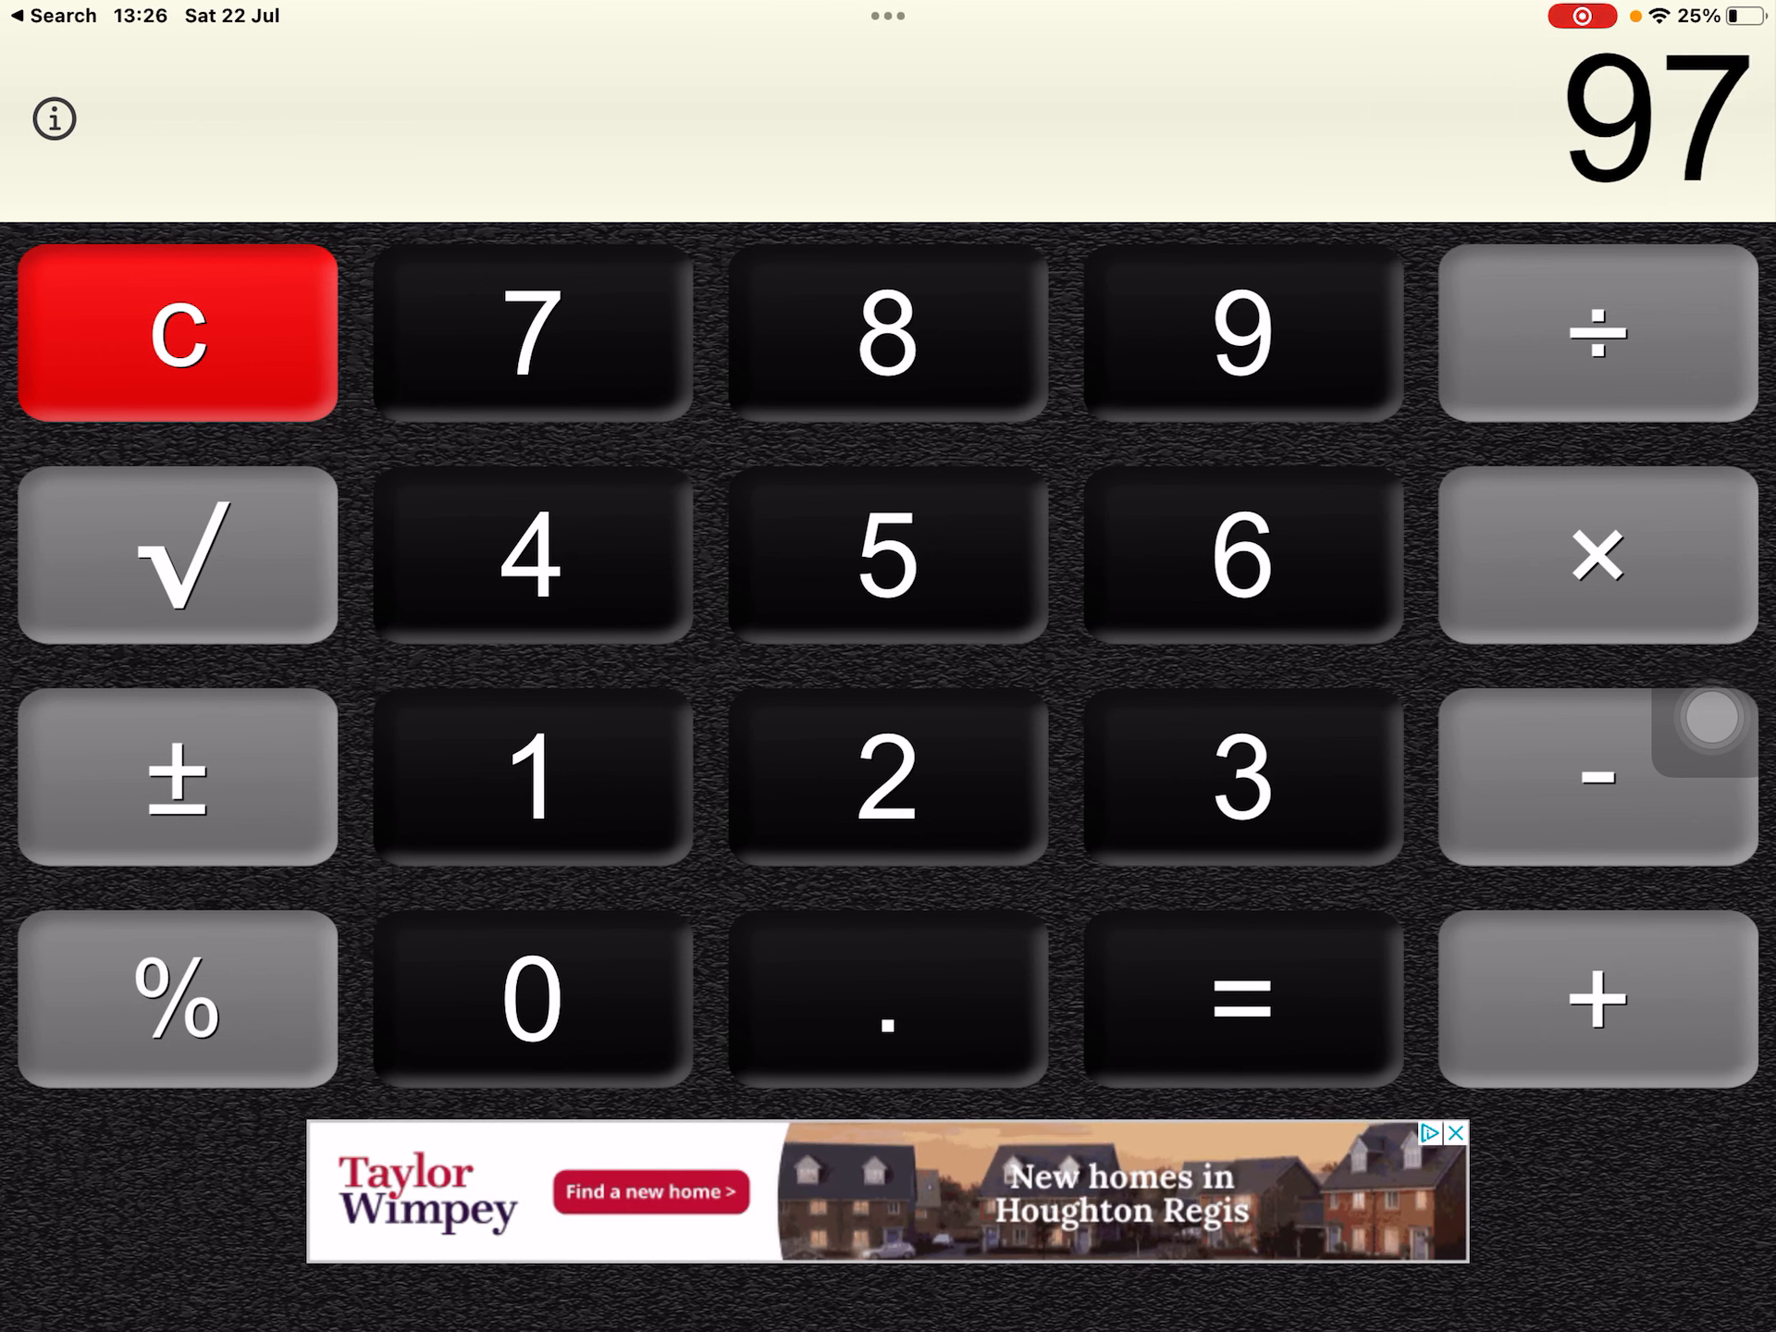
pyautogui.click(1240, 333)
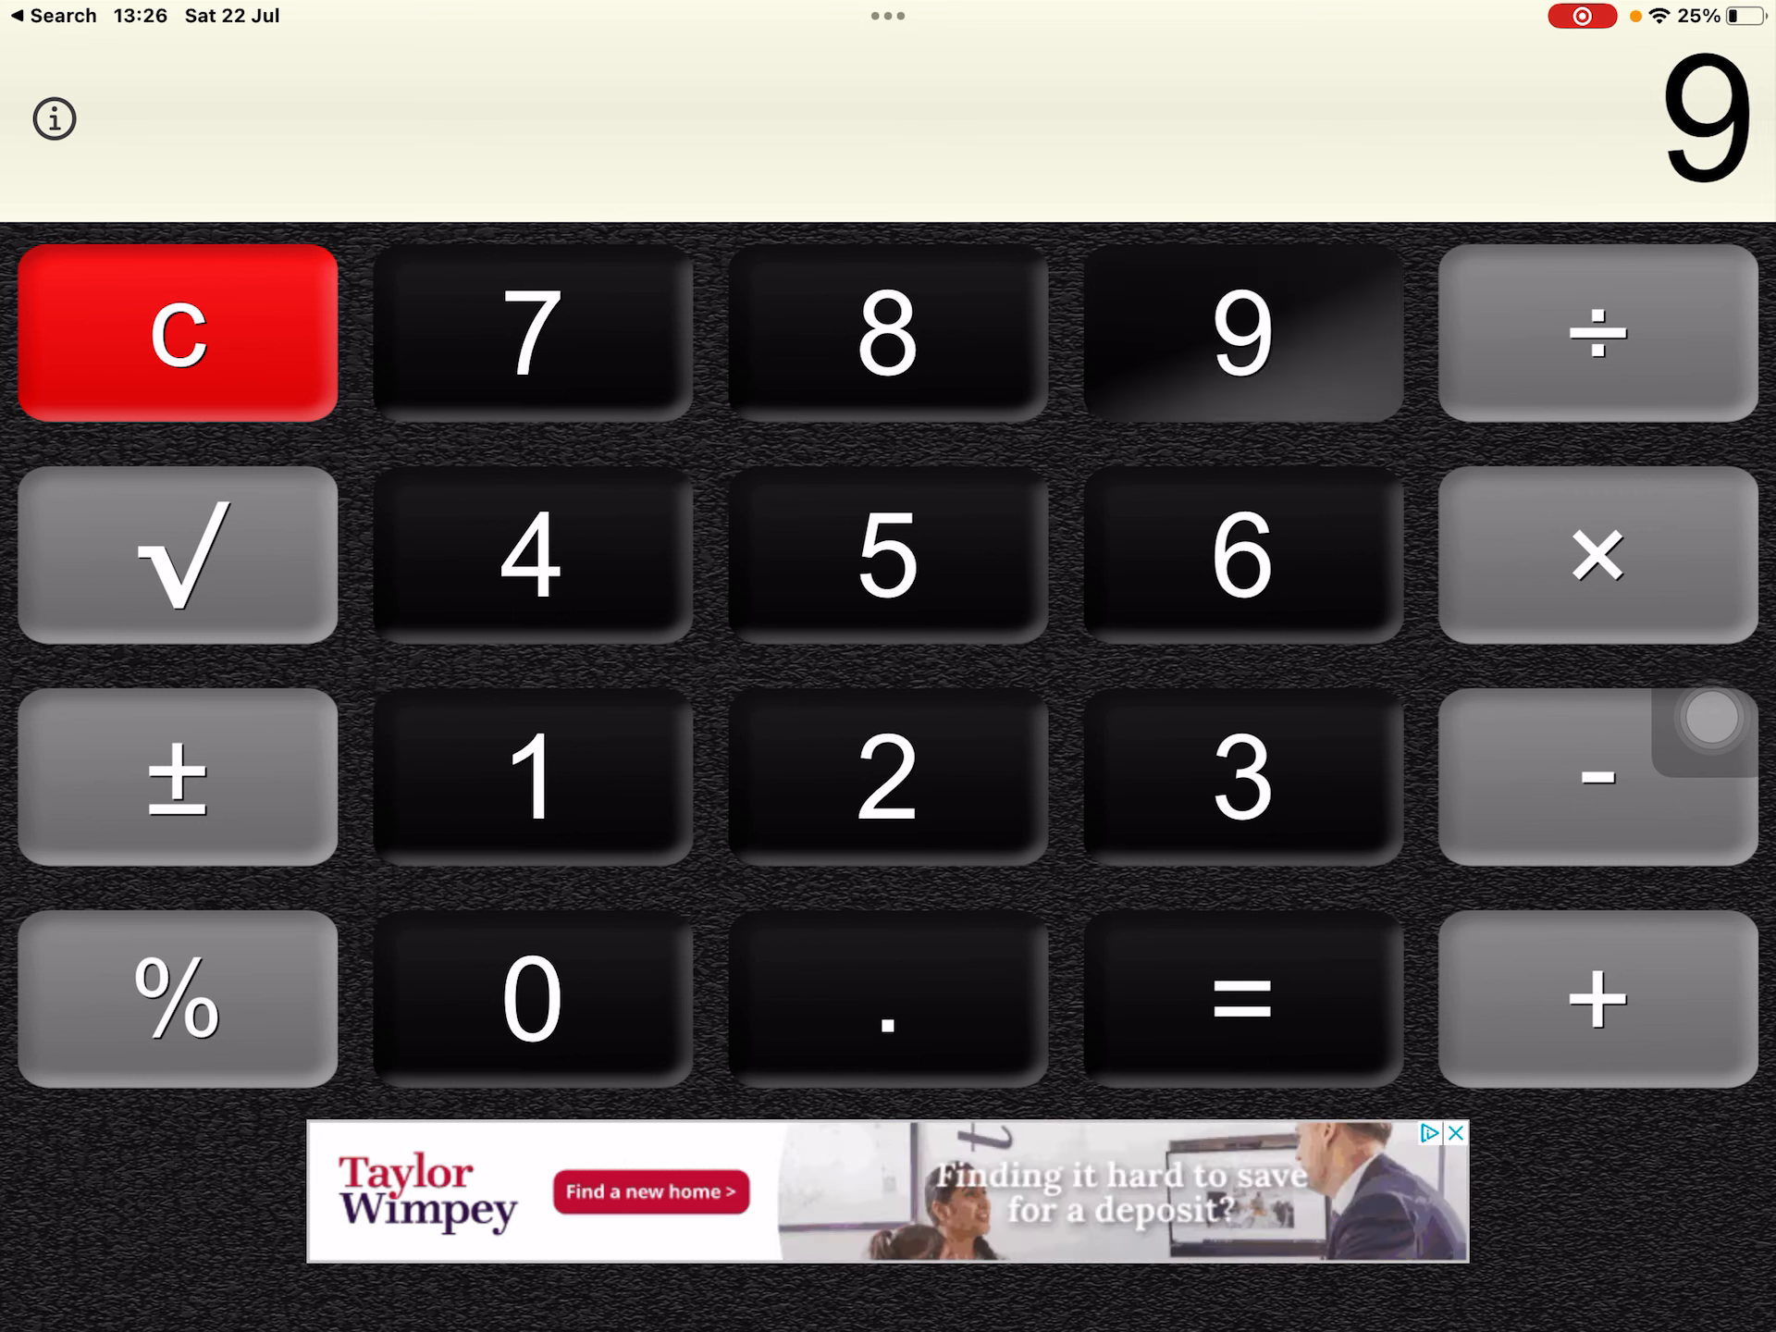
pyautogui.click(1597, 1000)
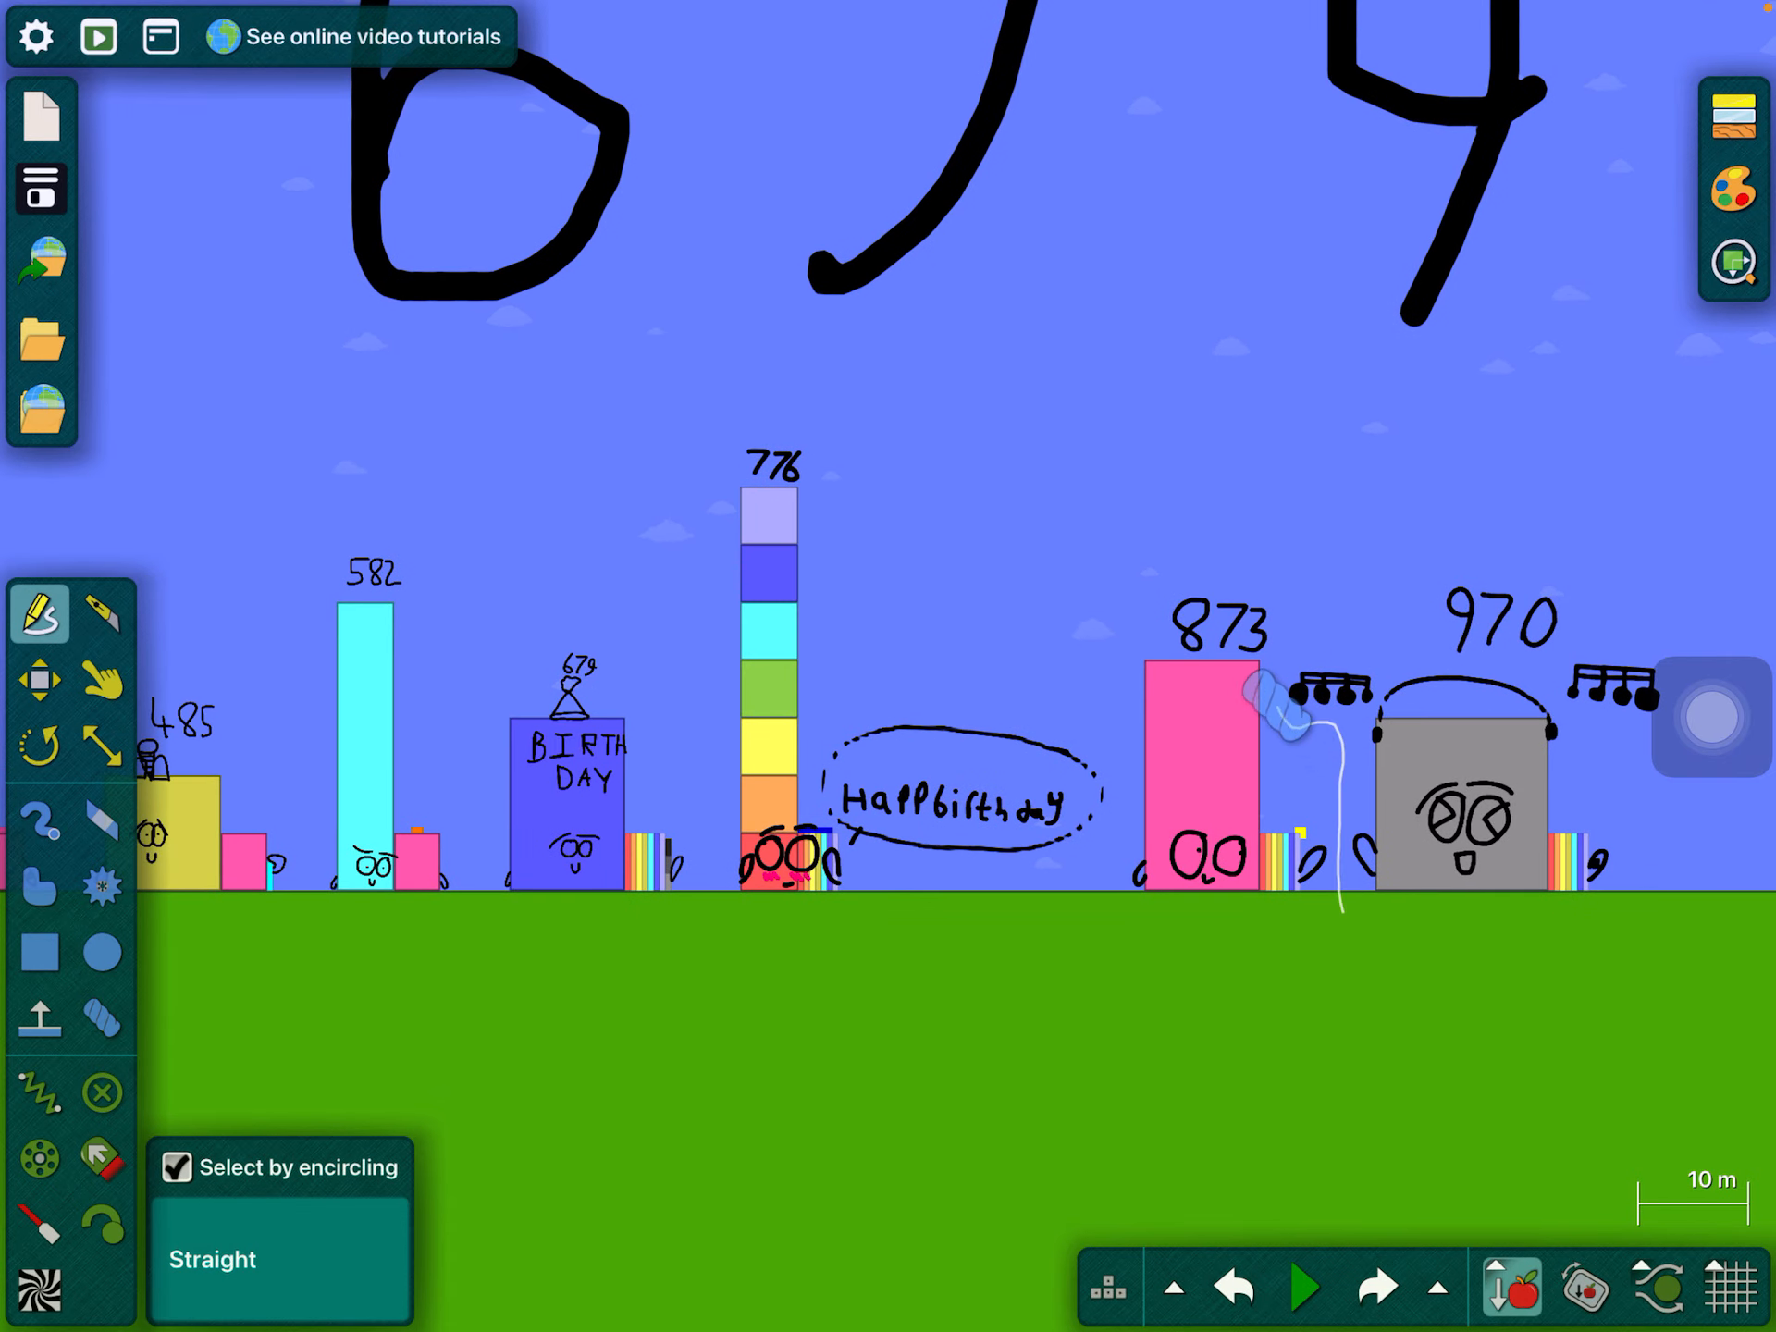
# Pan the Algodoo canvas left to show Numberblocks 97, 194 and 291
pyautogui.moveTo(1269, 702); pyautogui.dragTo(453, 379)
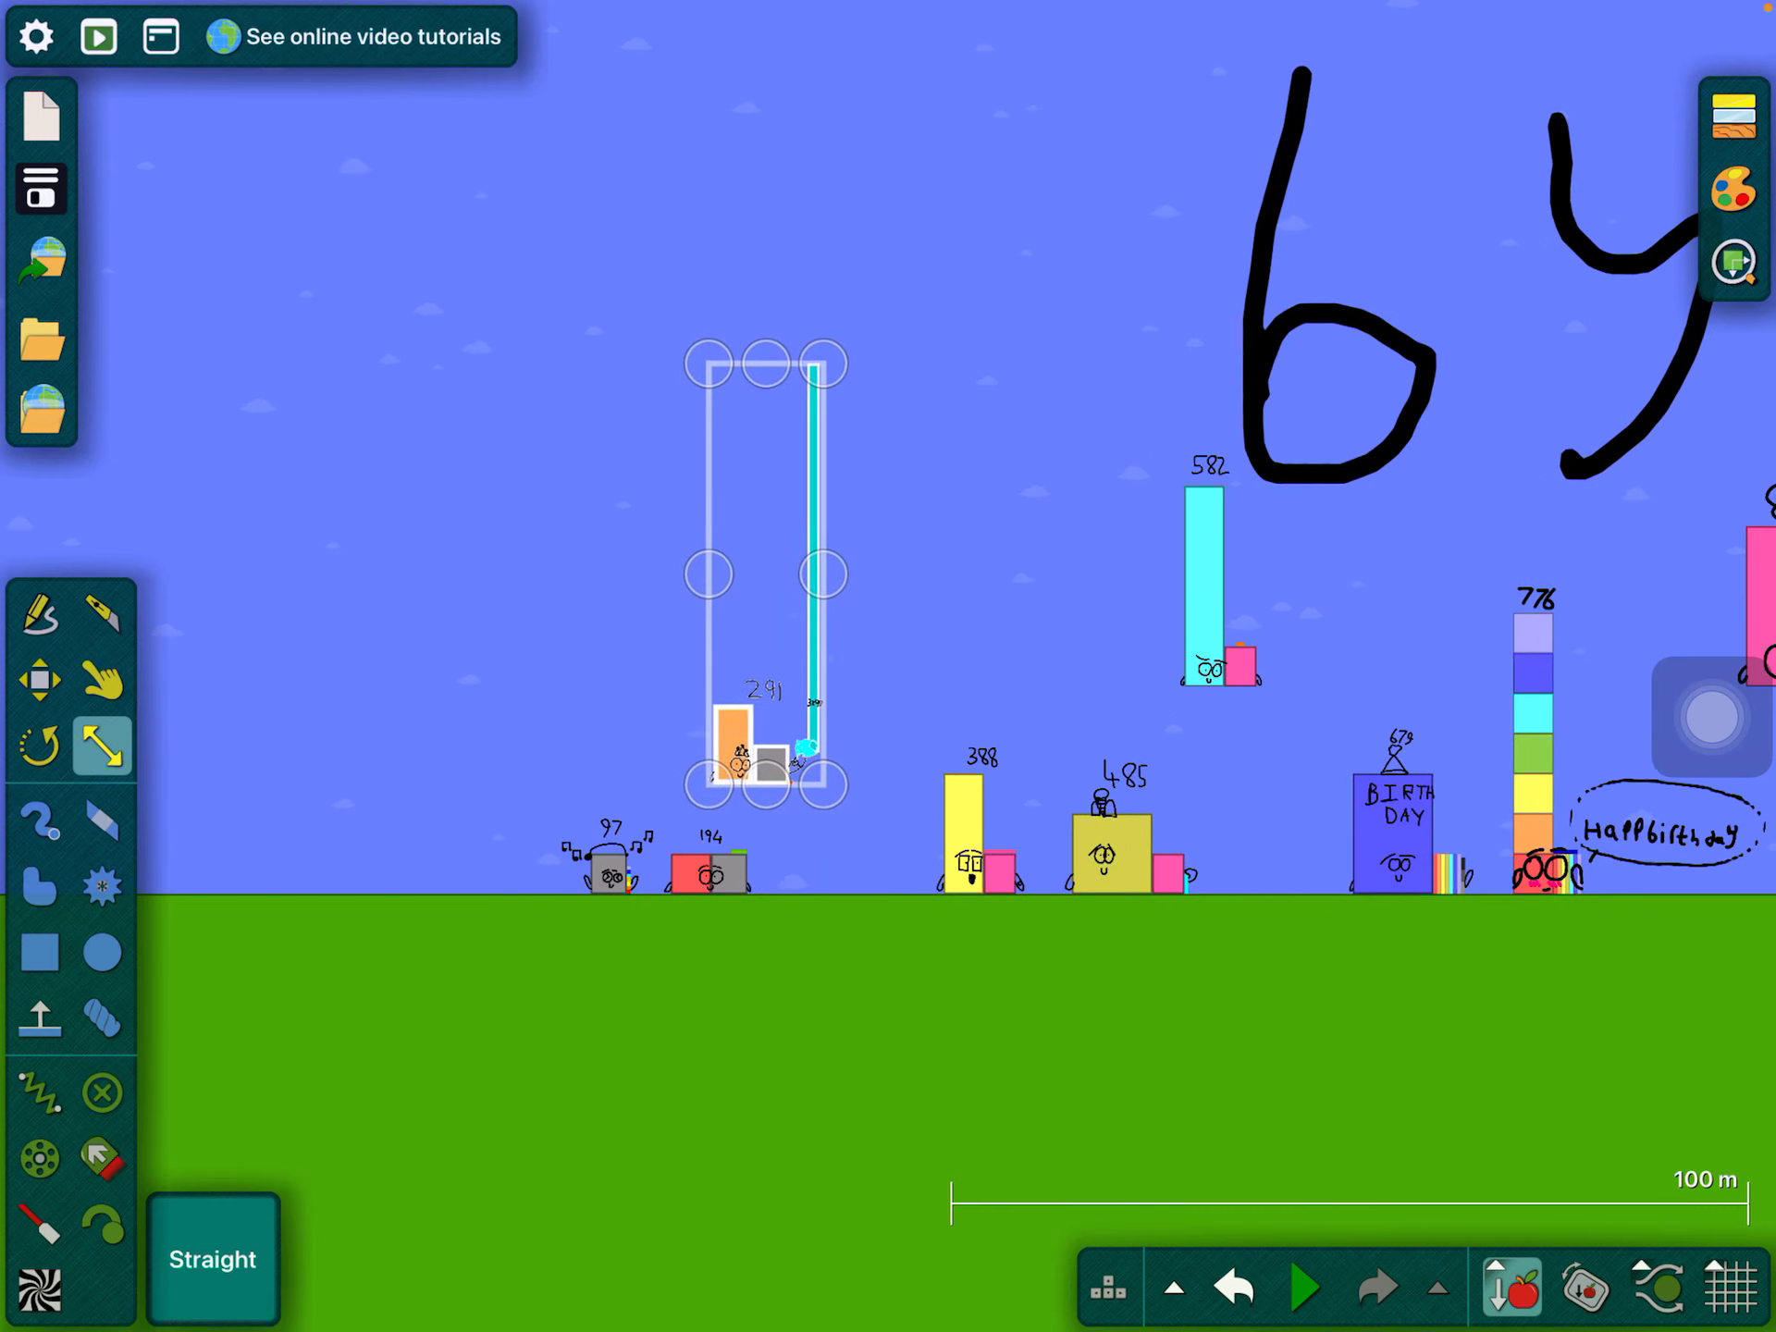
# Zoom in on the Numberblocks 291, 388, 485, 582 and 679
pyautogui.moveTo(765, 571); pyautogui.dragTo(748, 442)
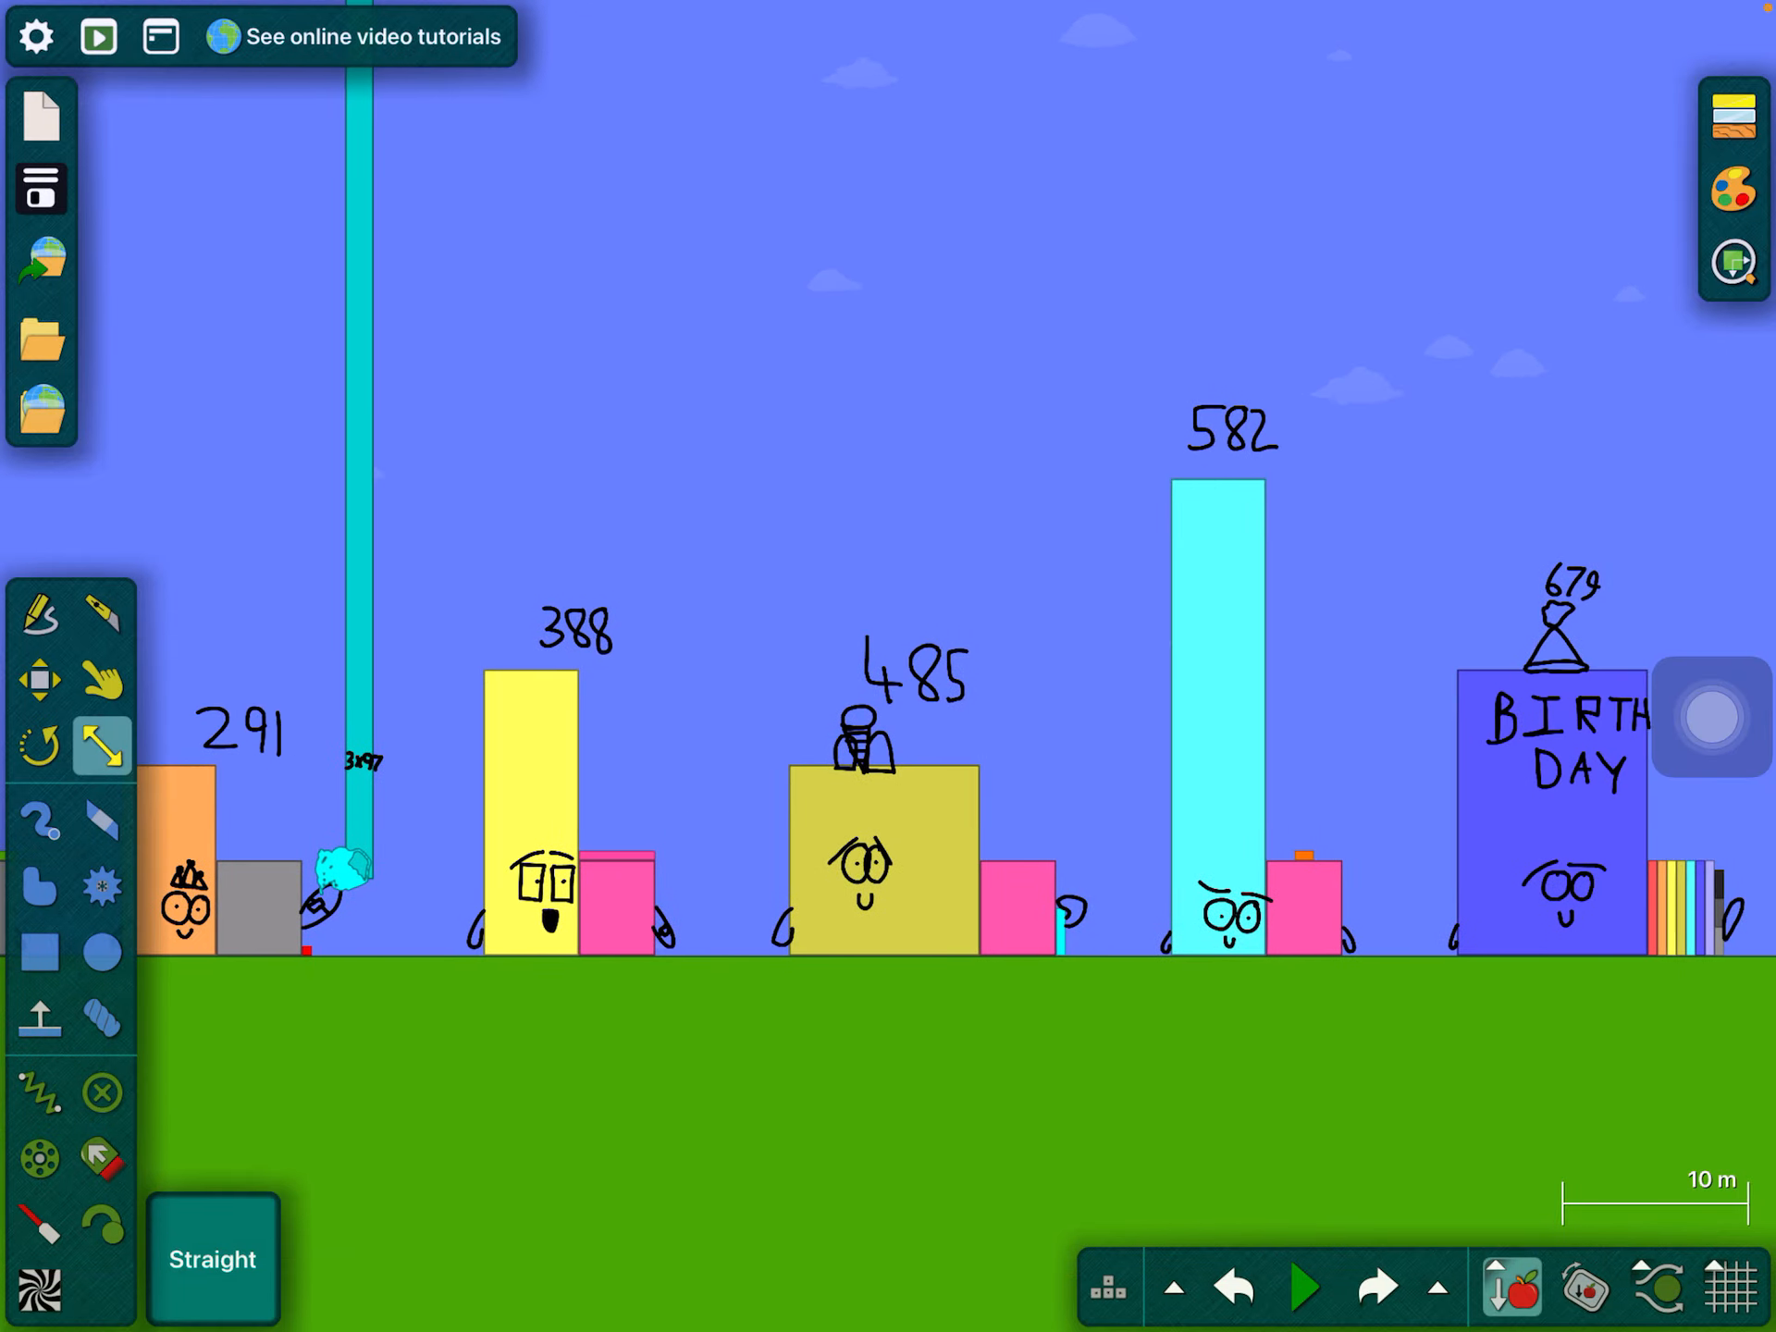
# Zoom out to show the 'Counting by 97's' title above the full lineup
pyautogui.hscroll(3)
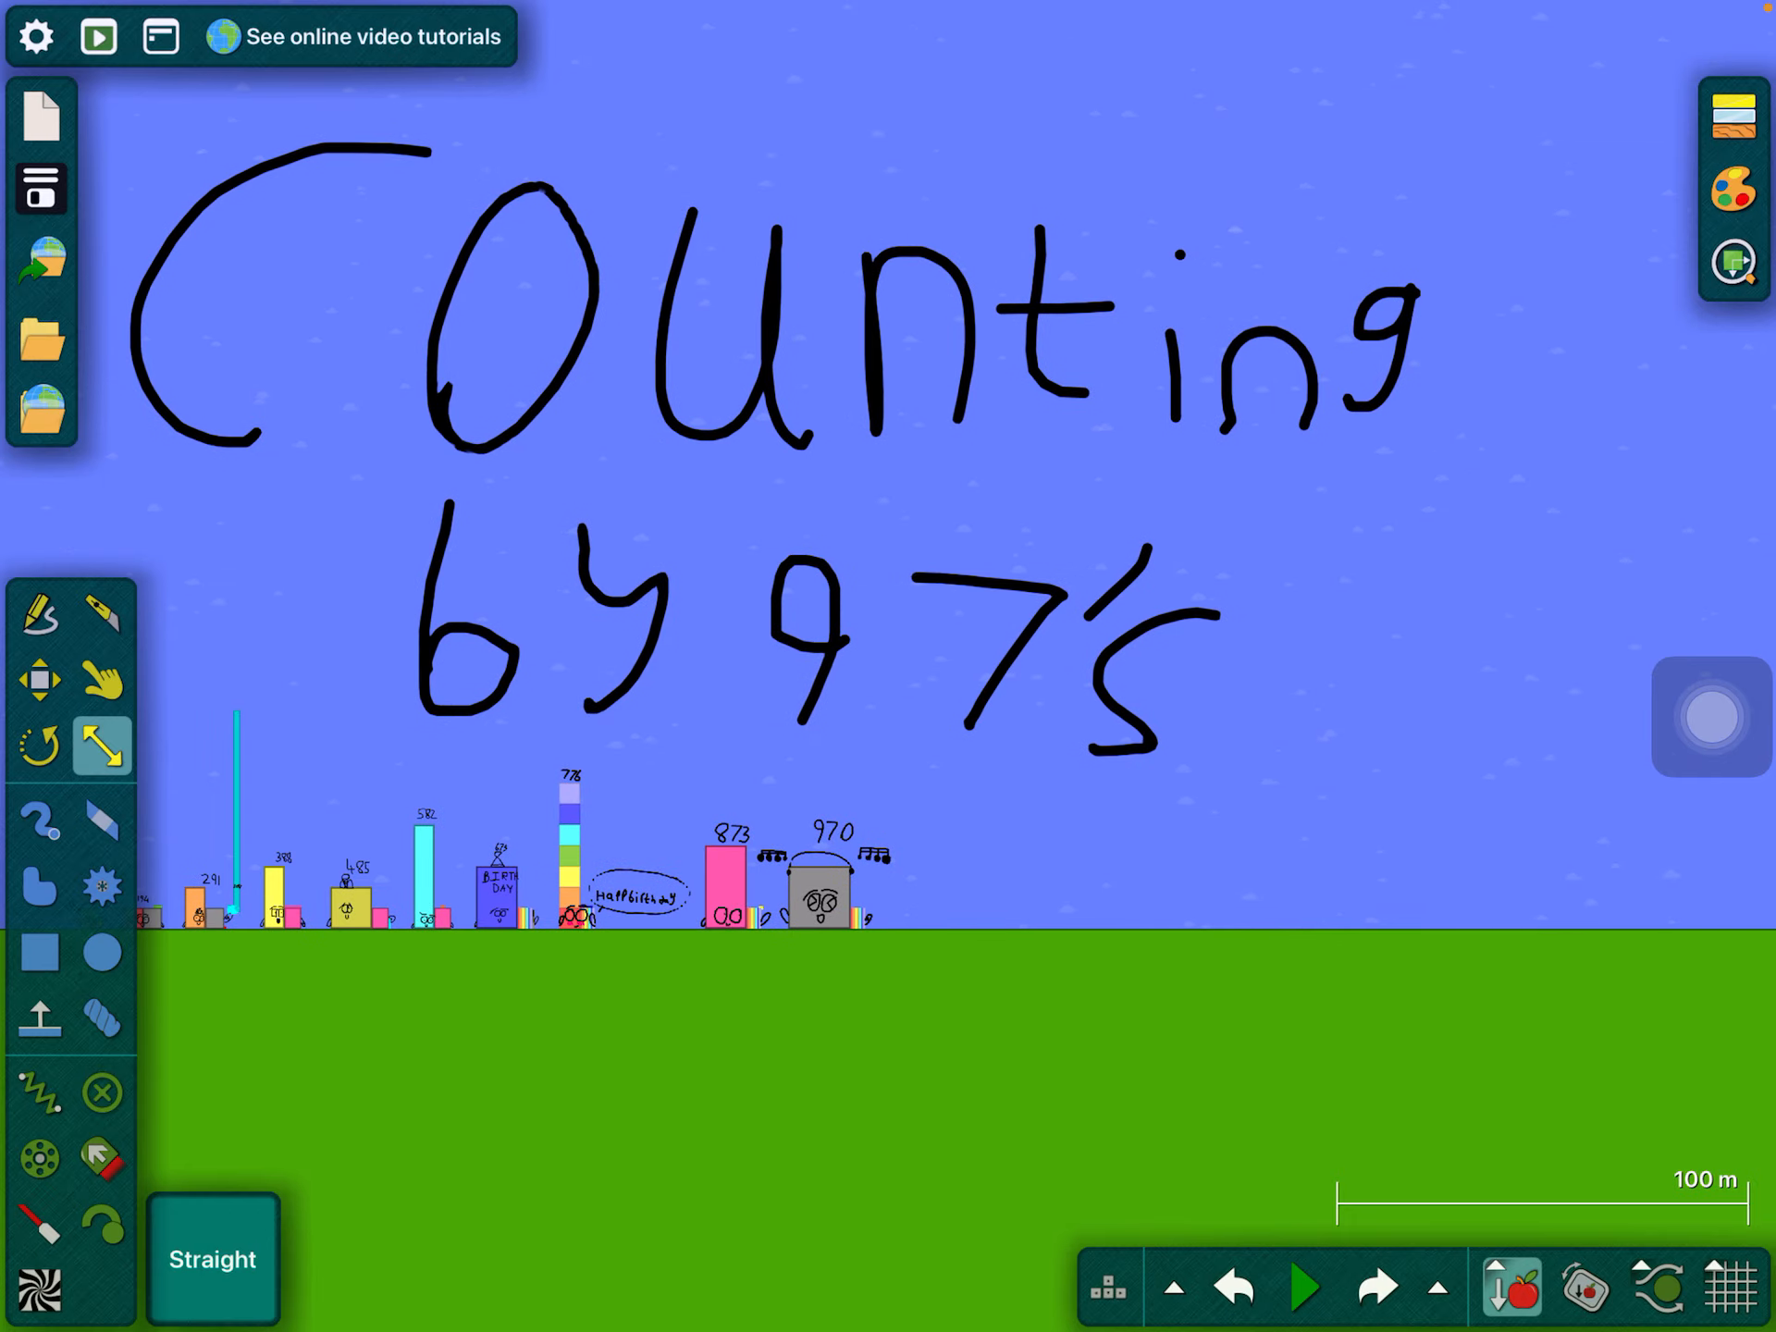
pyautogui.click(101, 678)
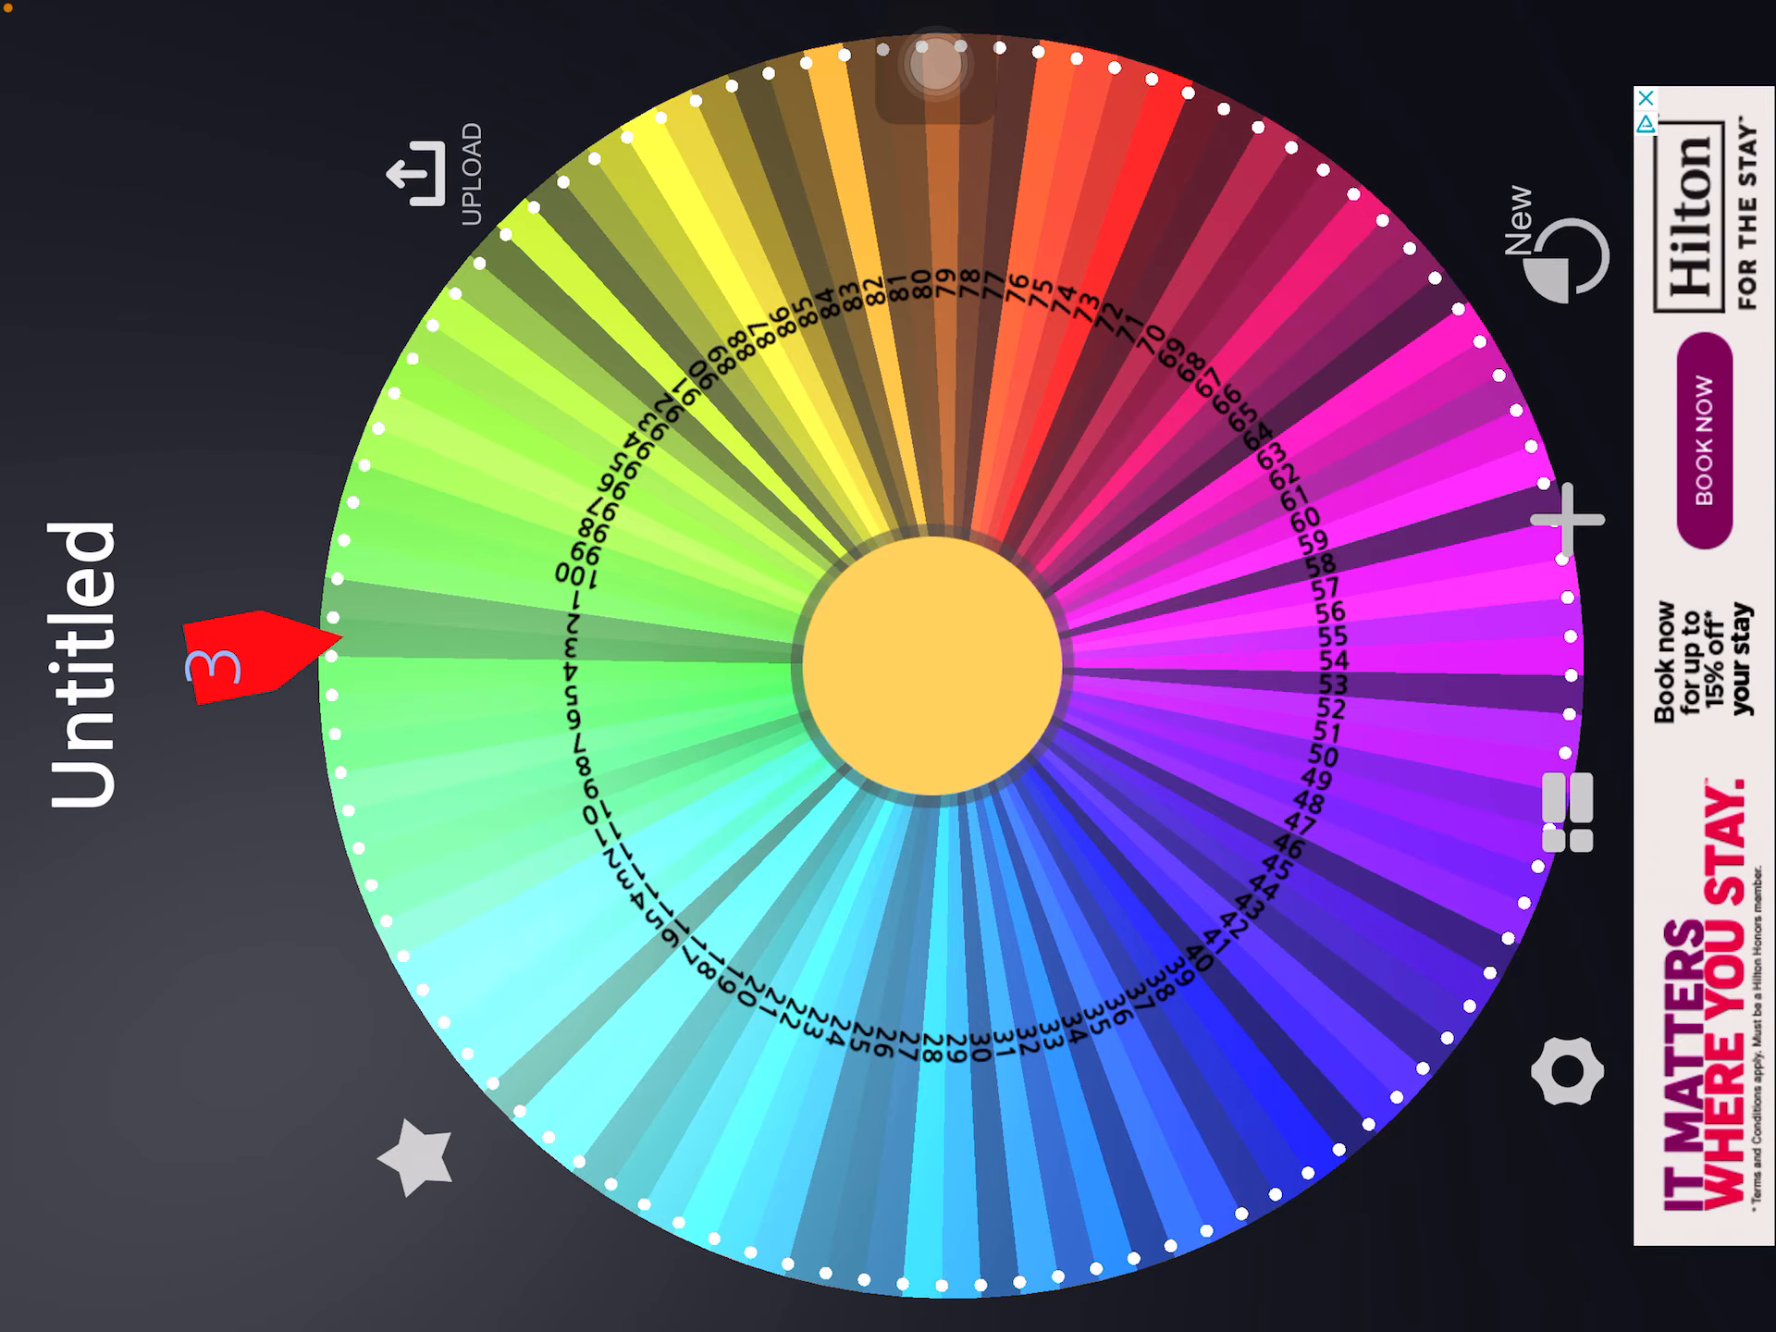
# Spin the 1–100 number wheel, landing on 44
pyautogui.click(918, 662)
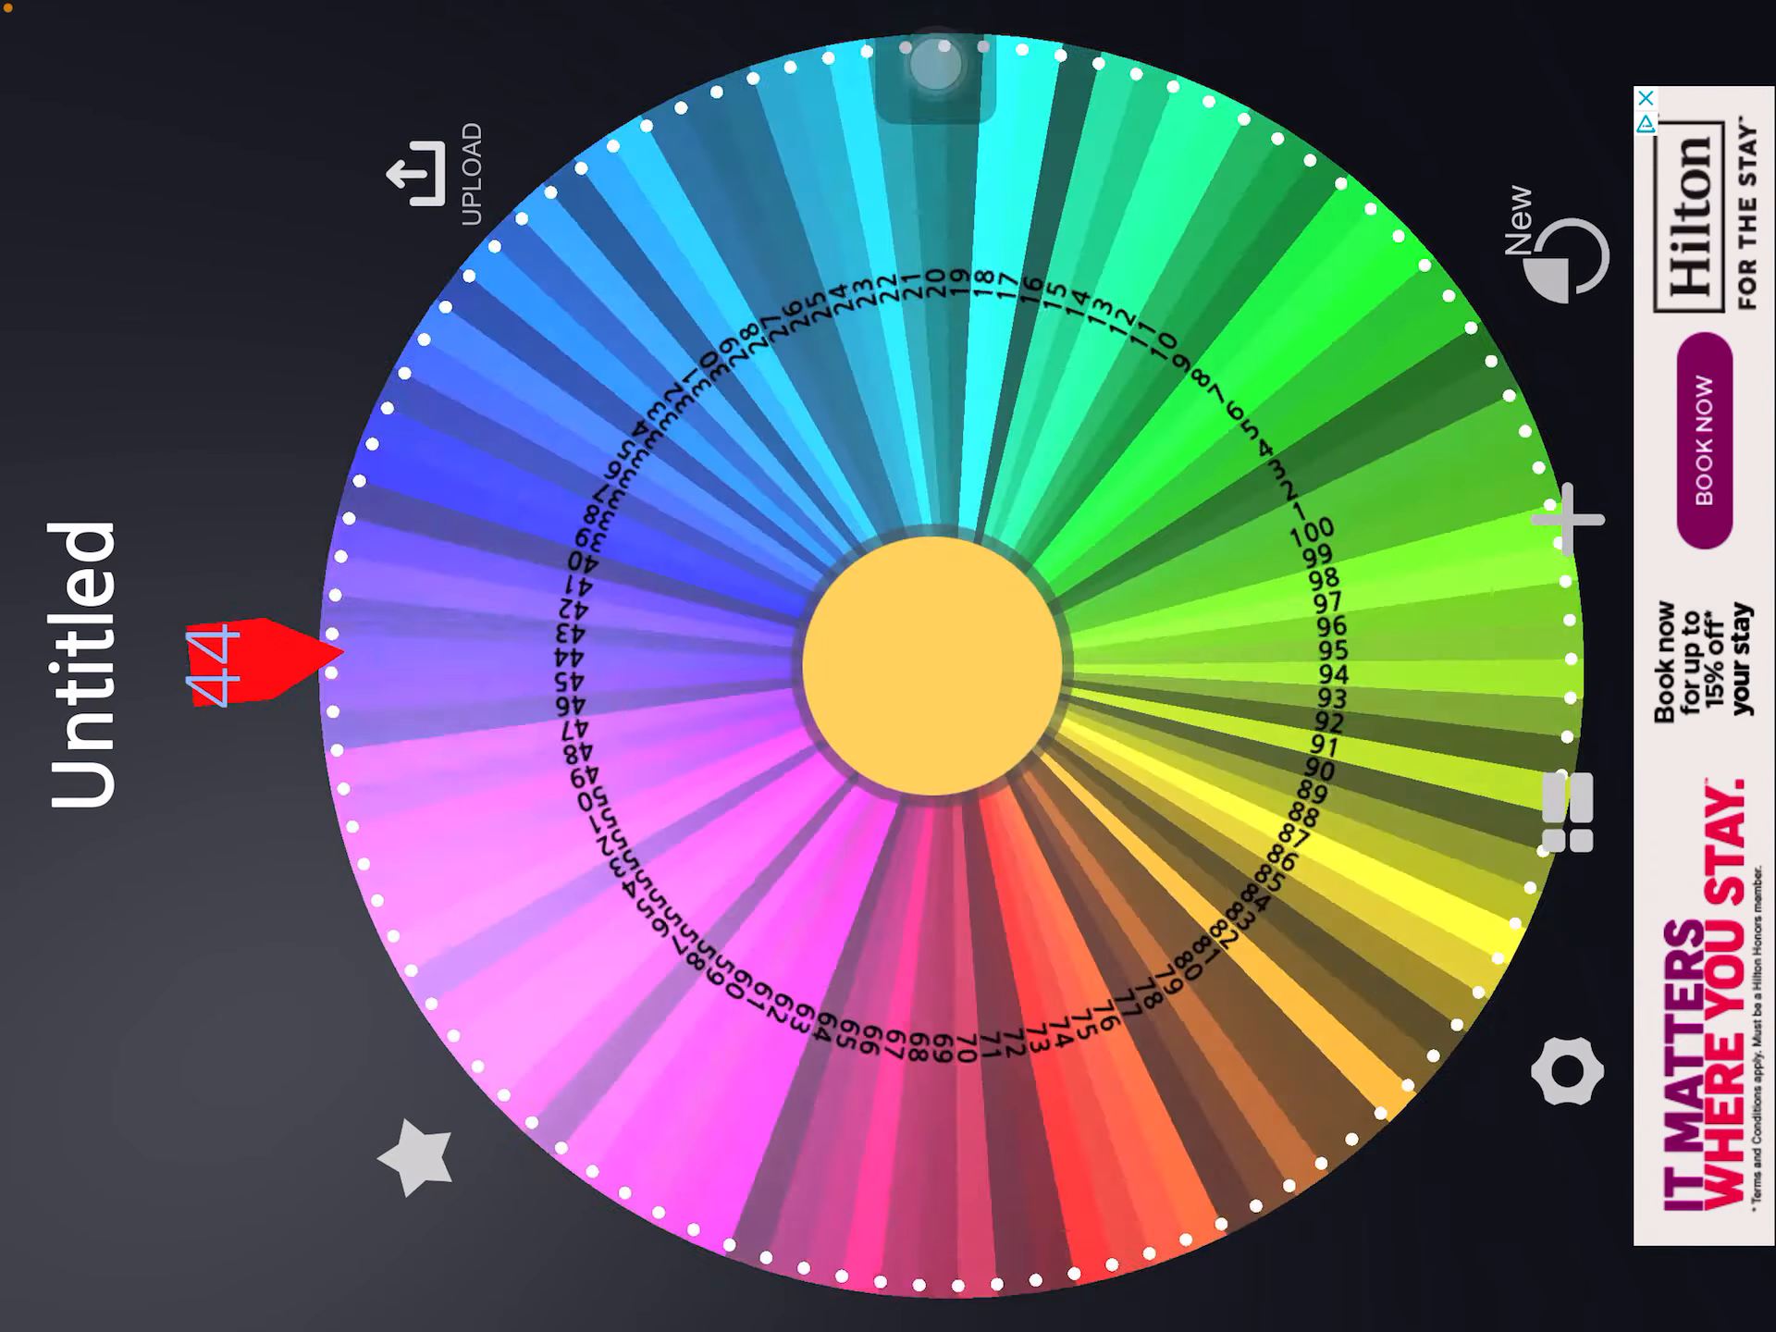
# Spin the wheel five more times, landing on 23, 71, 81, 1 and finally 21
pyautogui.click(952, 668)
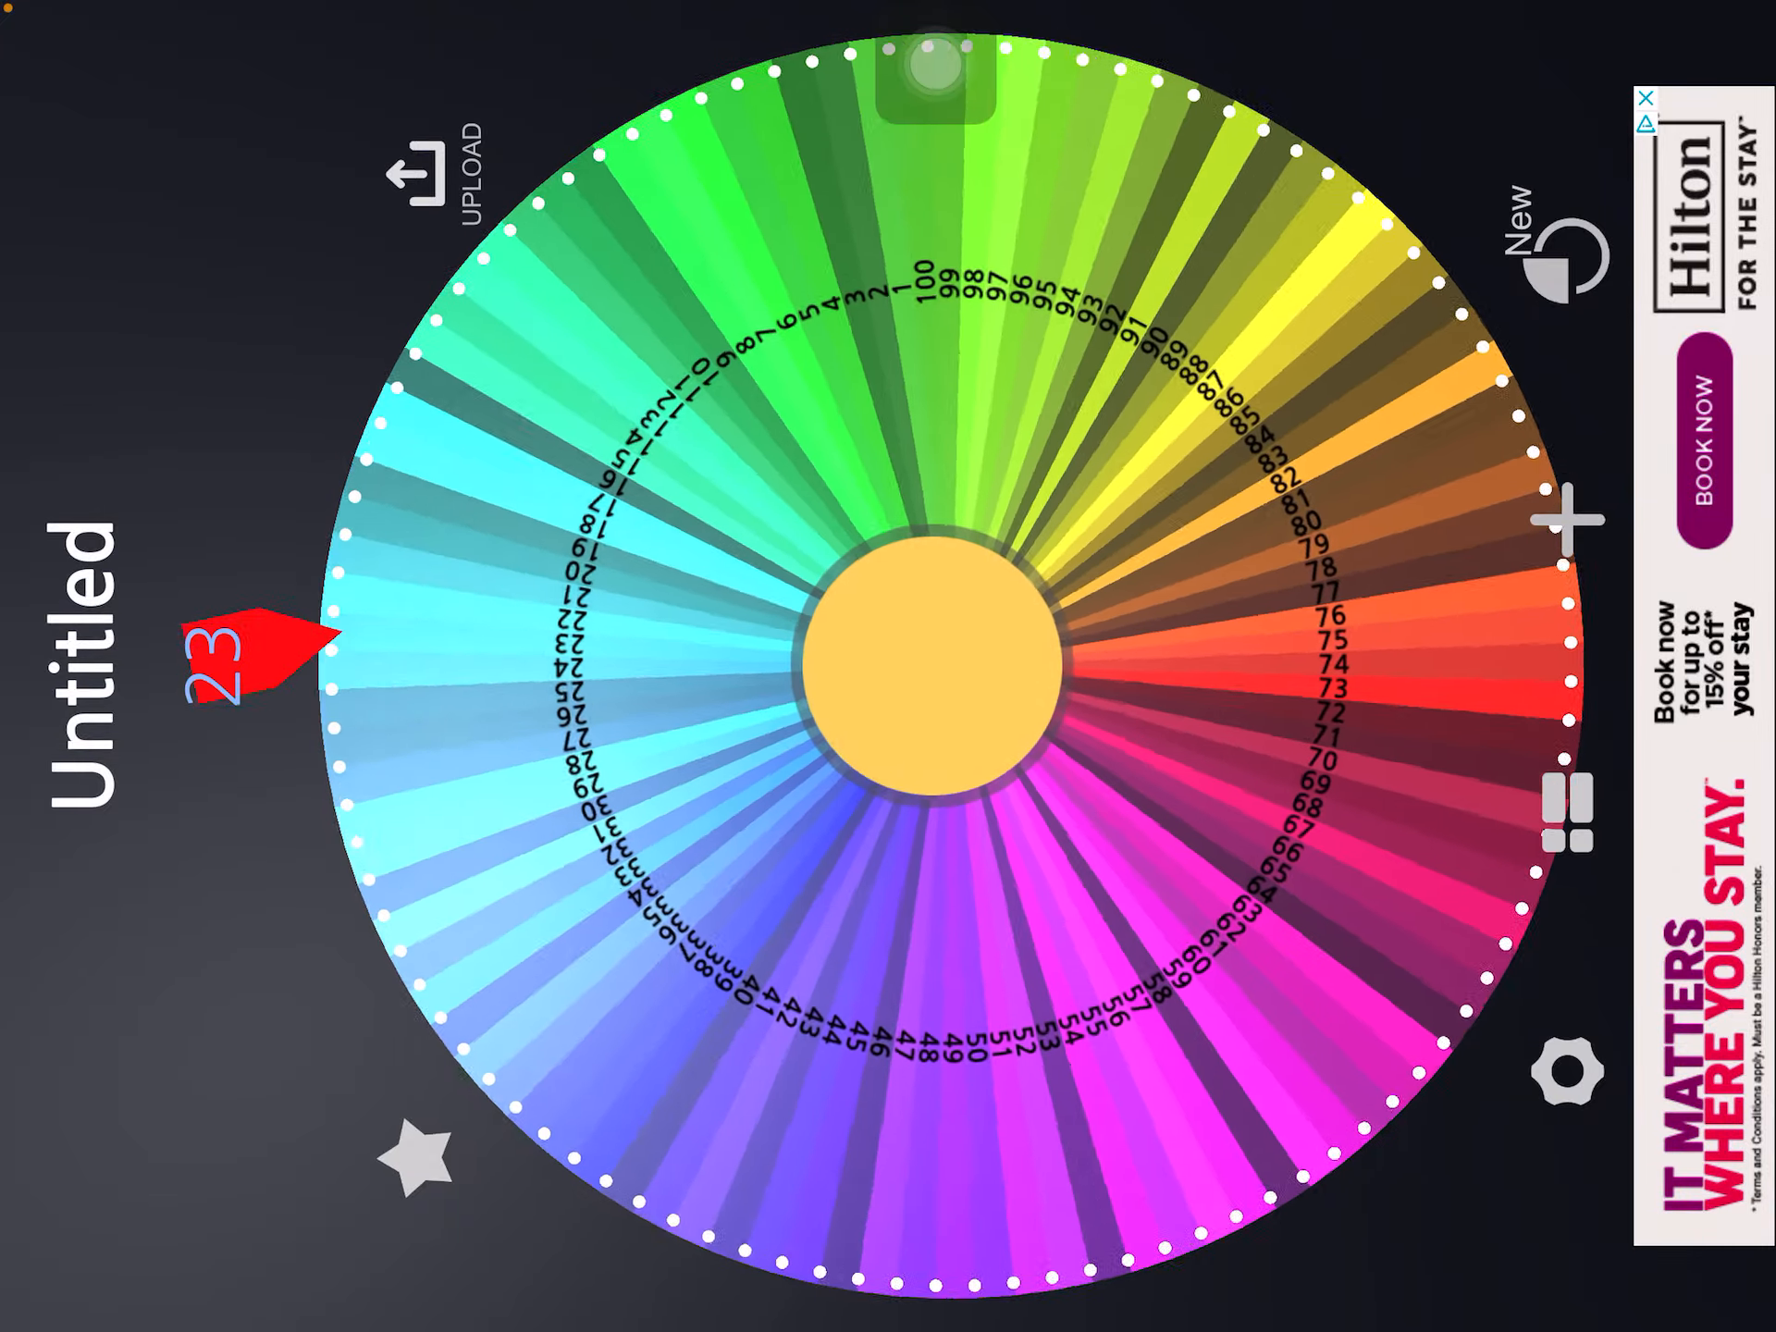
pyautogui.click(929, 656)
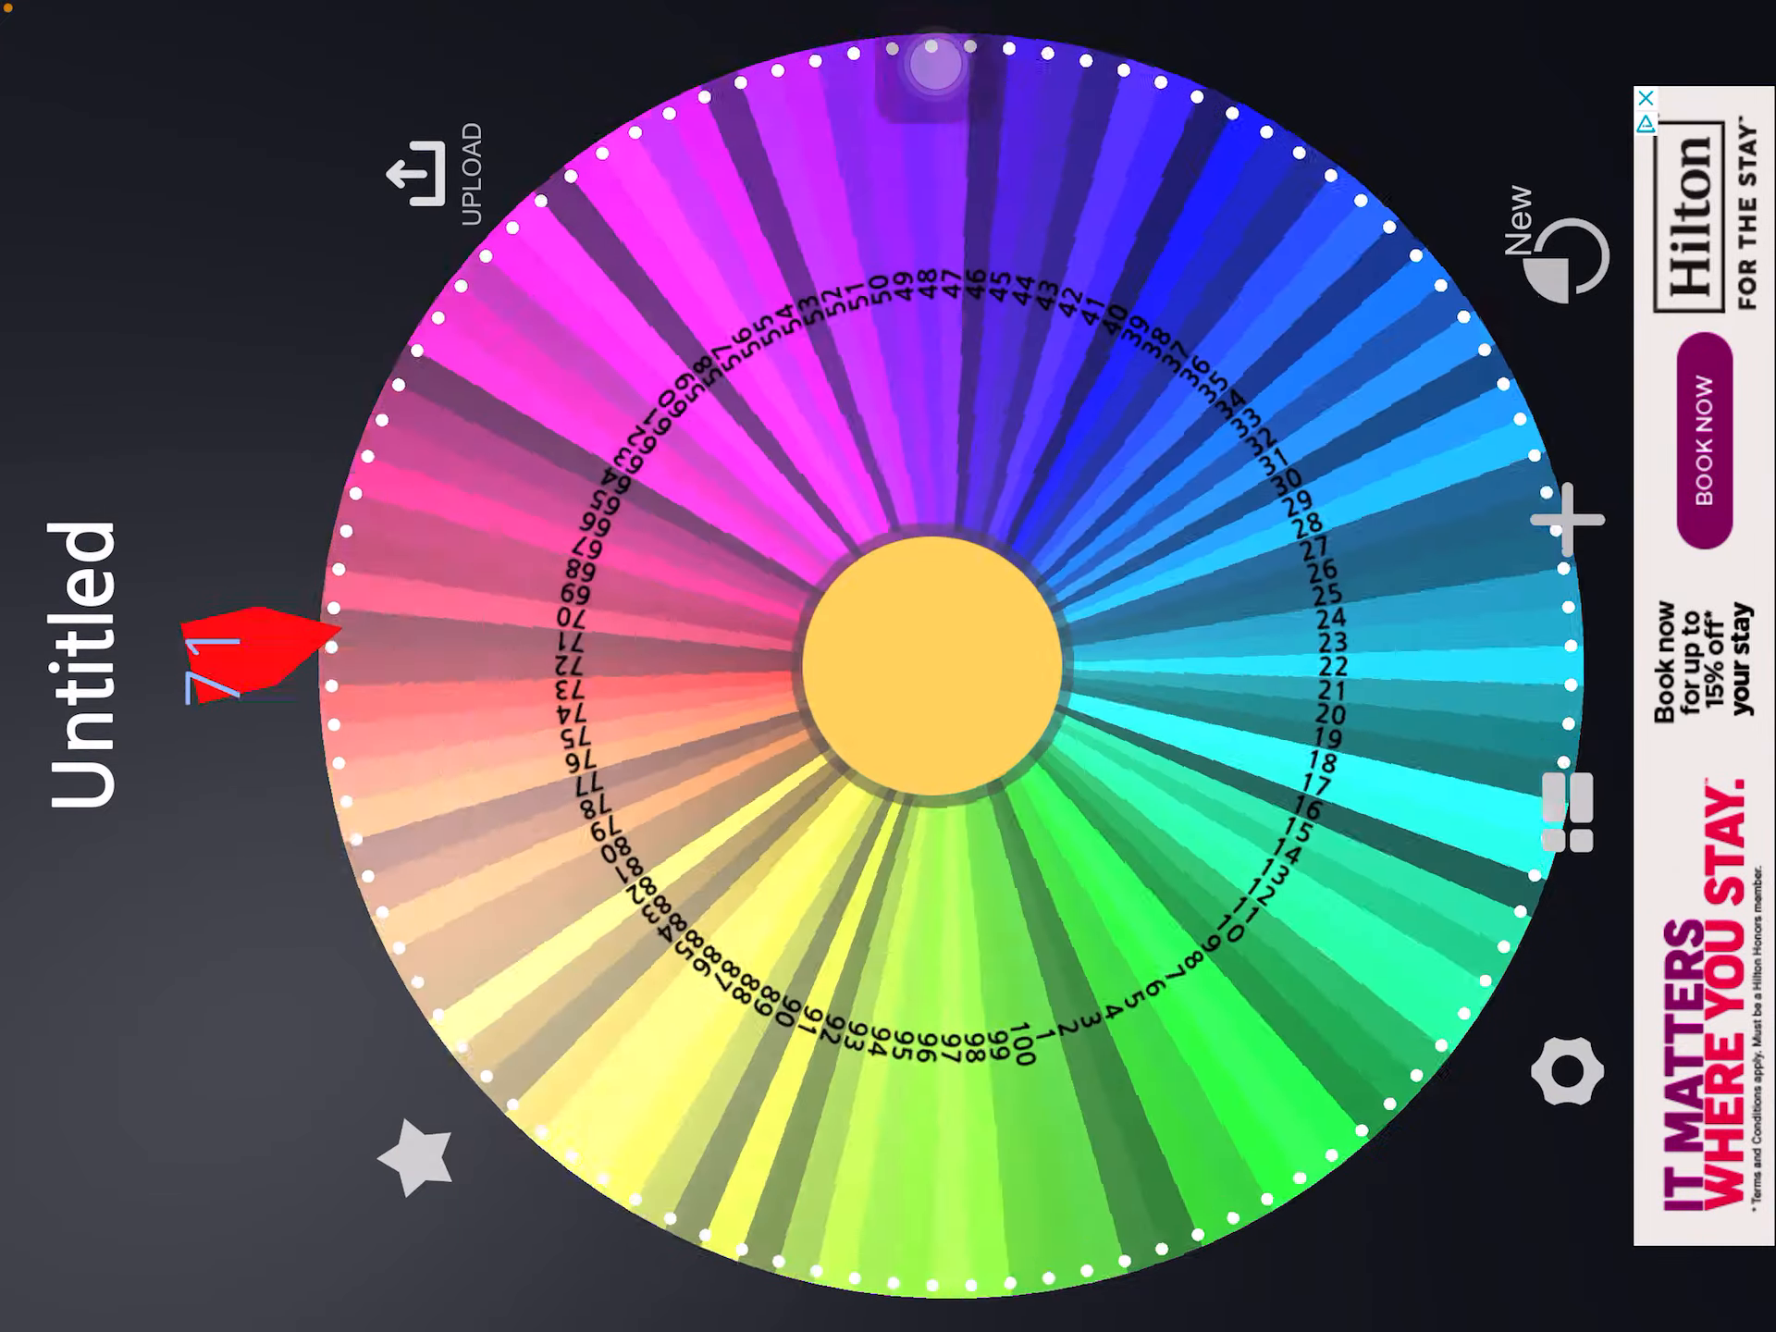
pyautogui.click(940, 657)
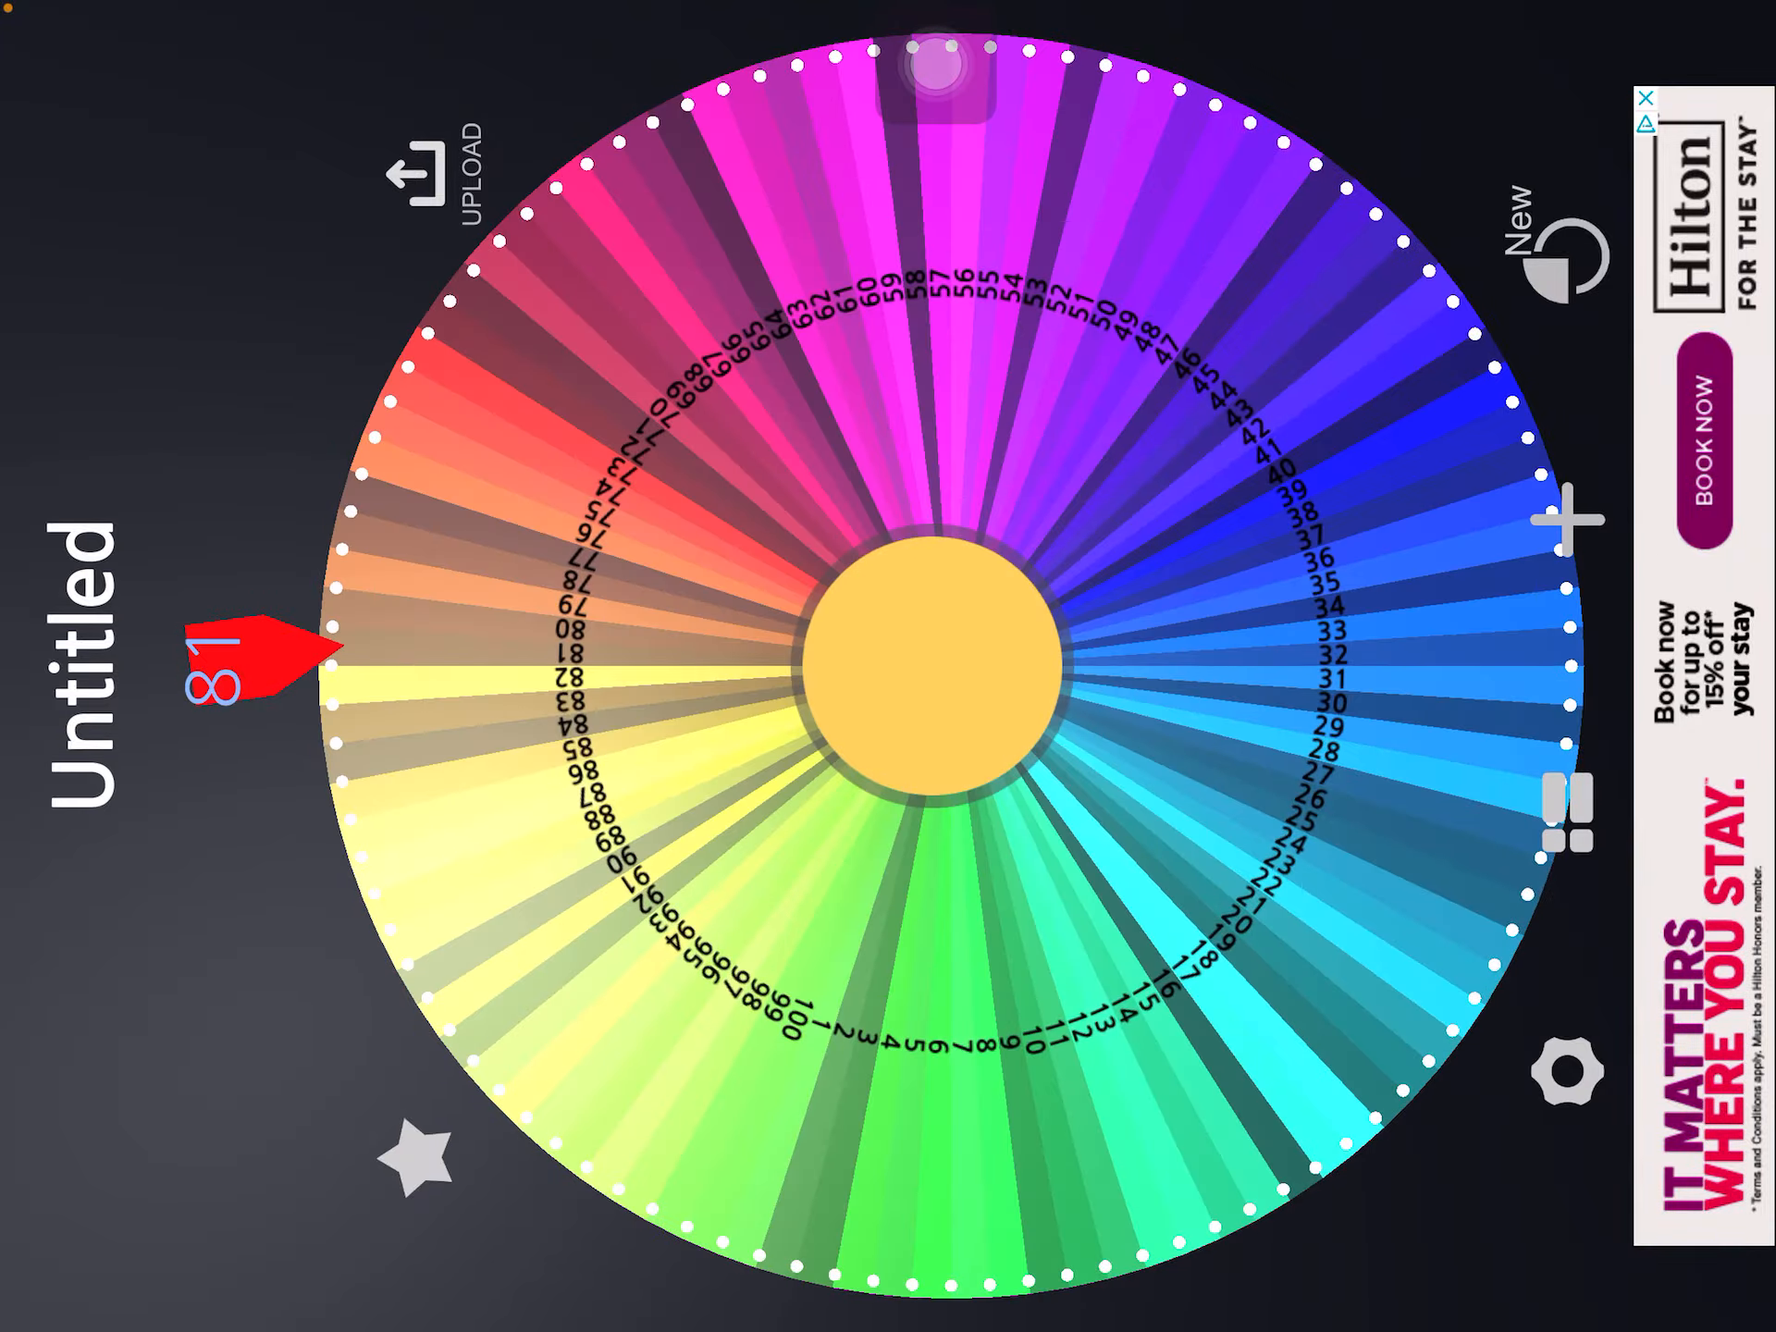
pyautogui.click(940, 645)
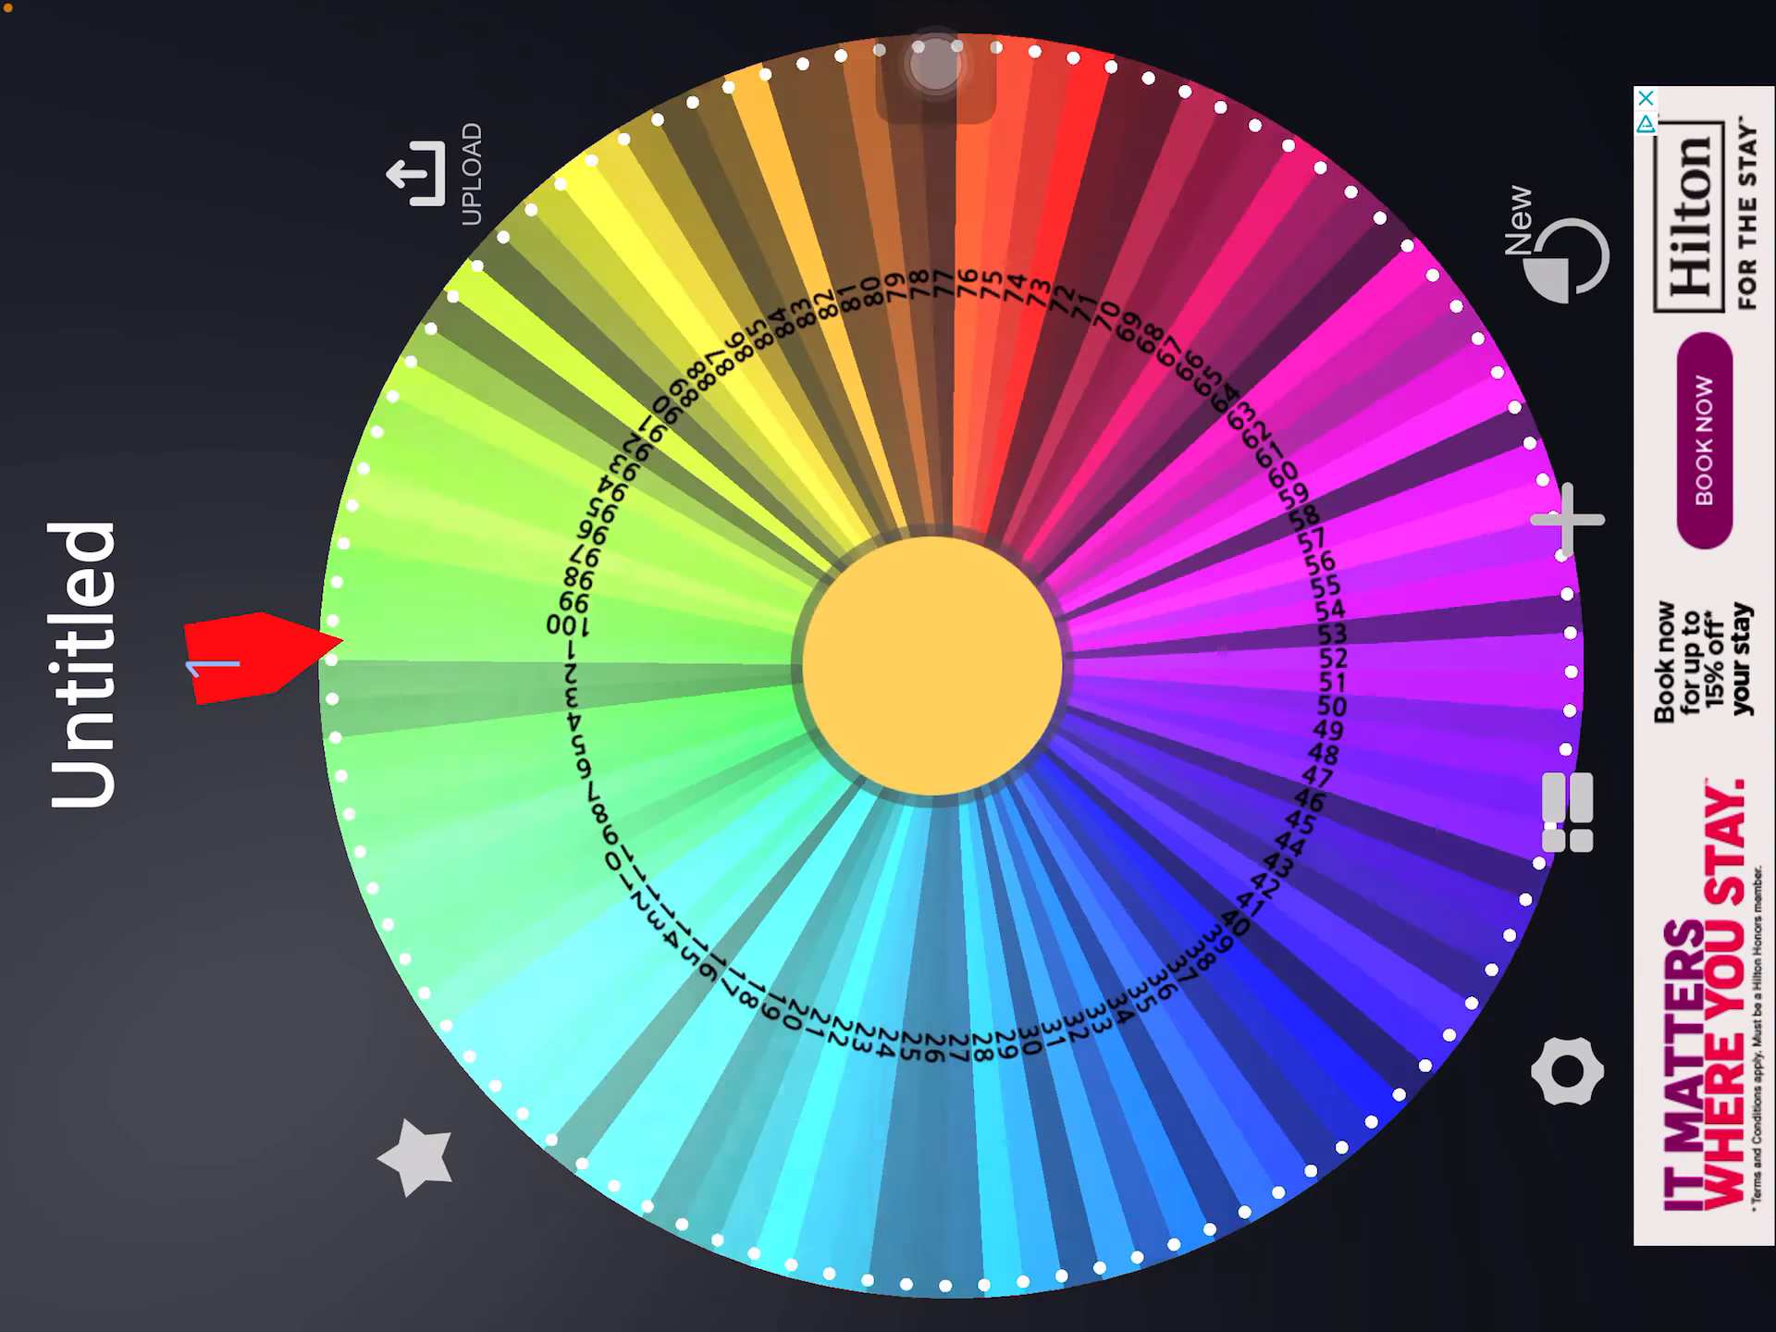
pyautogui.click(952, 656)
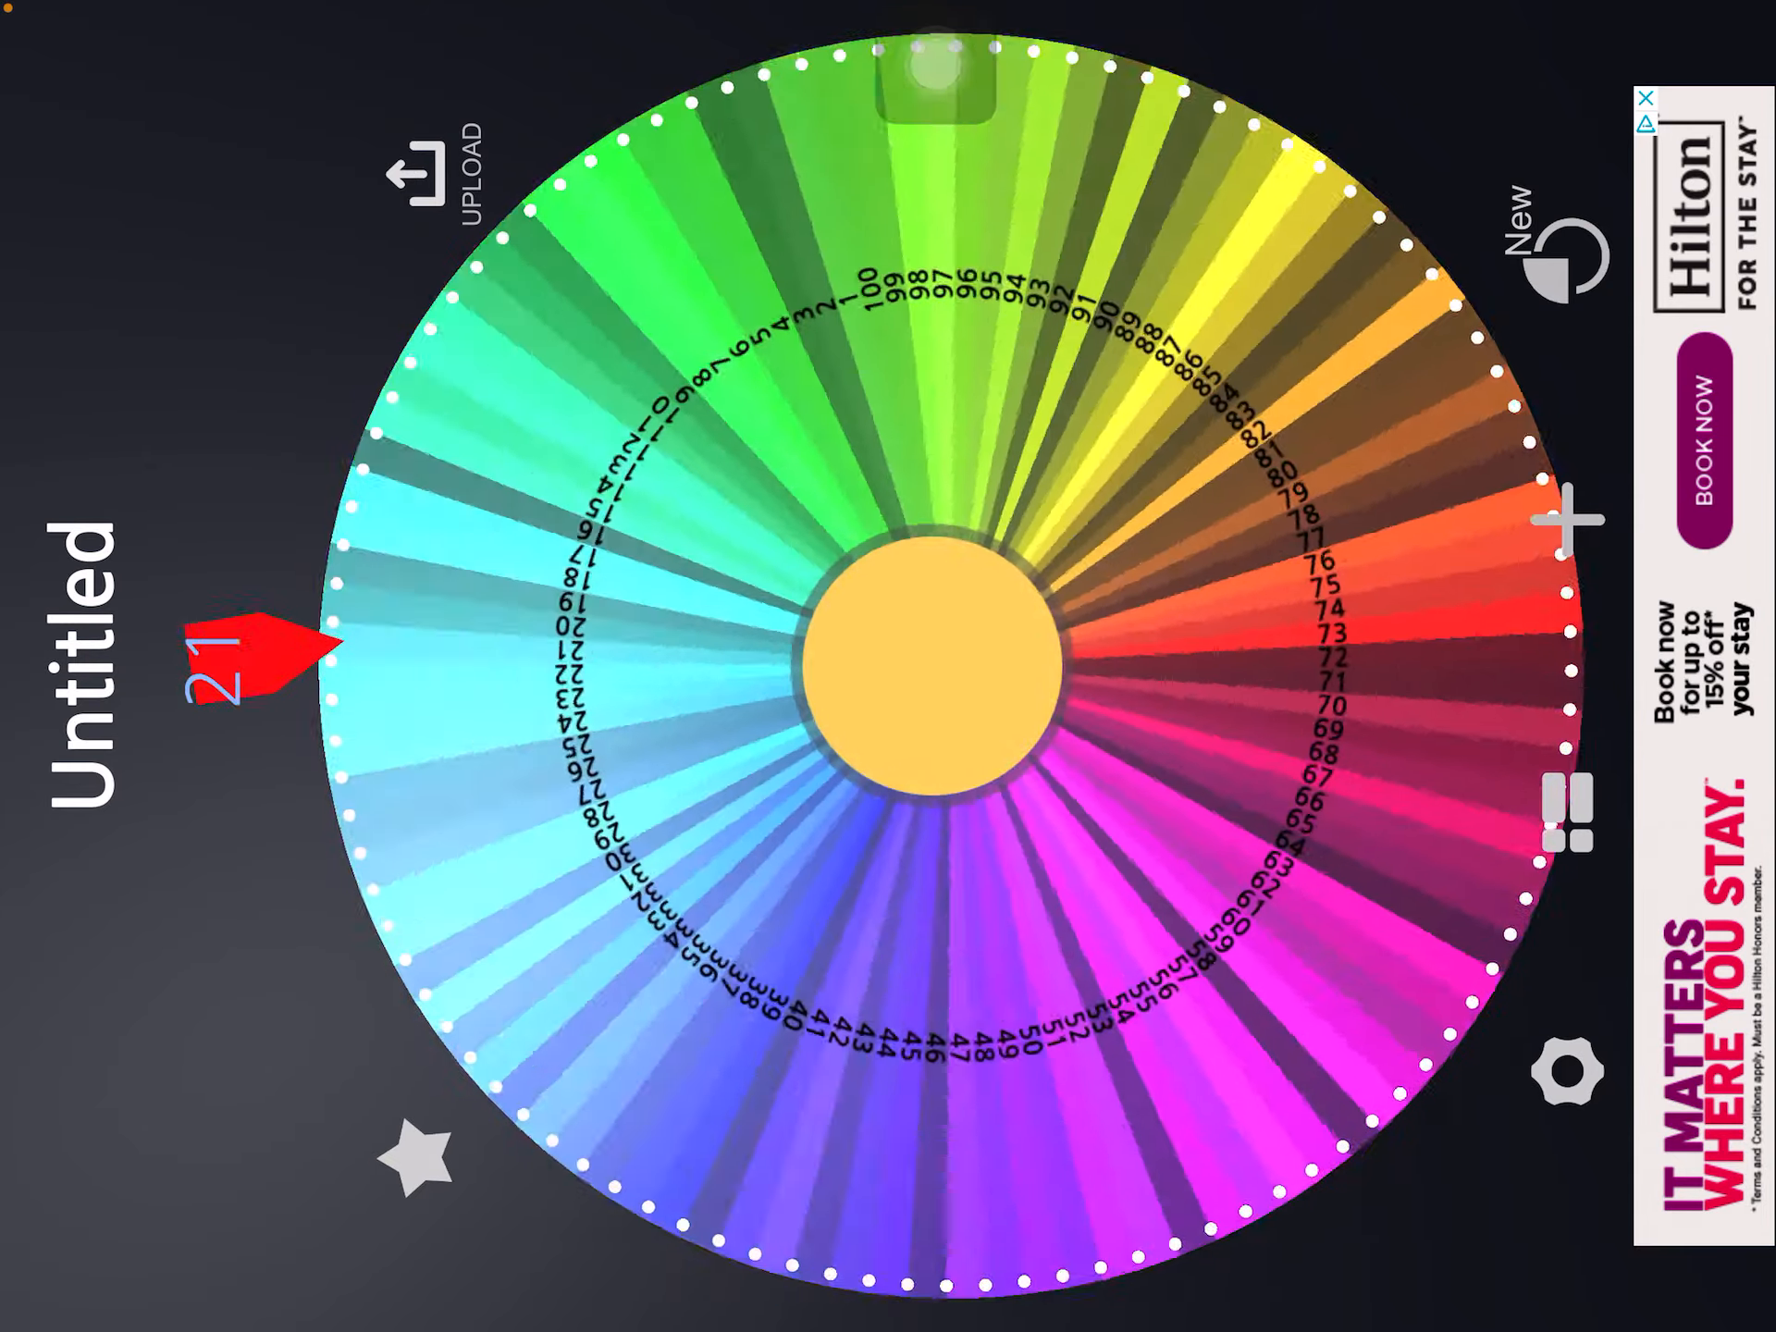
# Open Spin the Wheel's Gallery of ready-made community wheels
pyautogui.click(929, 657)
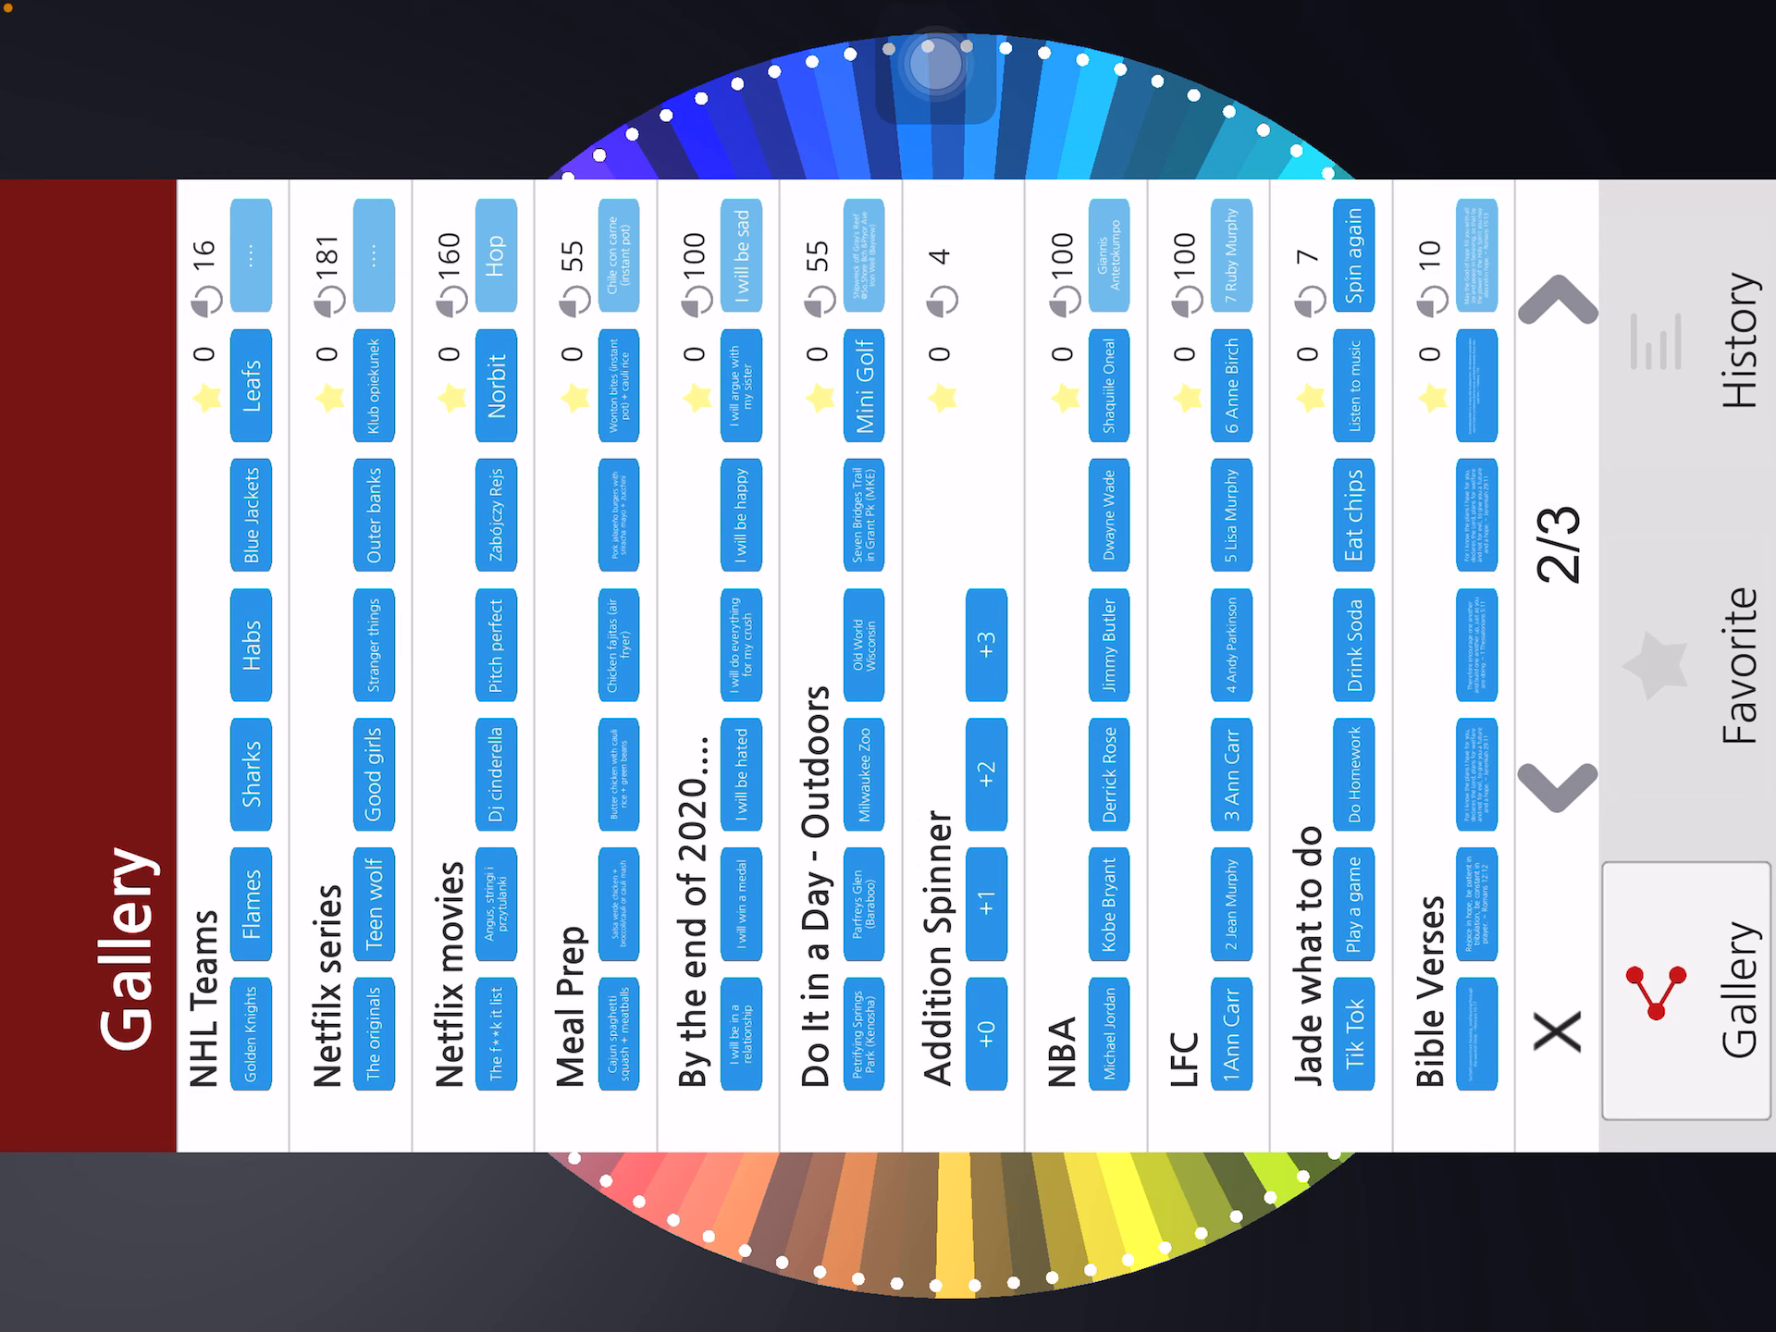
# Page to gallery page 3, close the Gallery, and spin the 1–100 wheel to land on 4
pyautogui.click(1556, 778)
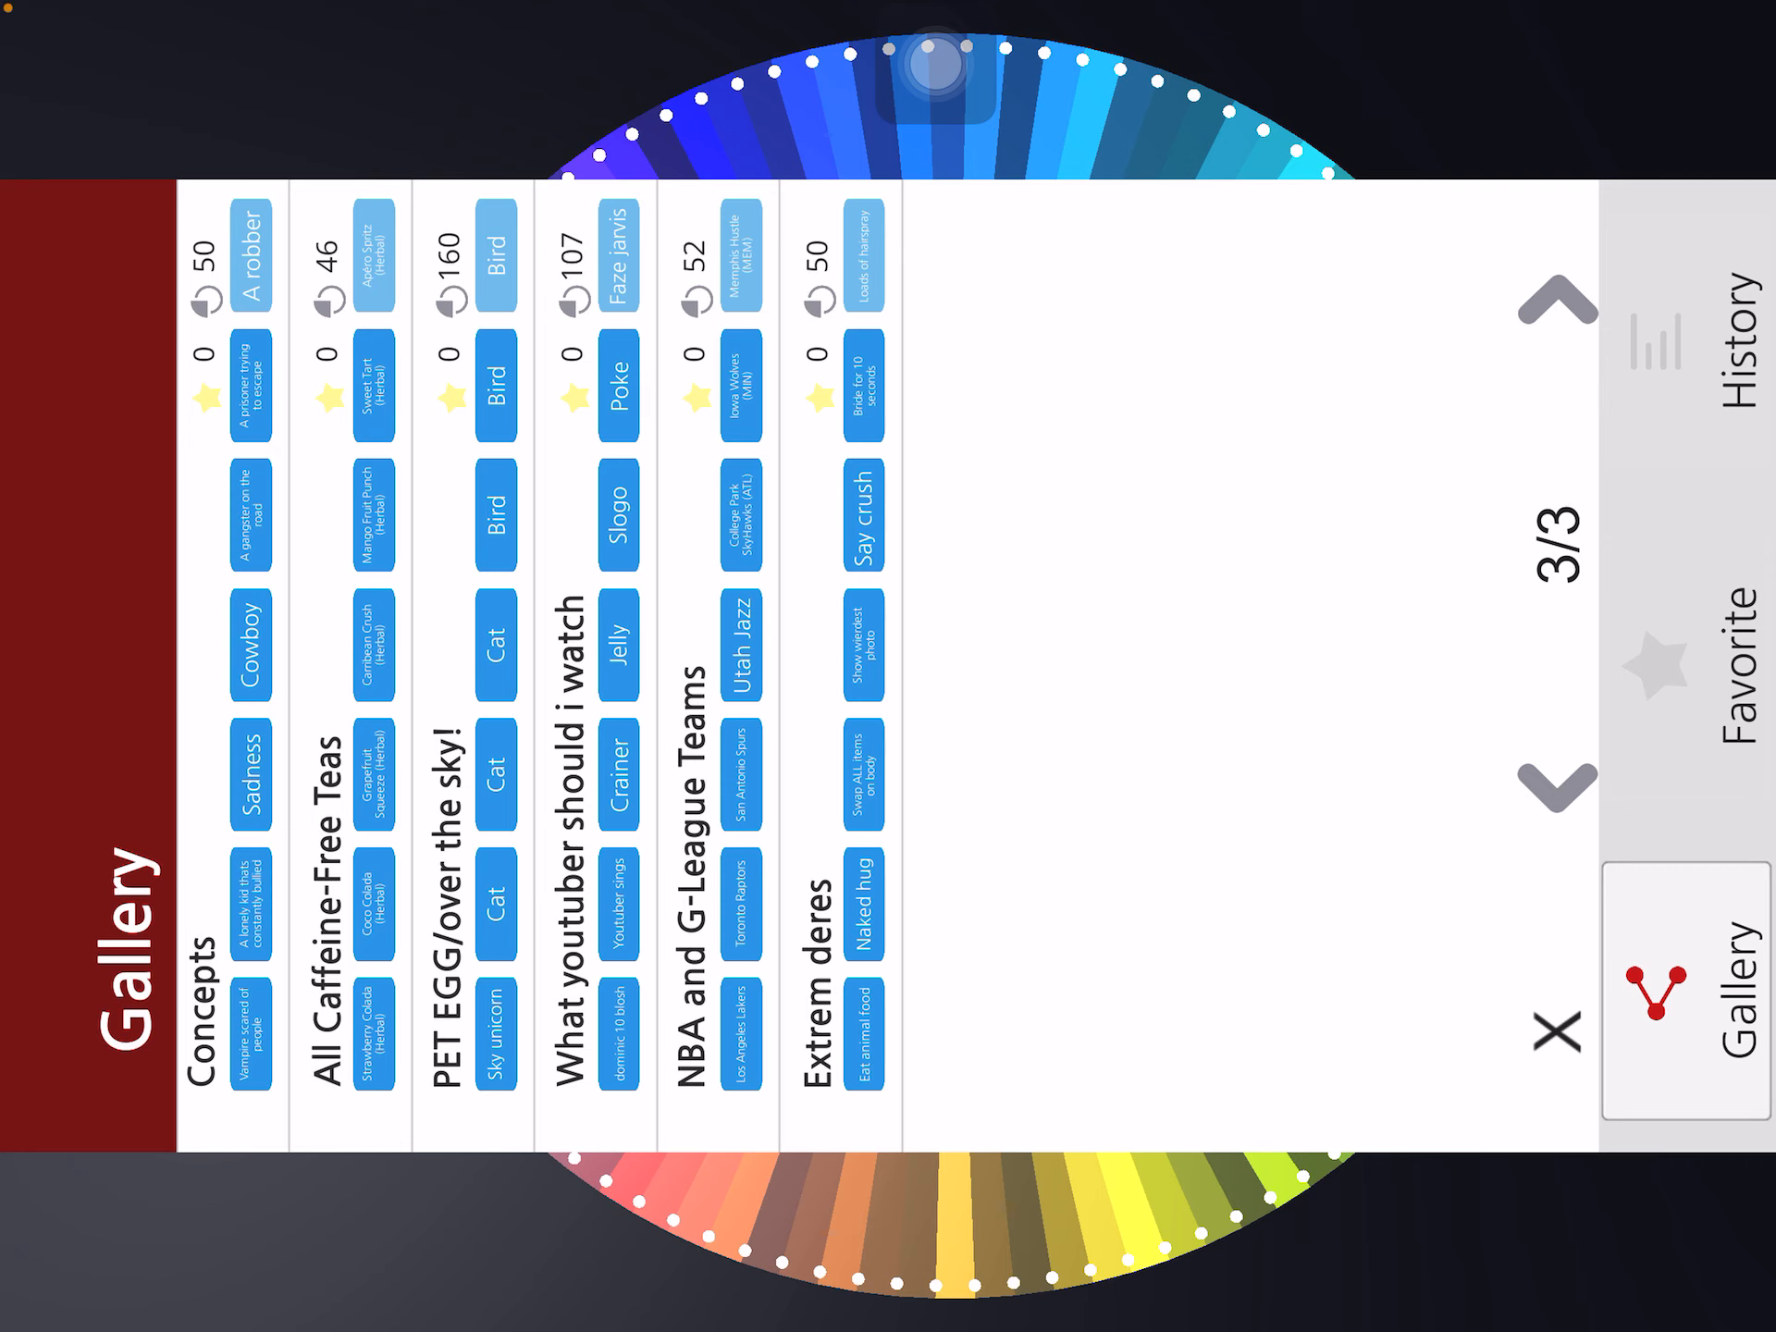
pyautogui.click(1689, 651)
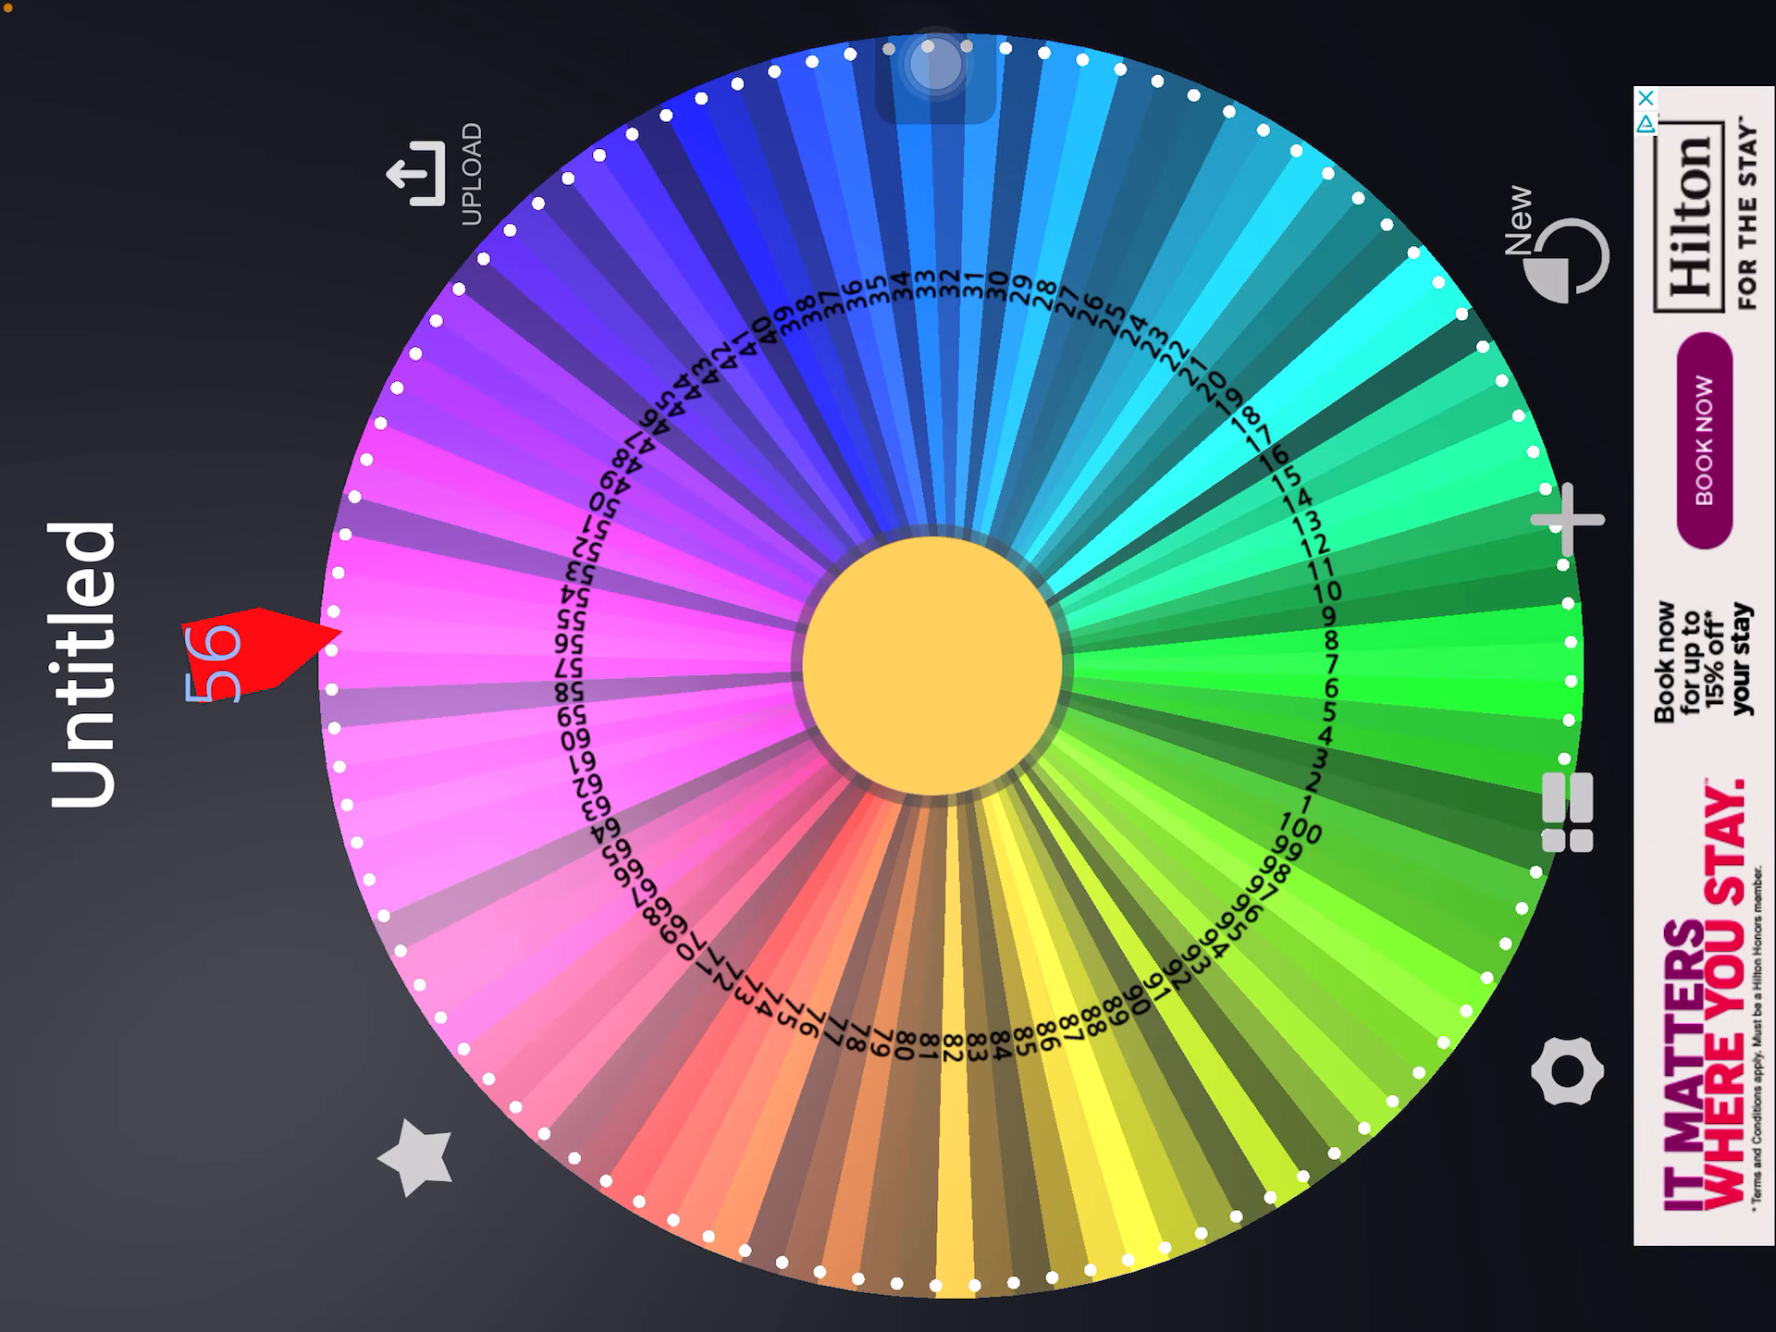
pyautogui.click(949, 662)
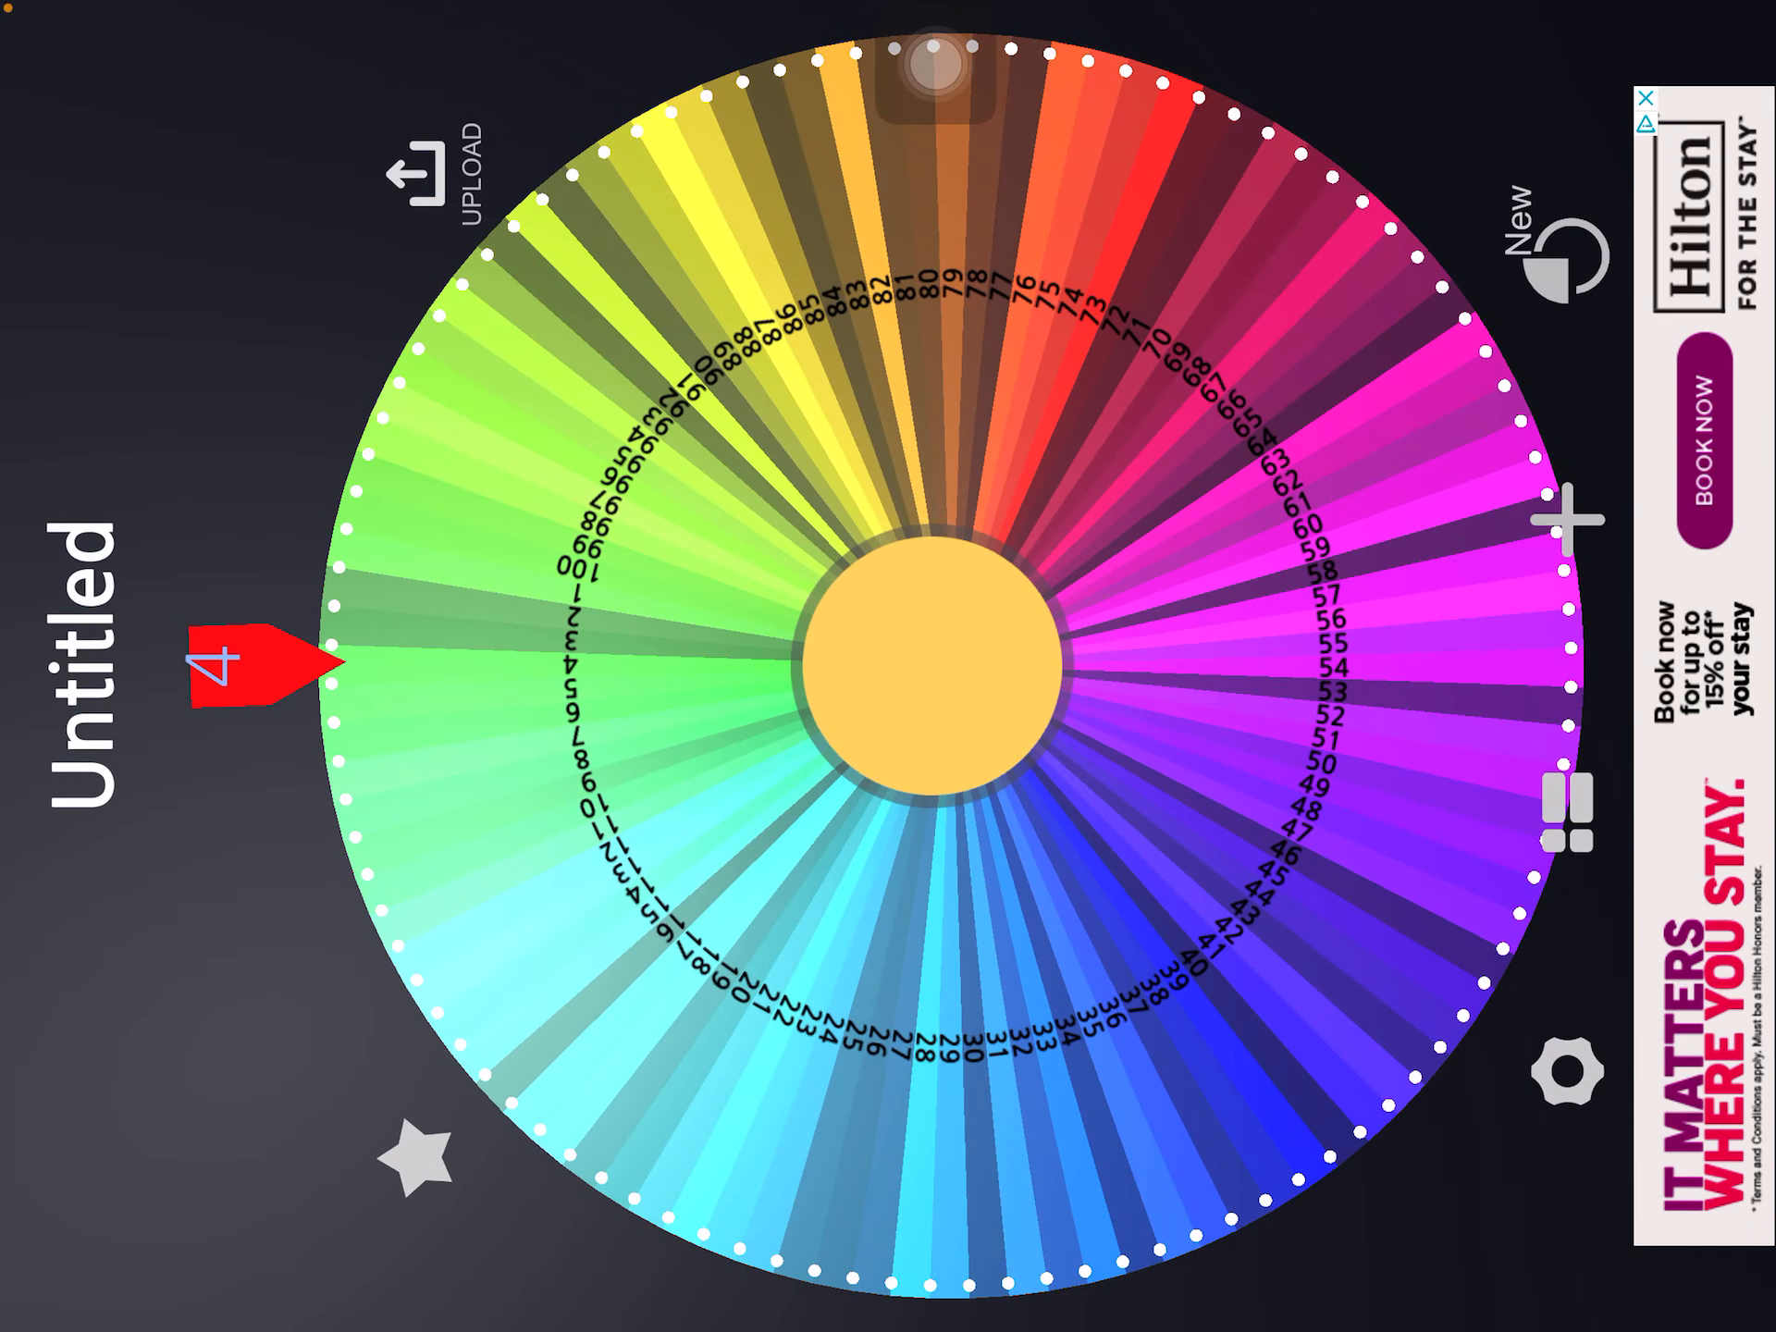